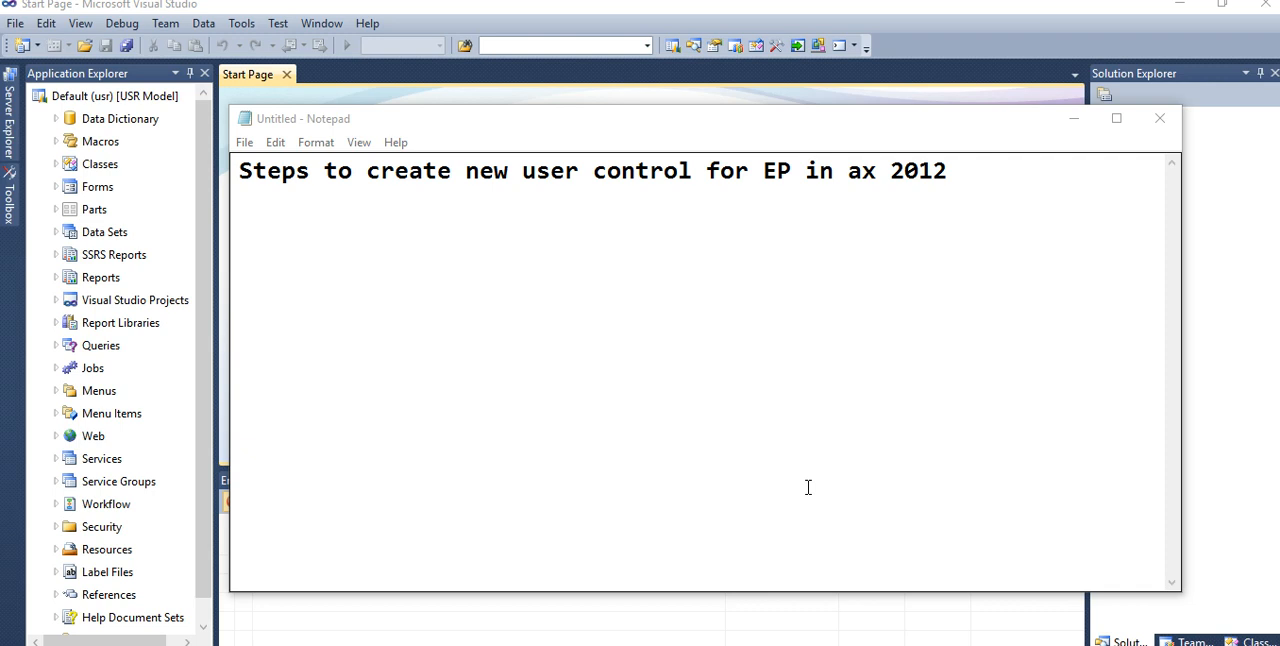
mouse_move(545, 228)
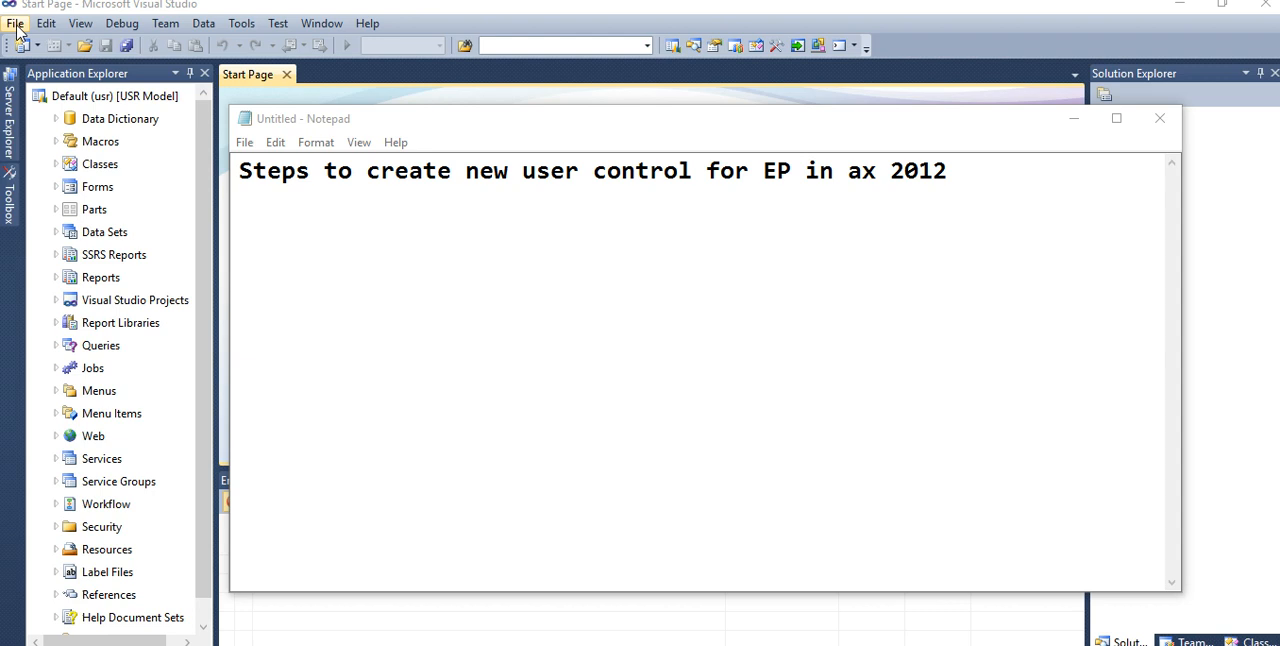
Step: Bring Visual Studio in front of Notepad to show the Start Page
click(15, 23)
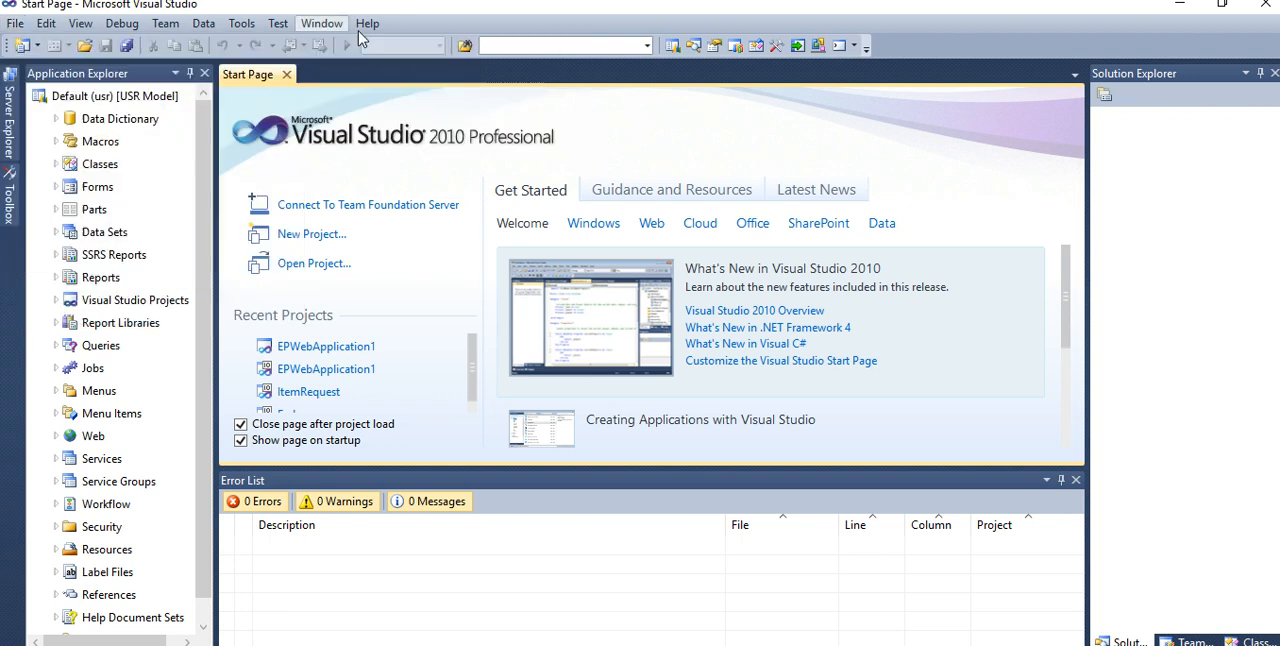
click(15, 23)
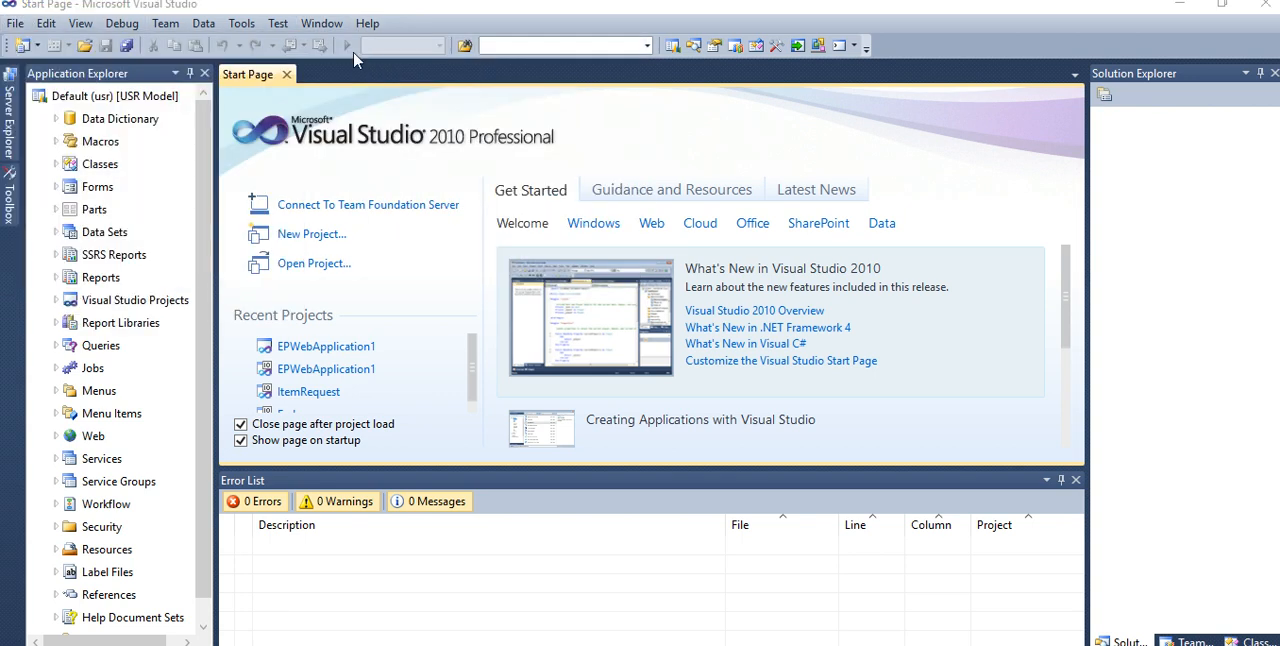
Step: Start a new project targeting .NET Framework 3.5 with Microsoft Dynamics AX templates shown
click(311, 233)
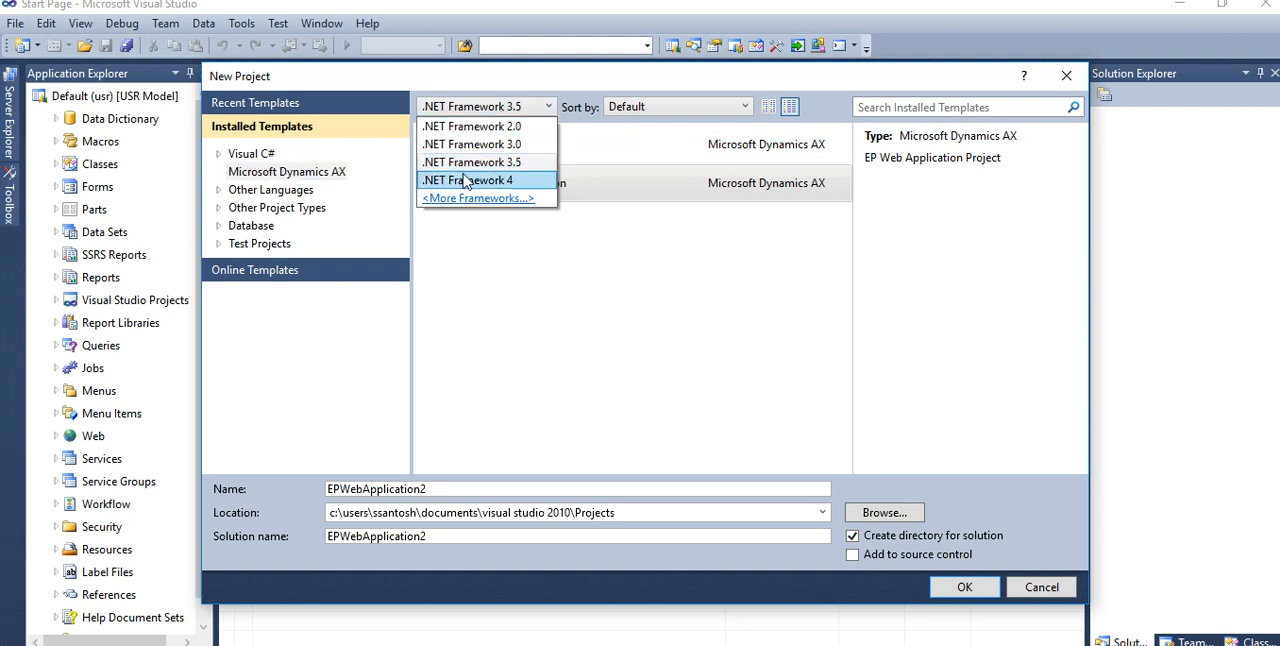
click(467, 180)
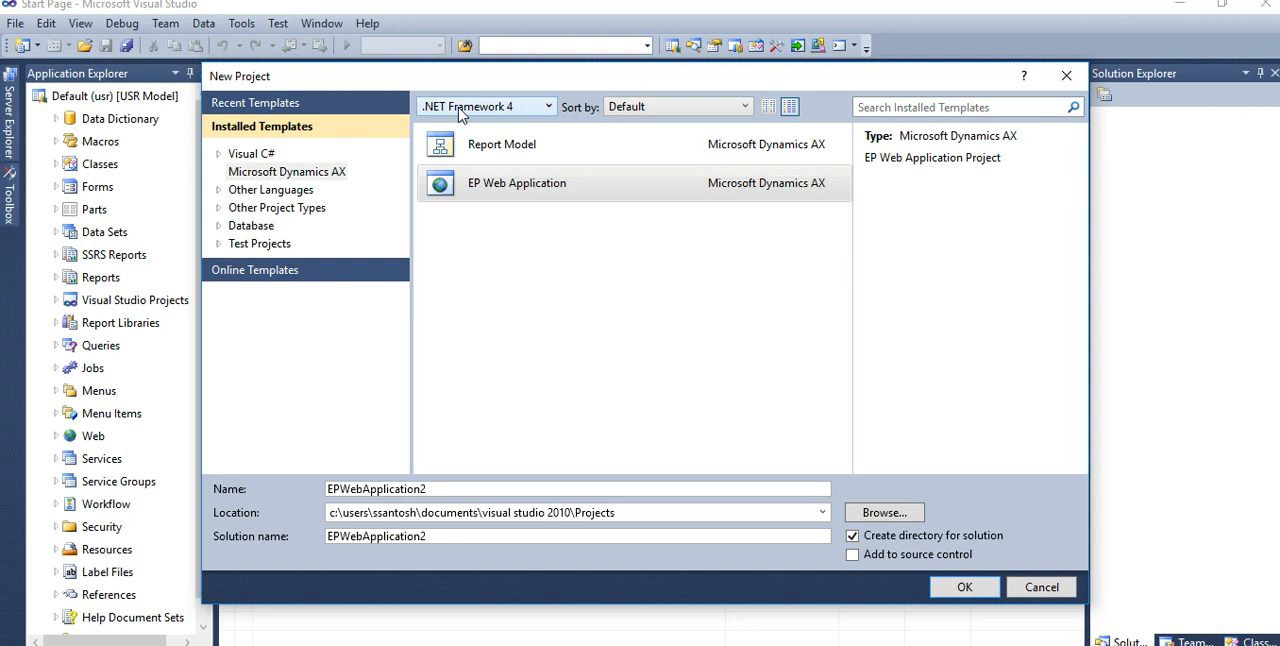
mouse_move(448, 113)
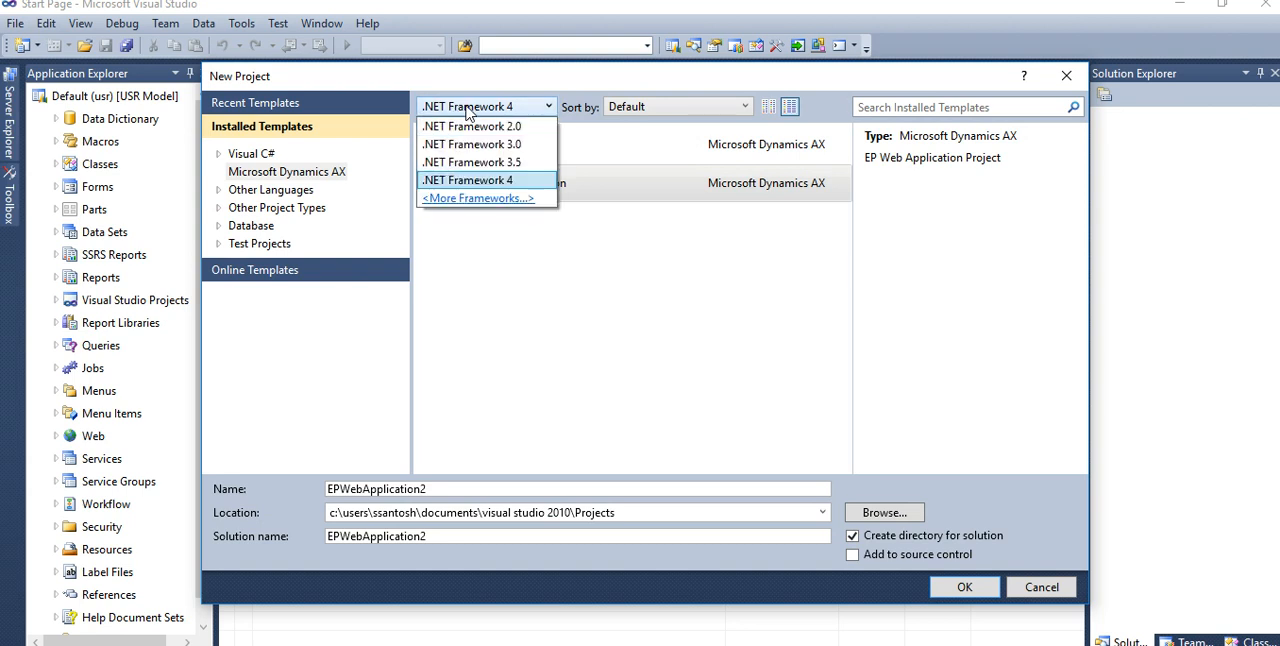
mouse_move(487, 162)
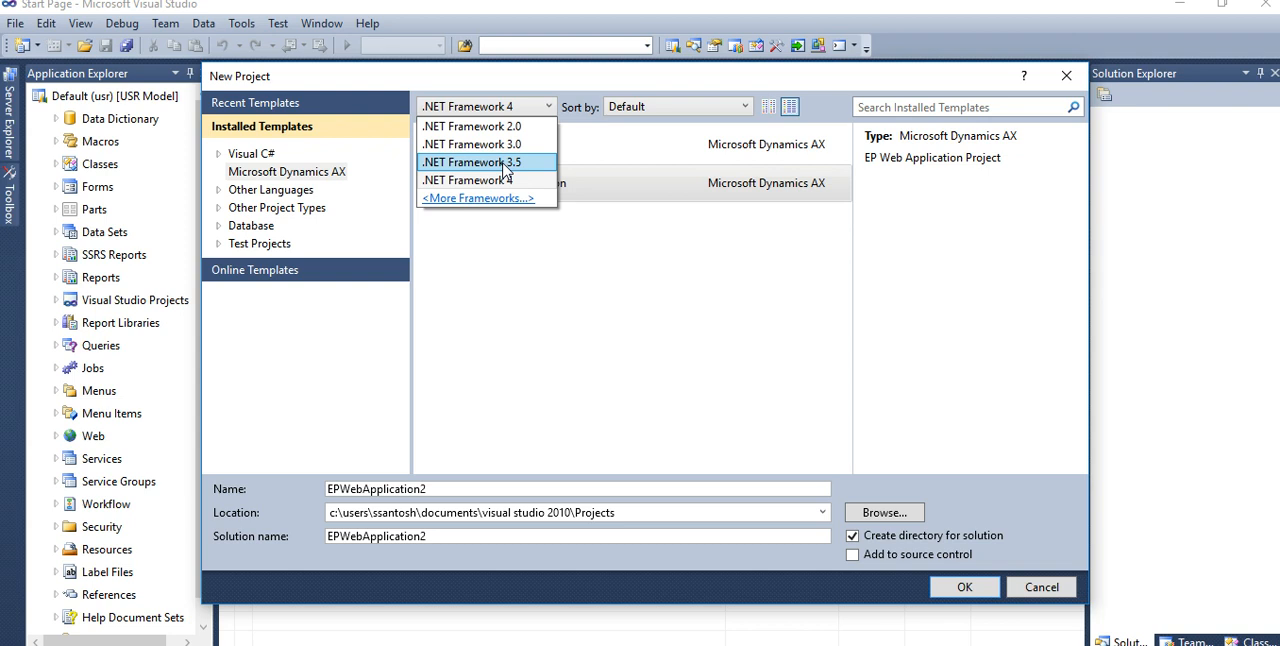
click(471, 161)
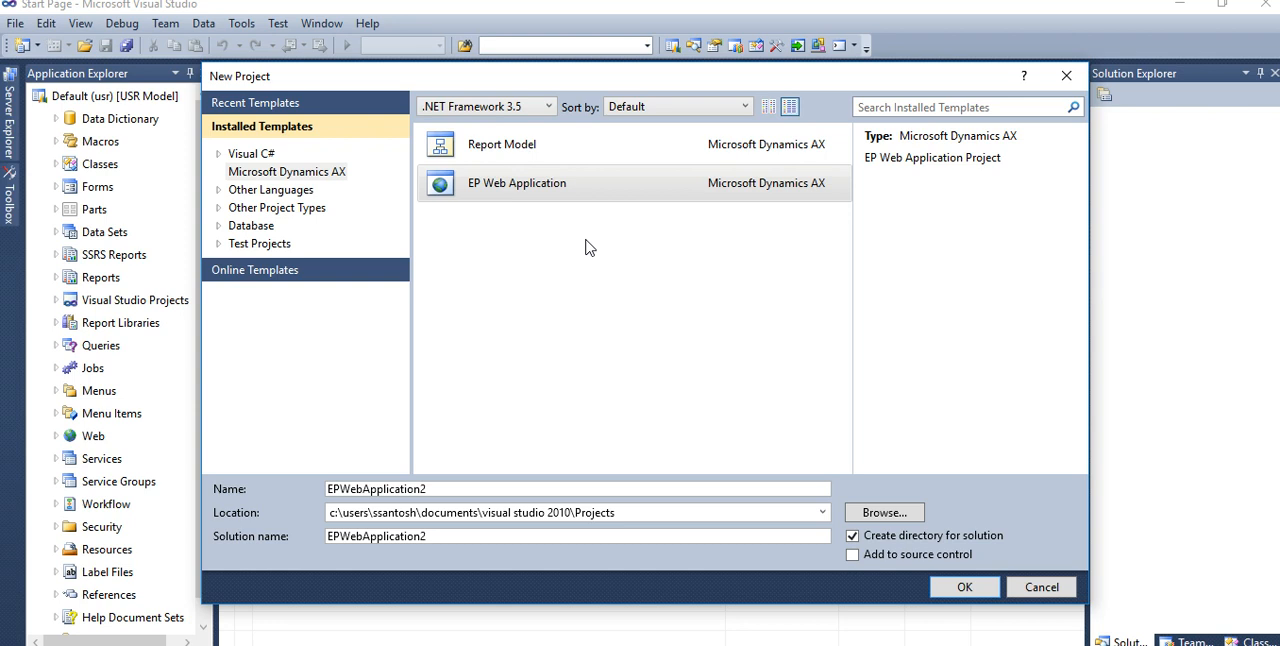
mouse_move(238, 175)
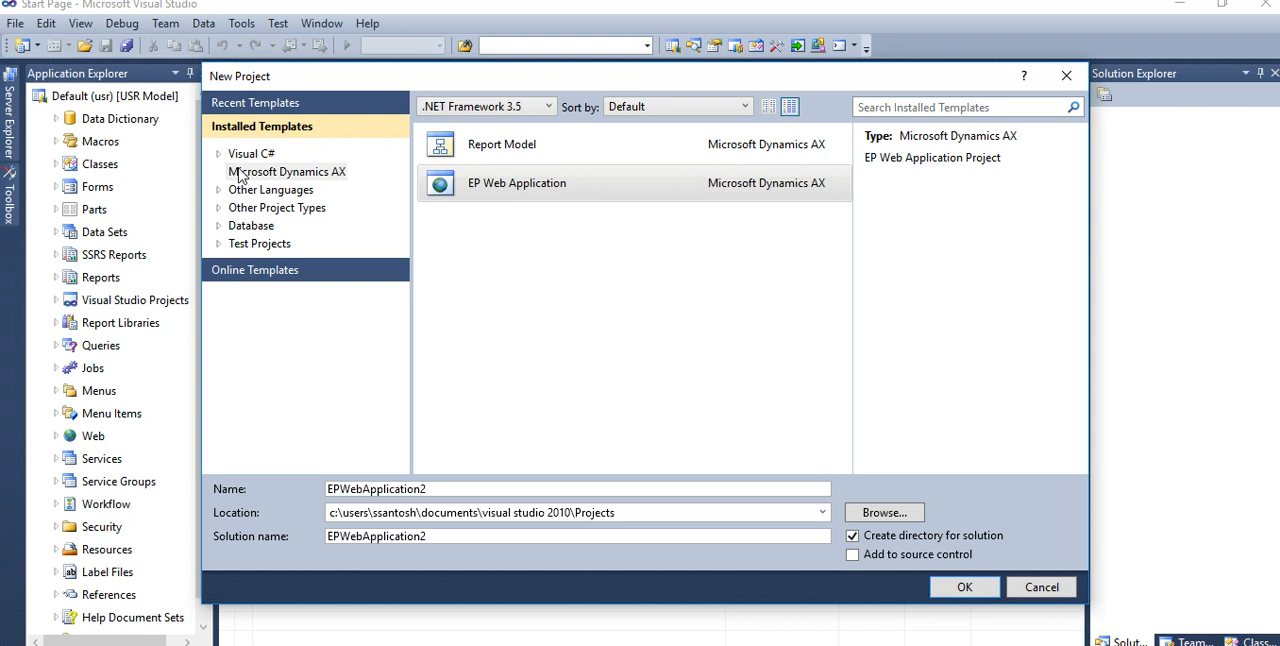
mouse_move(267, 137)
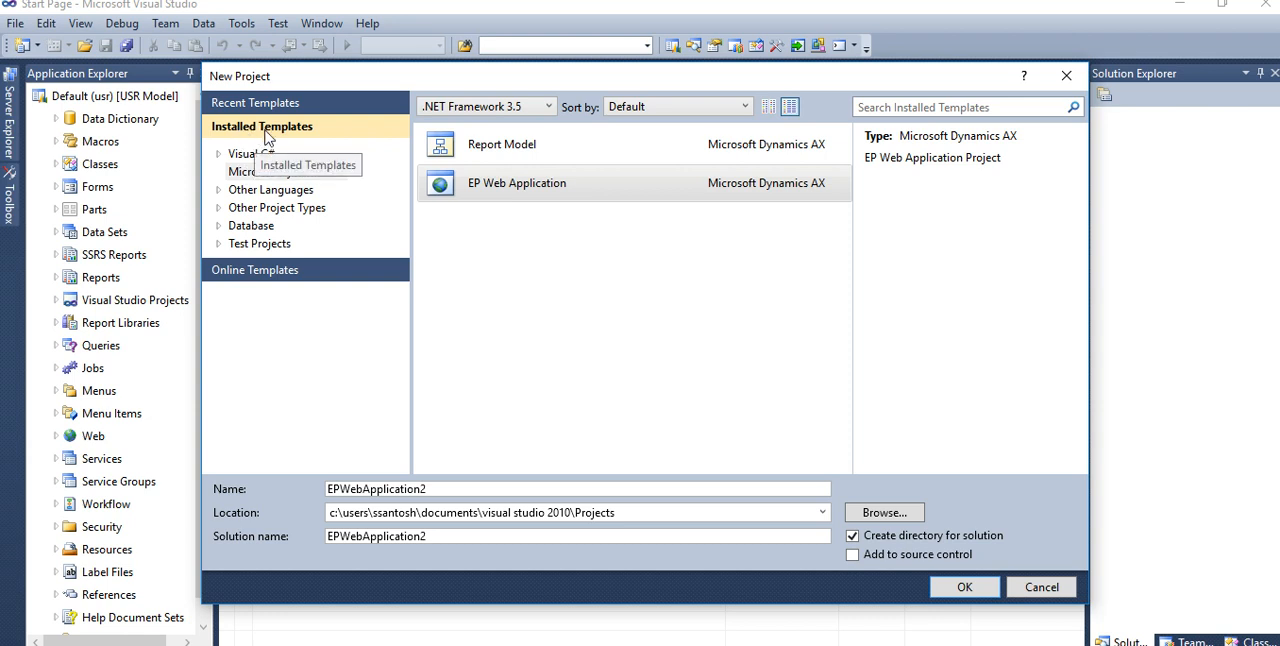
mouse_move(234, 171)
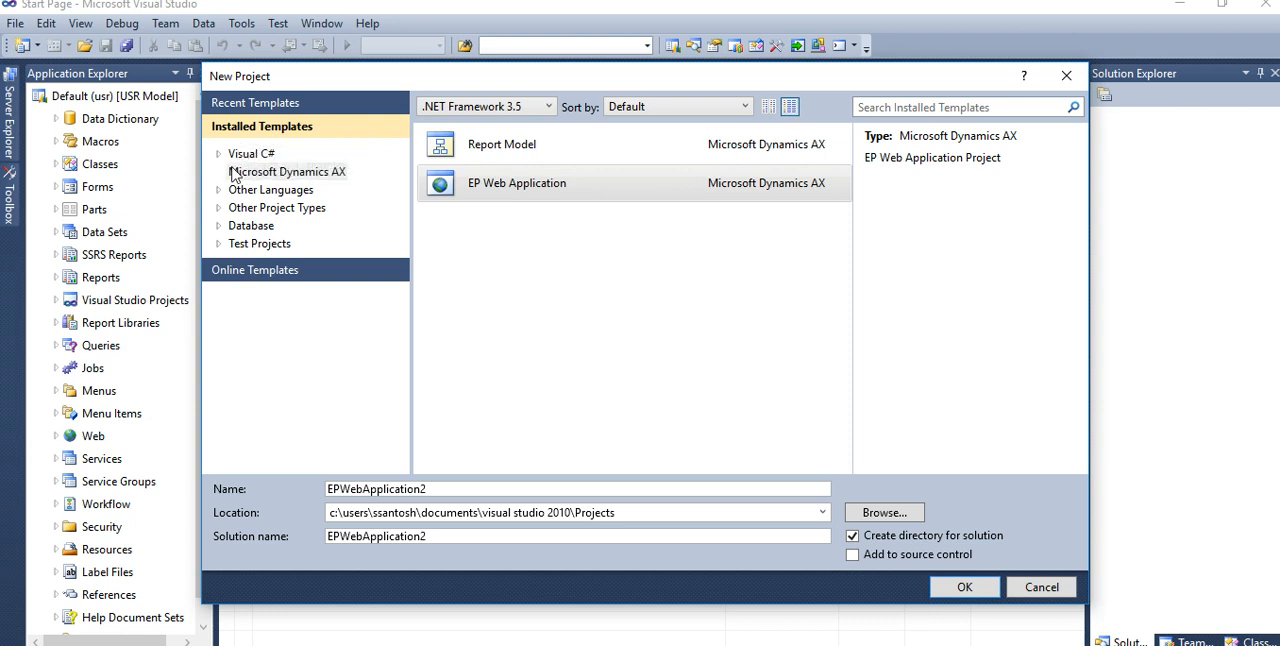
click(287, 171)
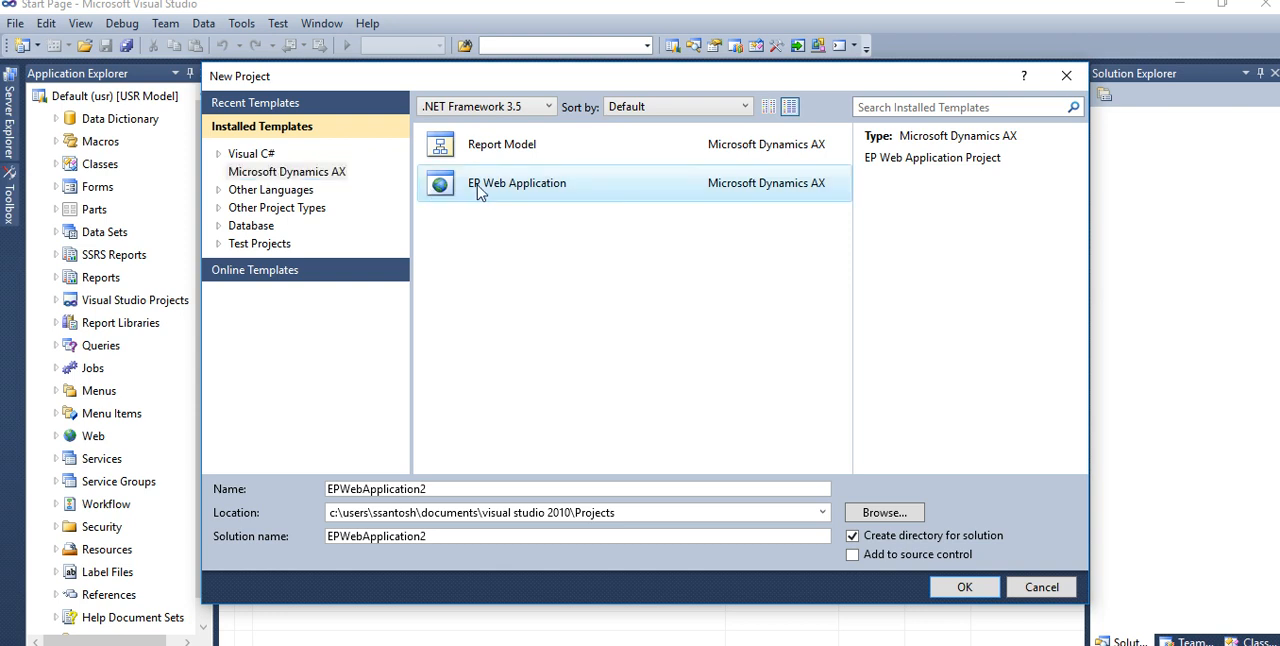
mouse_move(508, 195)
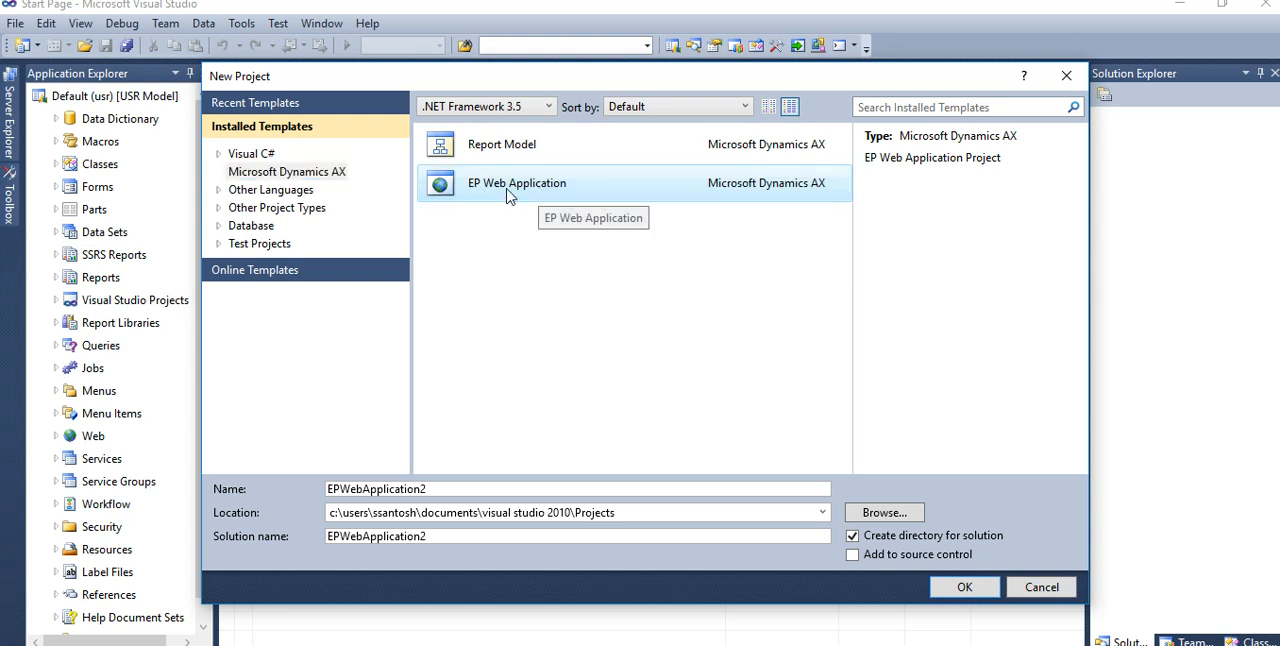
mouse_move(575, 195)
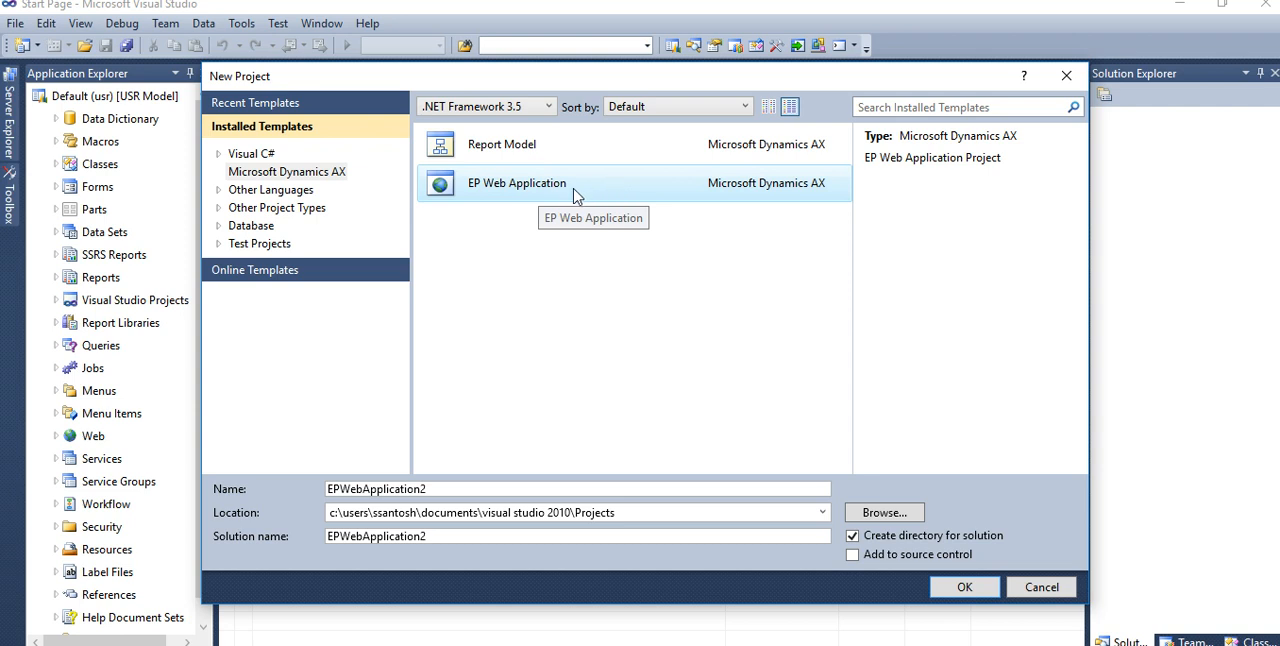
mouse_move(363, 294)
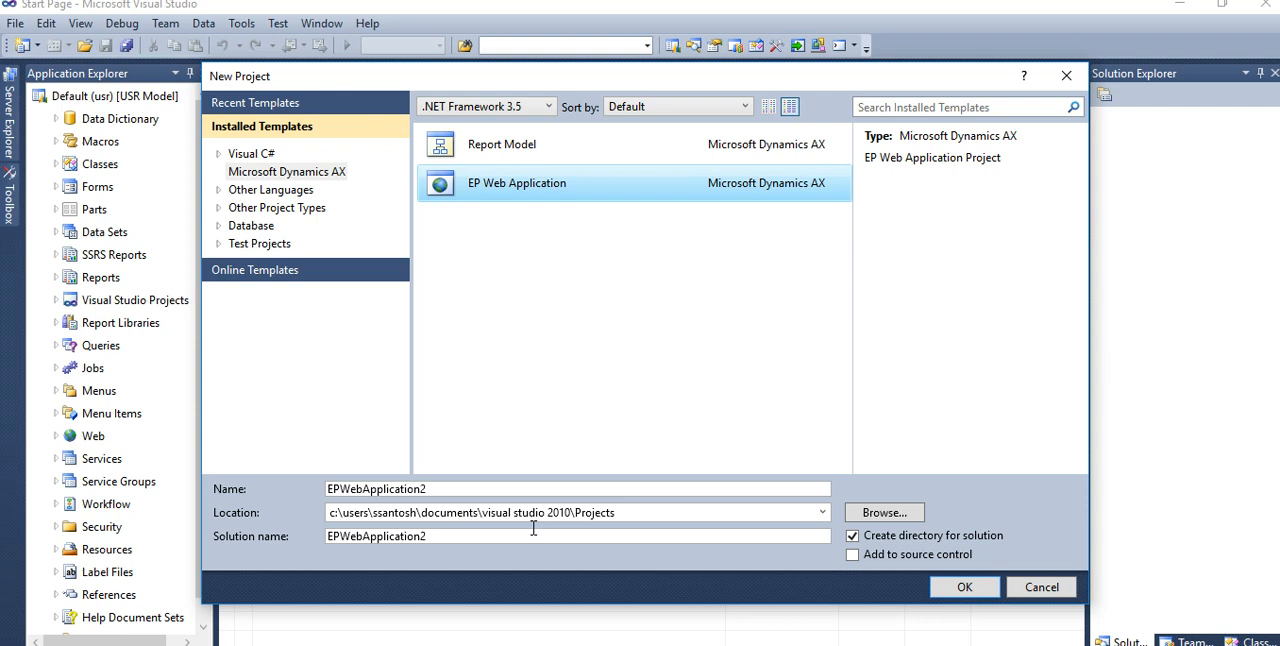
Step: Rename the project from EPWebApplication2 to EPWebApplication_test and create it
triple_click(470, 512)
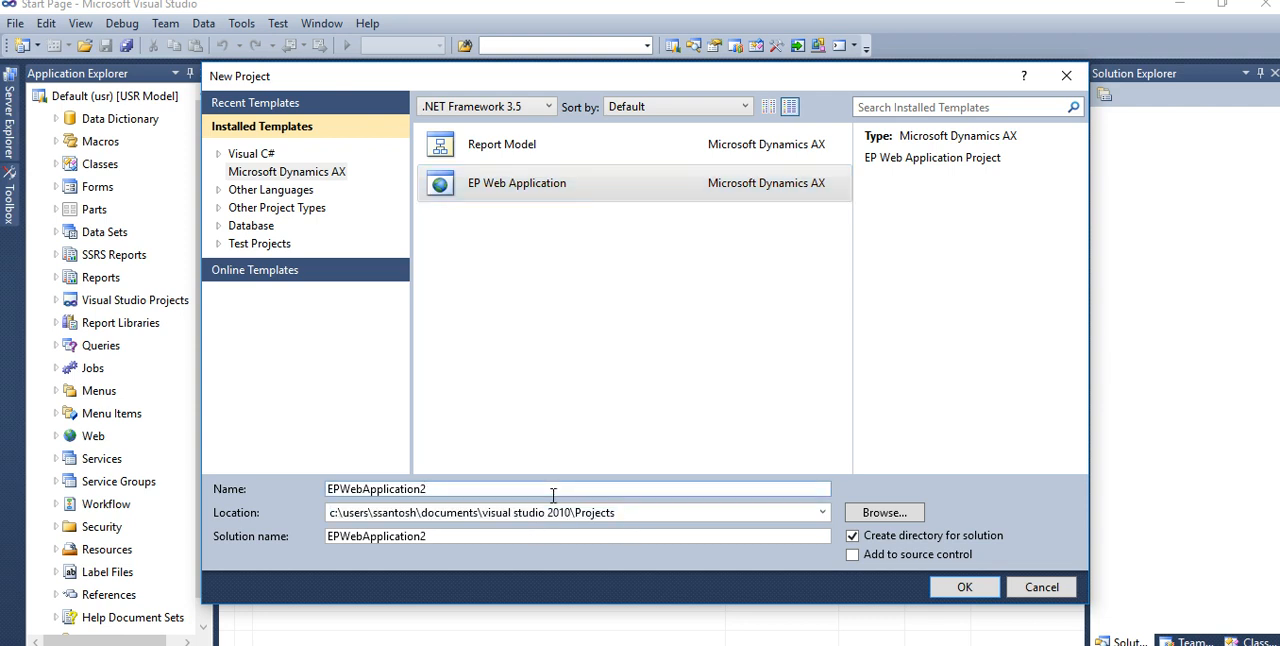
mouse_move(490, 500)
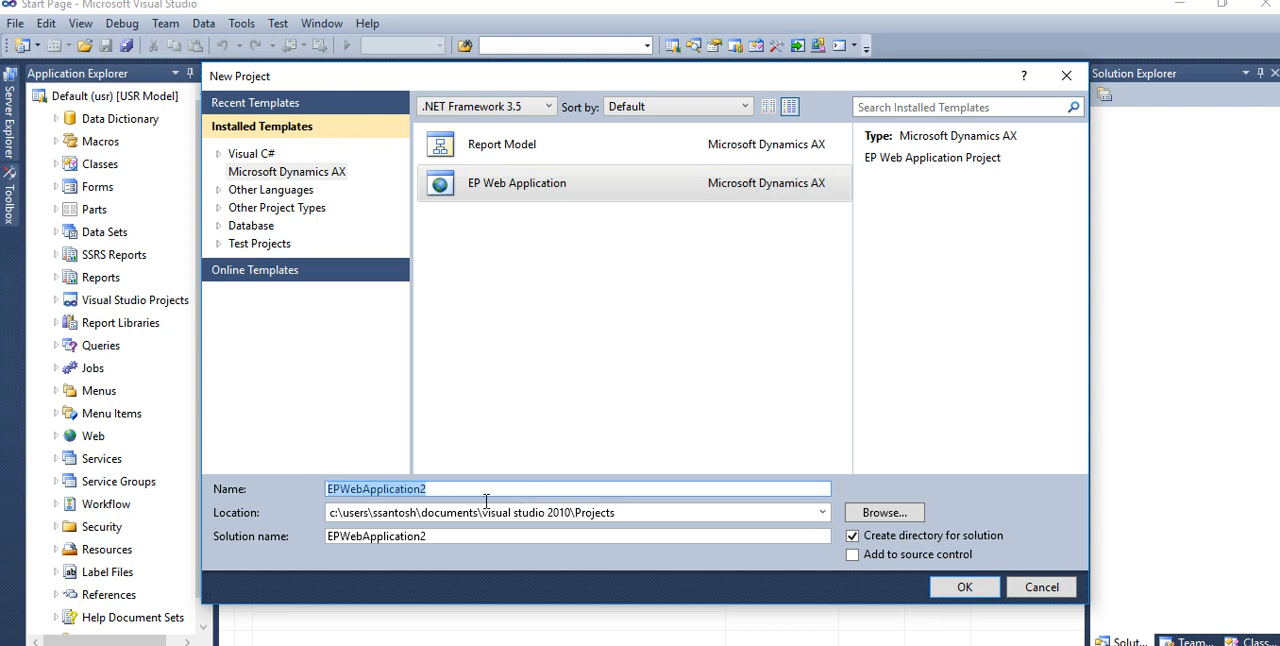
key(Backspace)
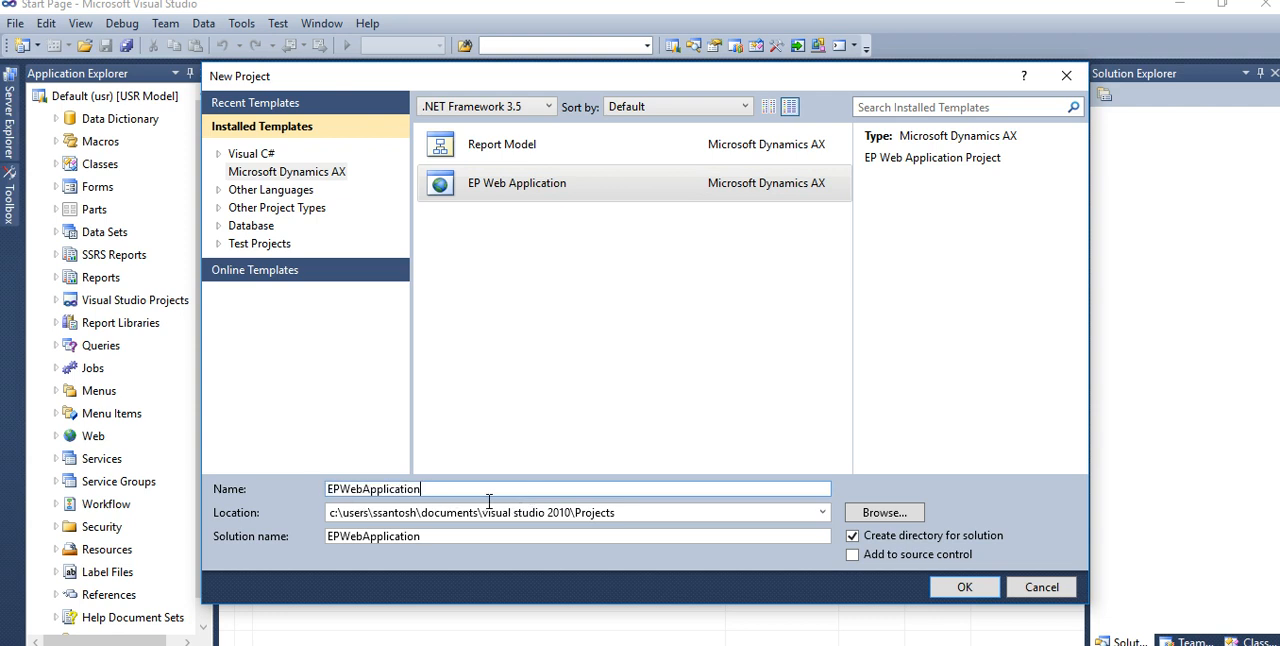
text(_t)
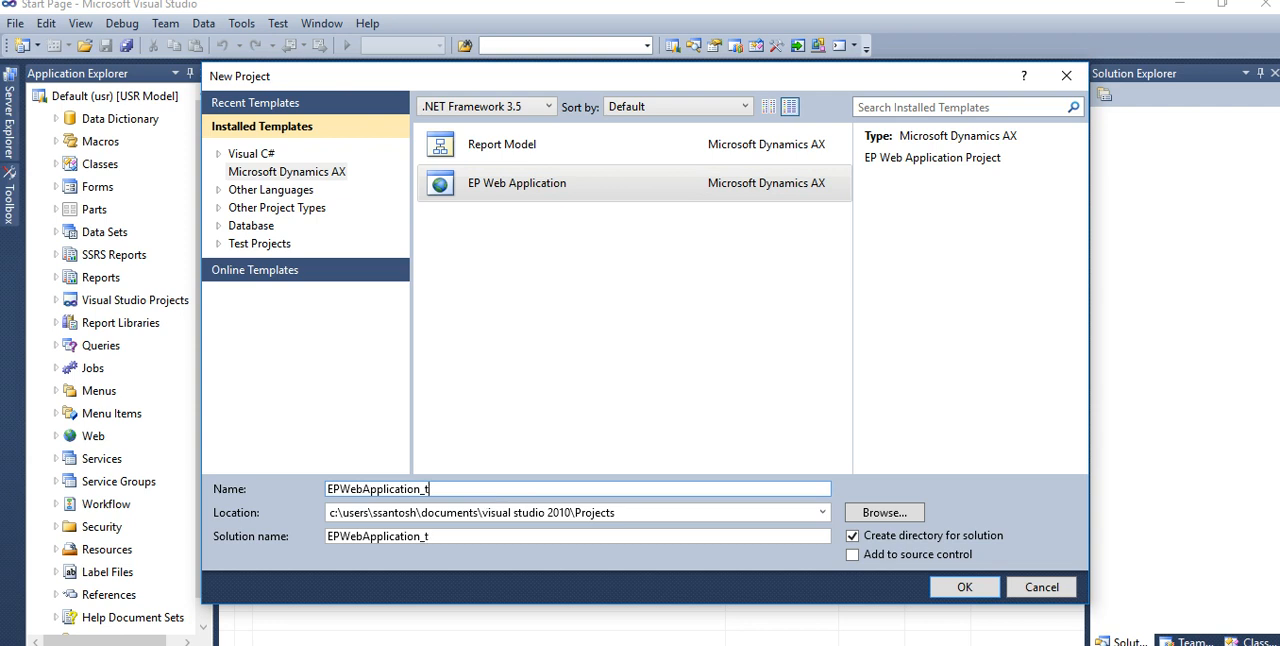
text(est)
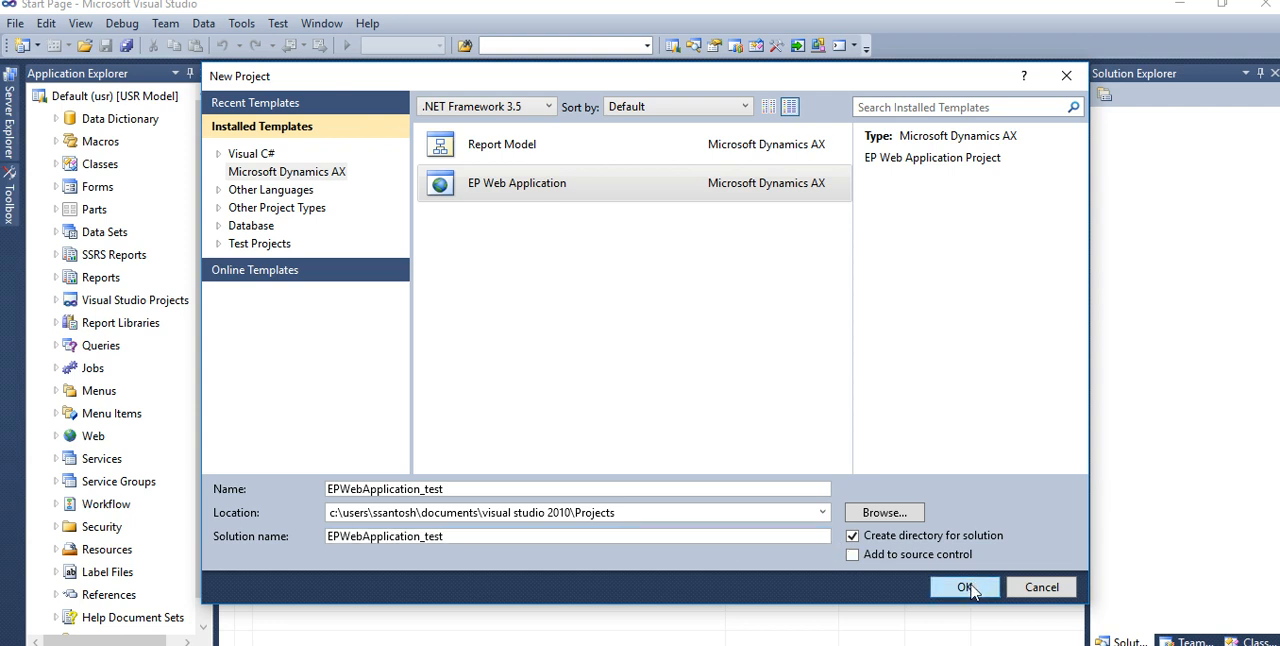
mouse_move(312, 309)
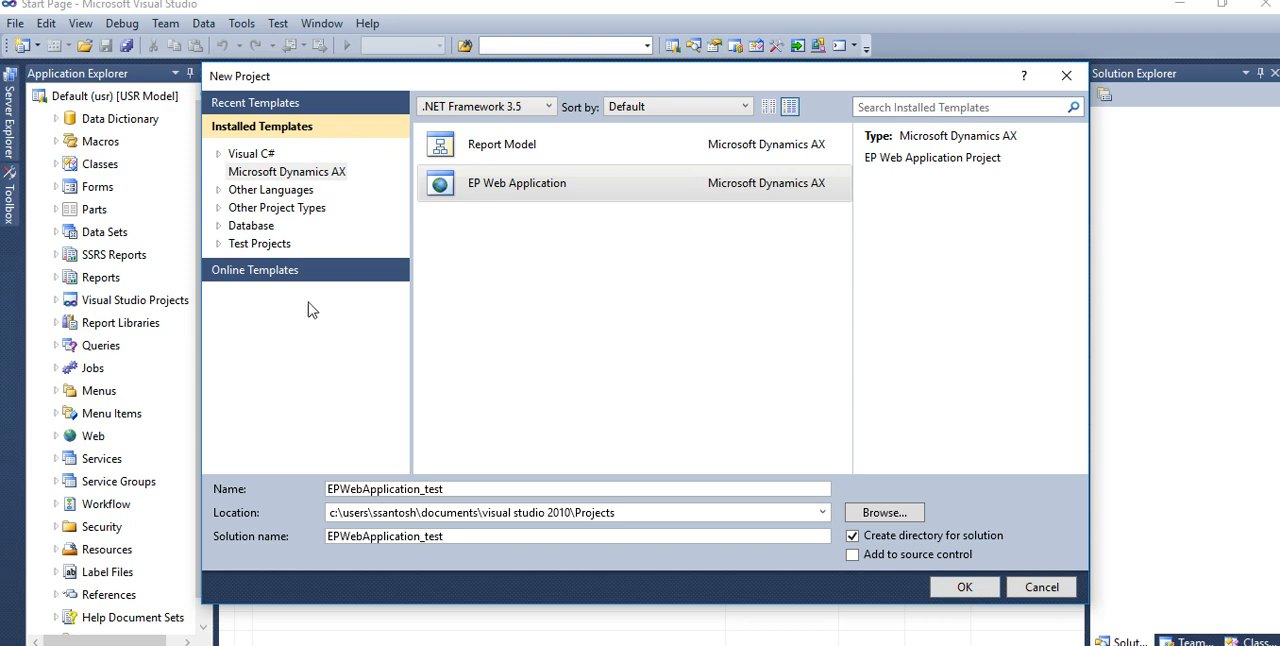
click(218, 153)
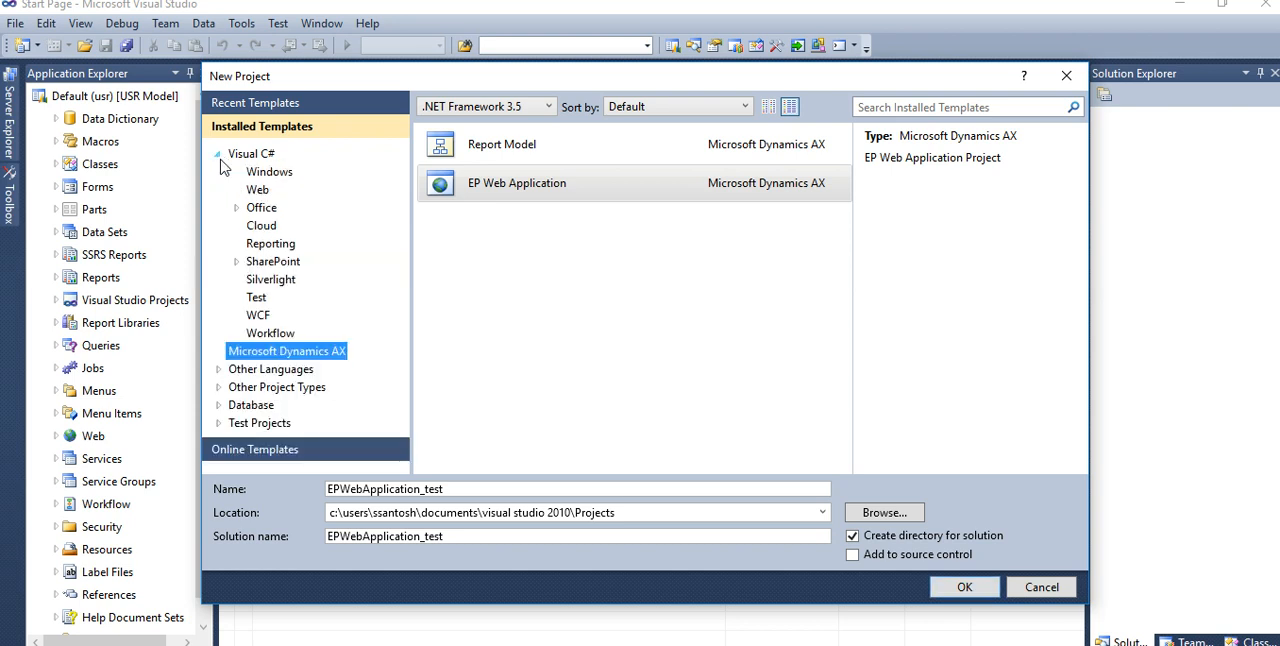
click(218, 153)
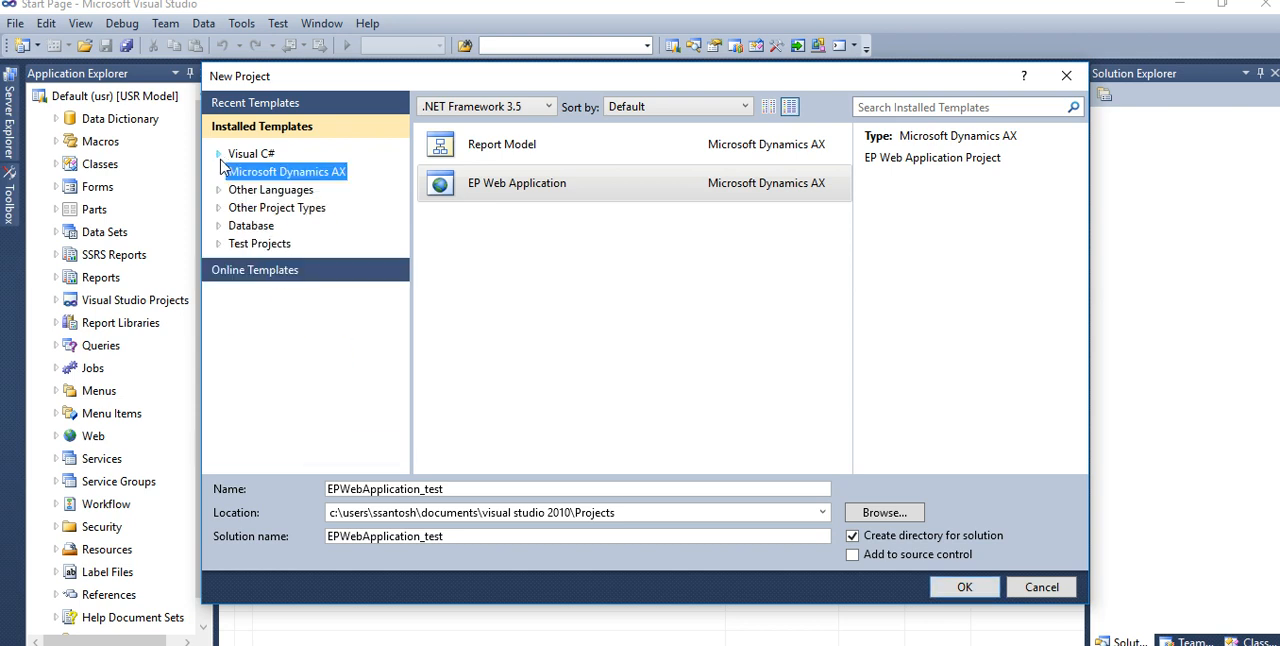
mouse_move(510, 290)
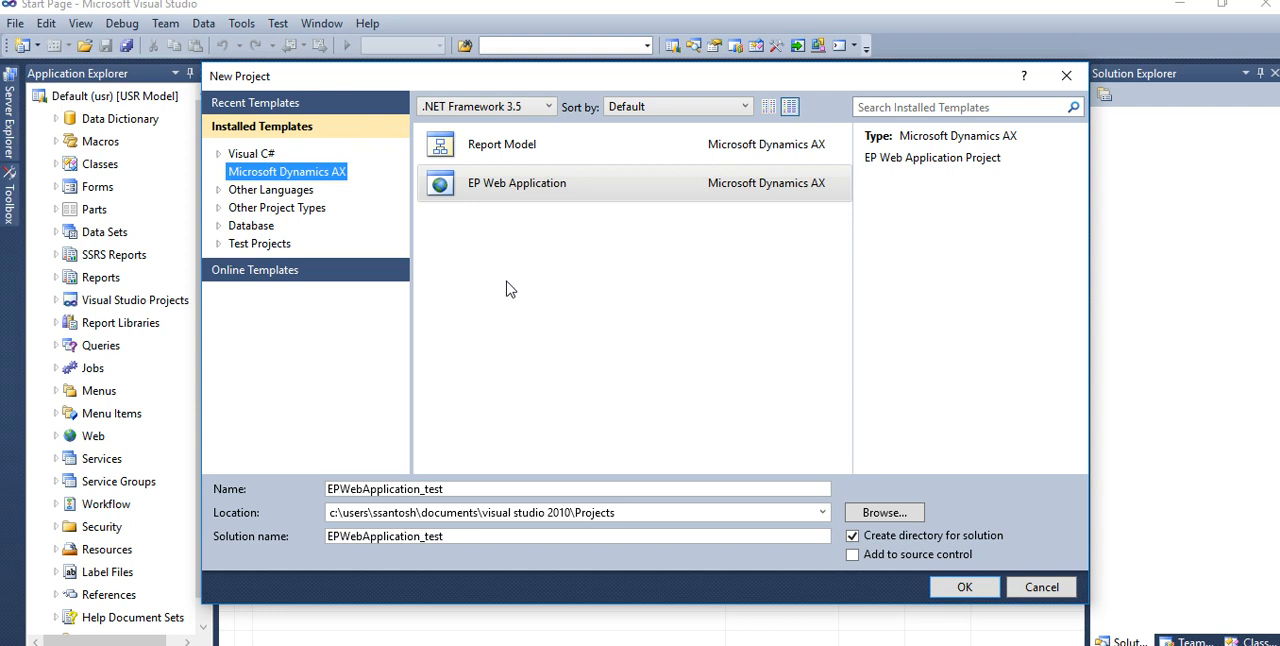
mouse_move(890, 448)
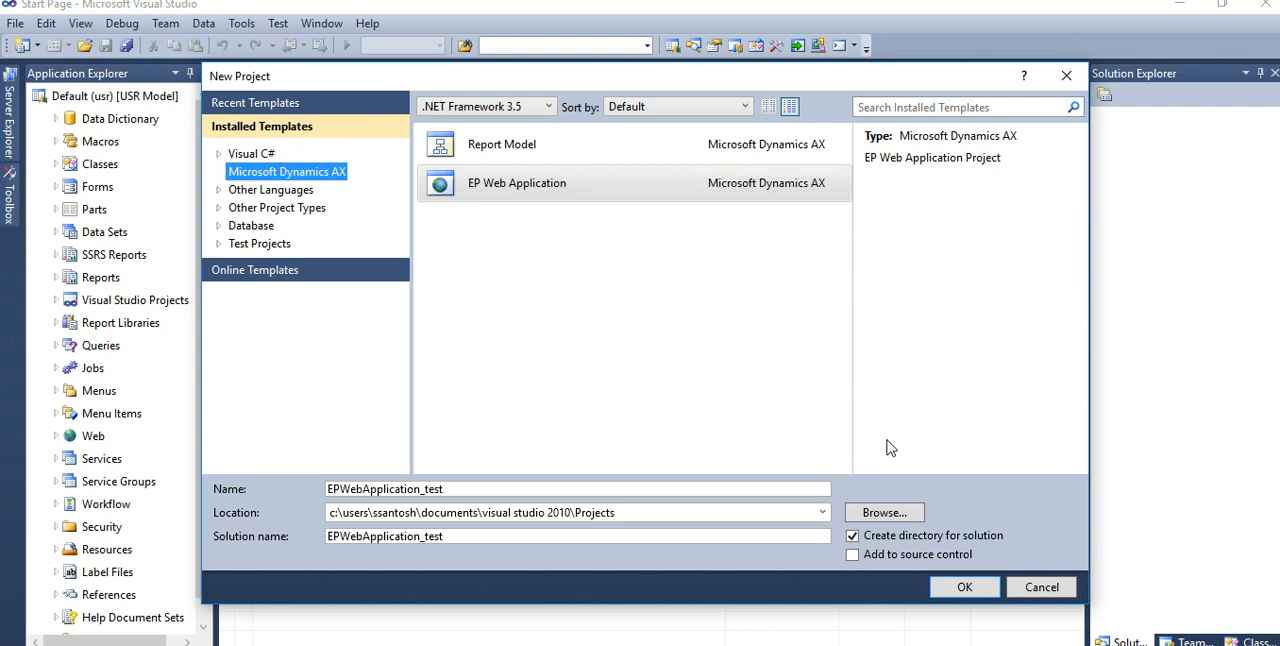
click(963, 587)
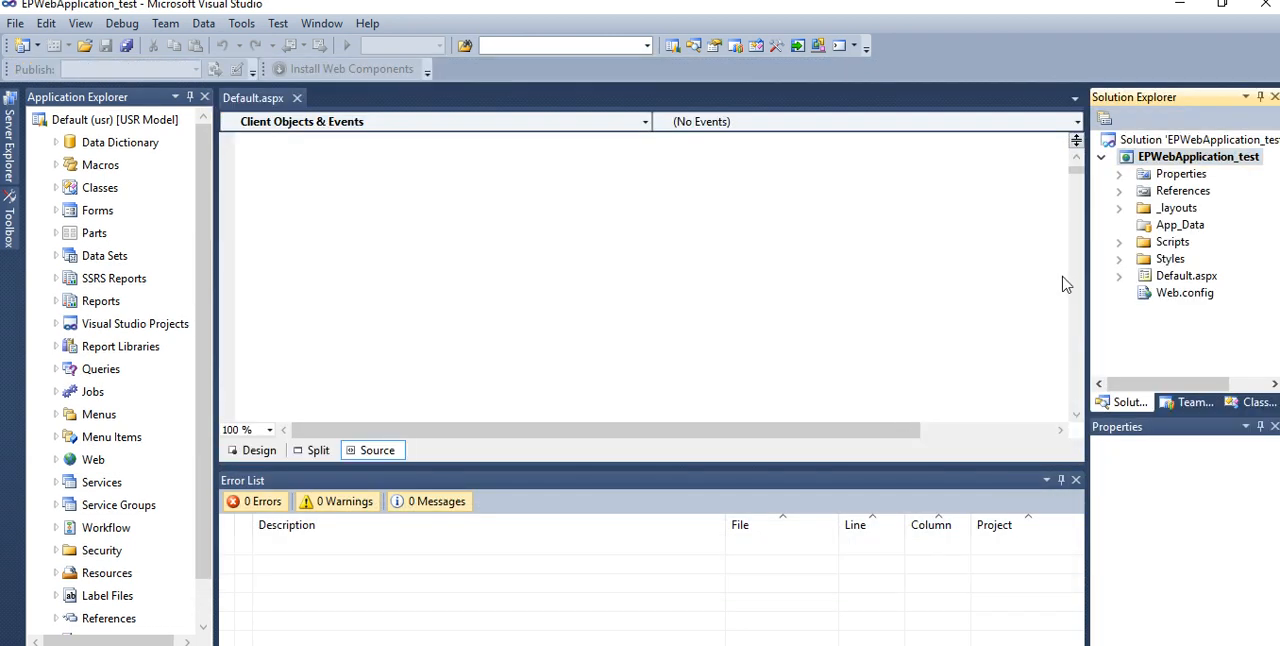
mouse_move(1172, 282)
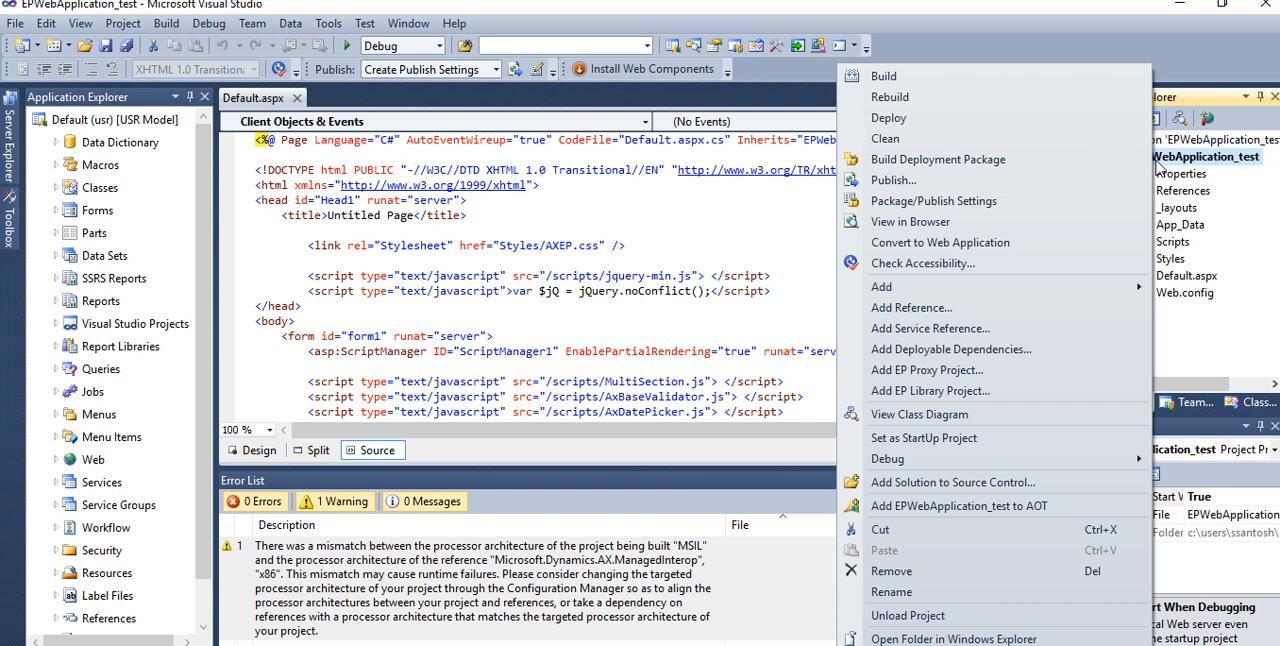
Step: Choose Add > New Item on the EPWebApplication_test project
click(881, 287)
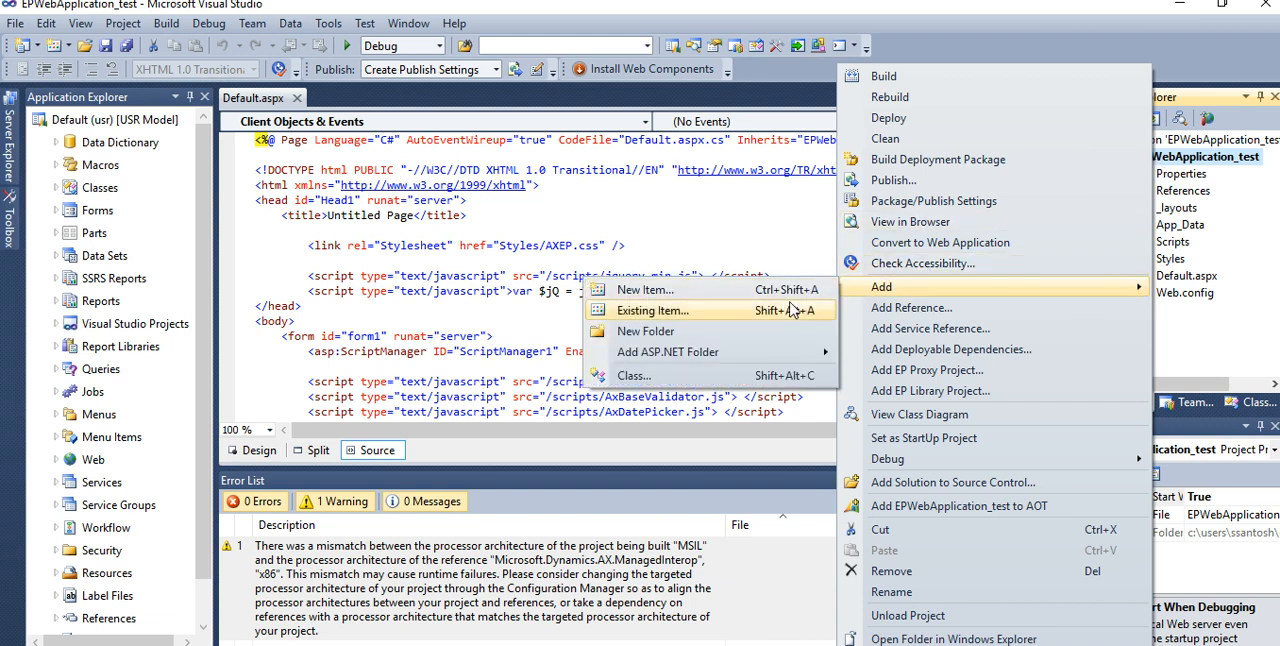
click(644, 289)
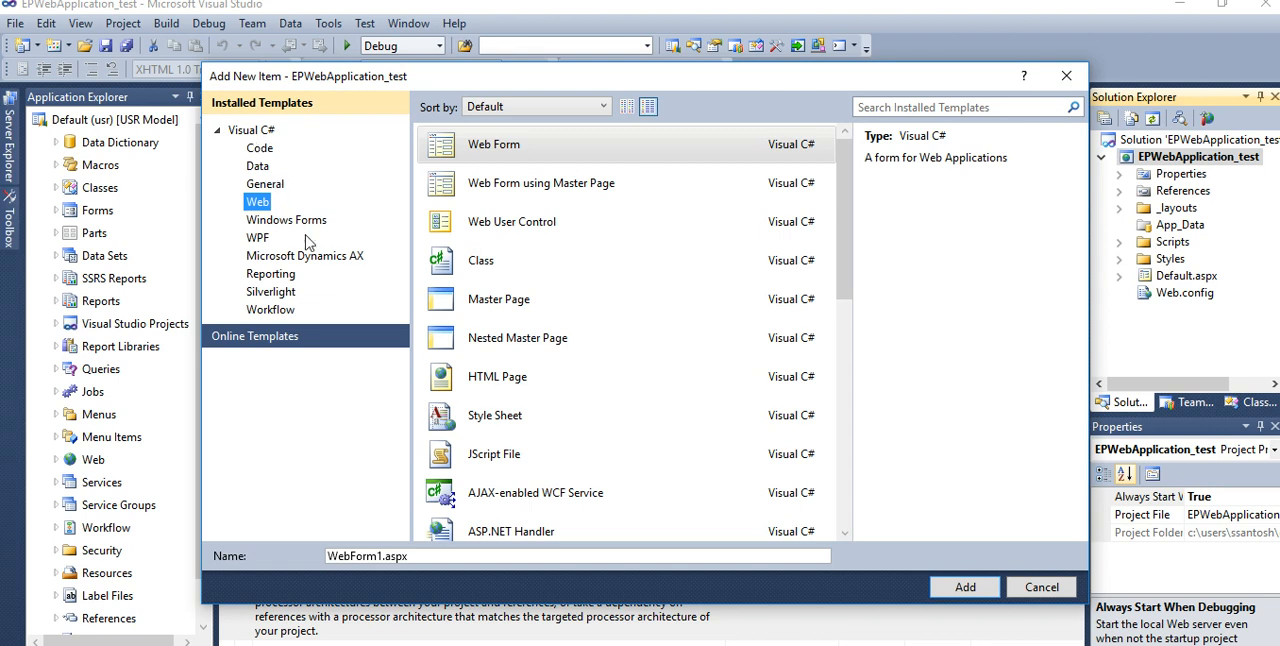
Step: Add the Dynamics AX EP User Control template as WebControl1.ascx
click(305, 255)
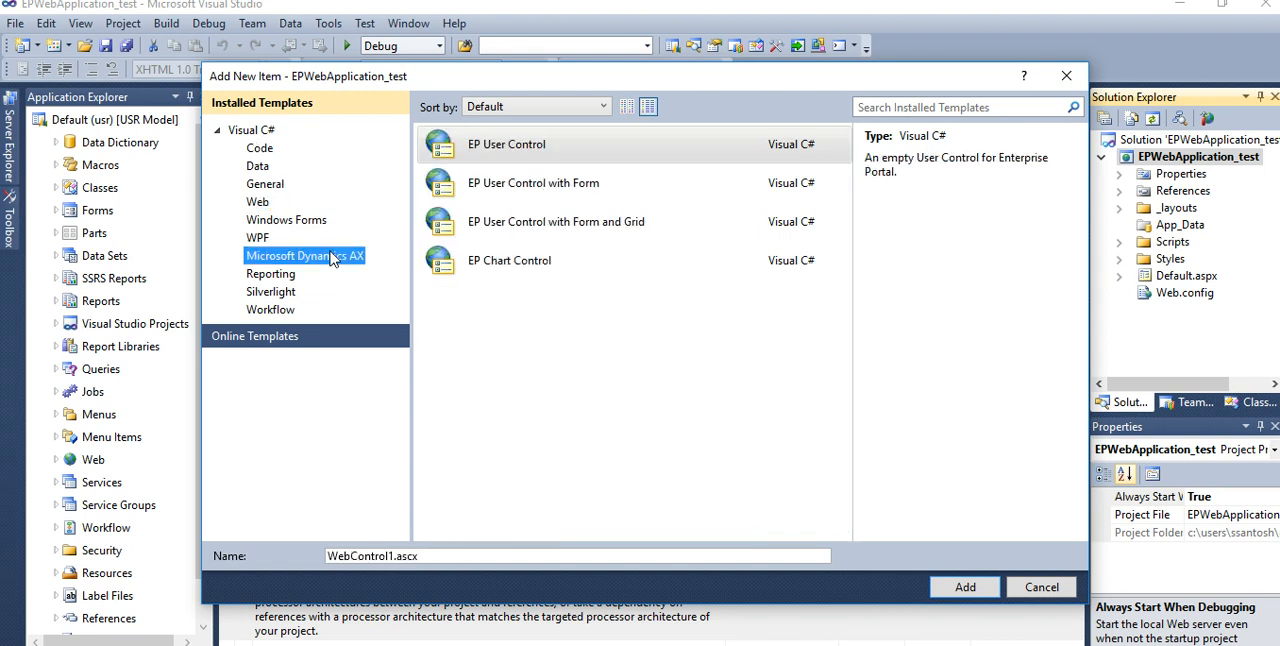
mouse_move(325, 258)
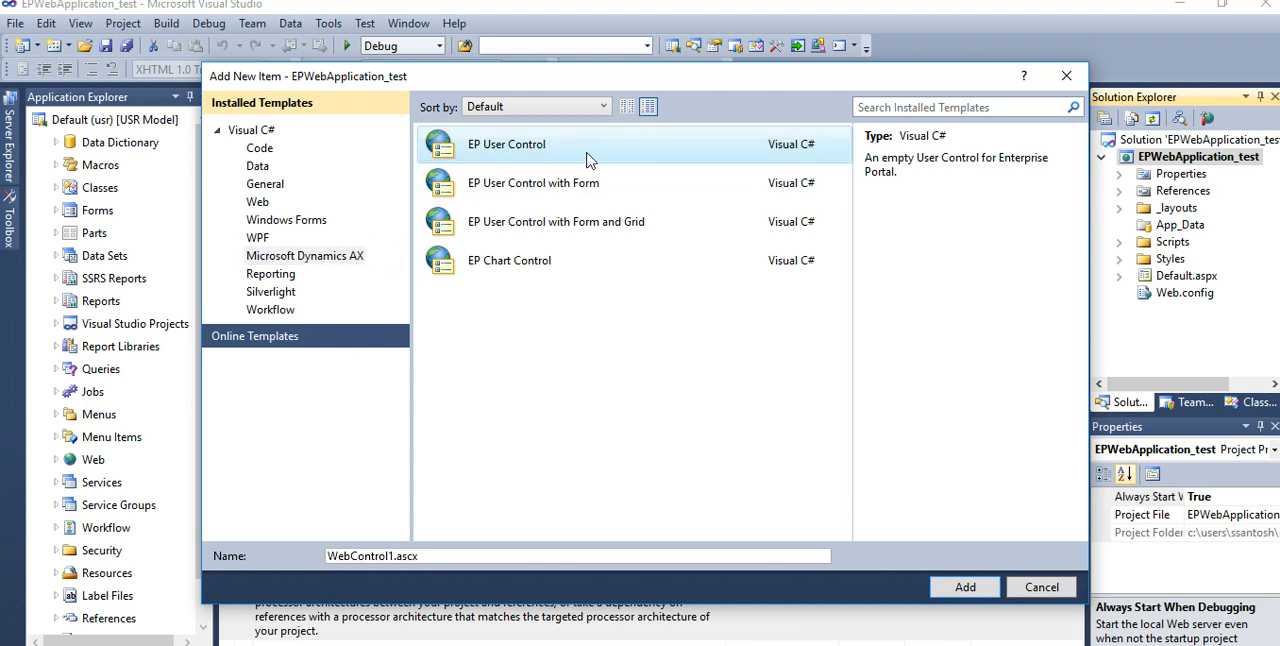
mouse_move(938, 563)
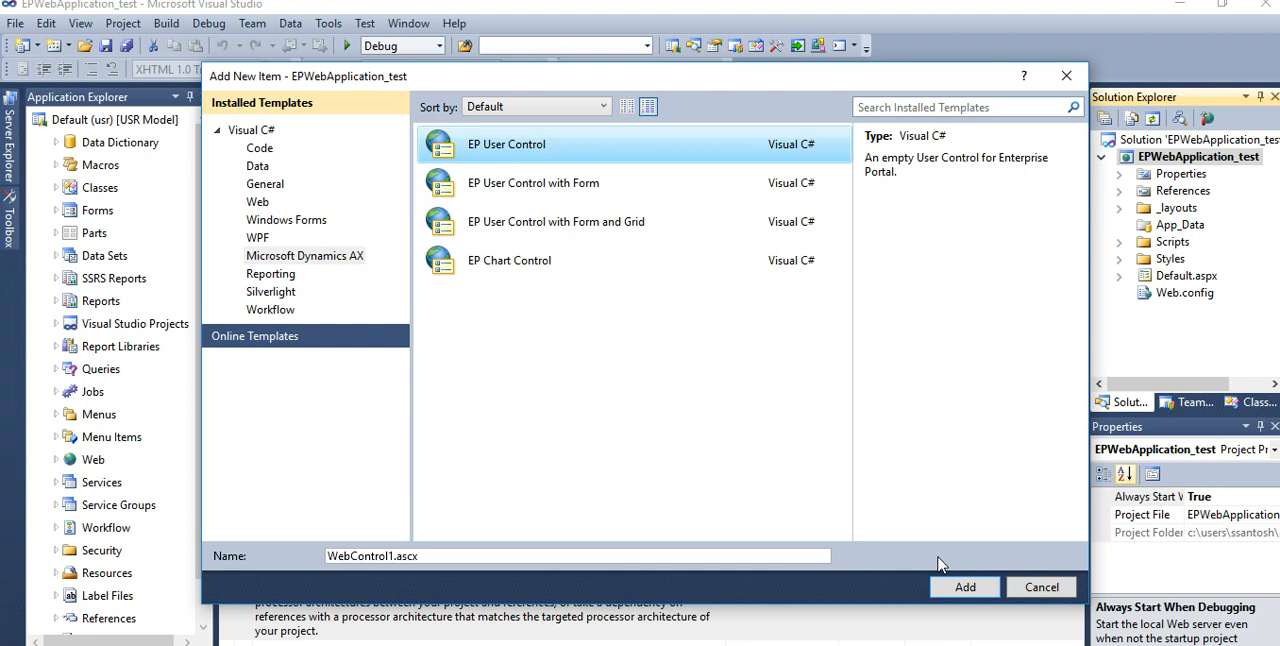
mouse_move(948, 578)
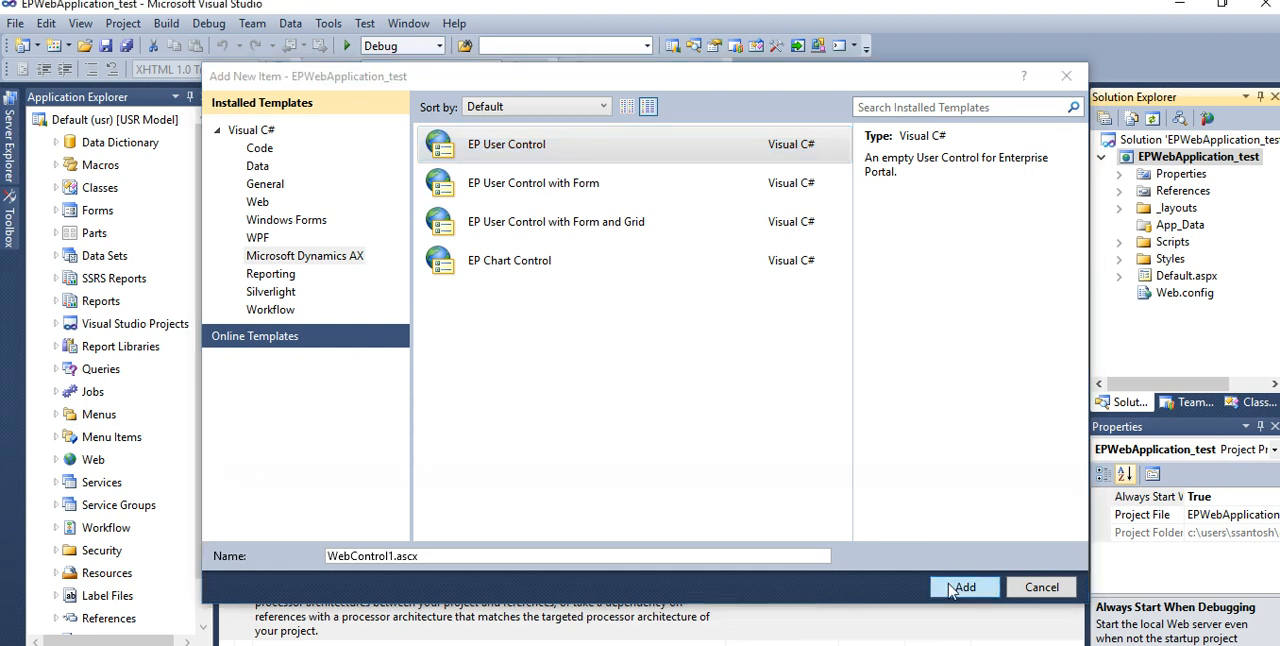
click(963, 587)
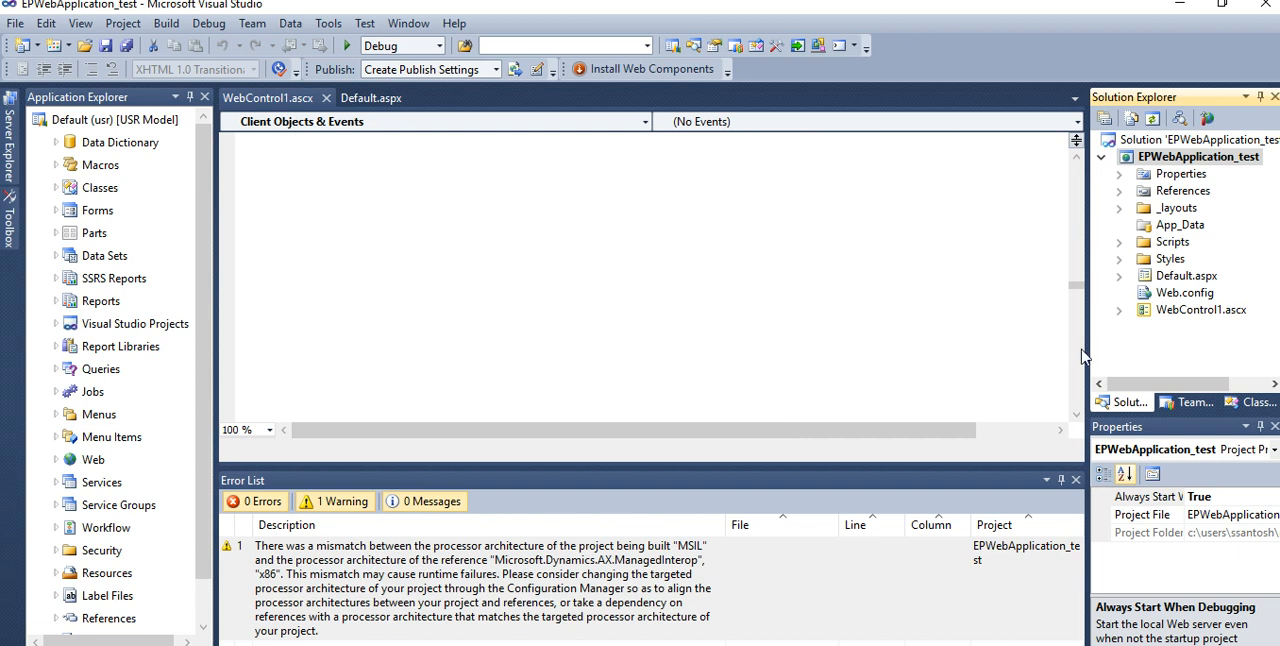
mouse_move(1192, 322)
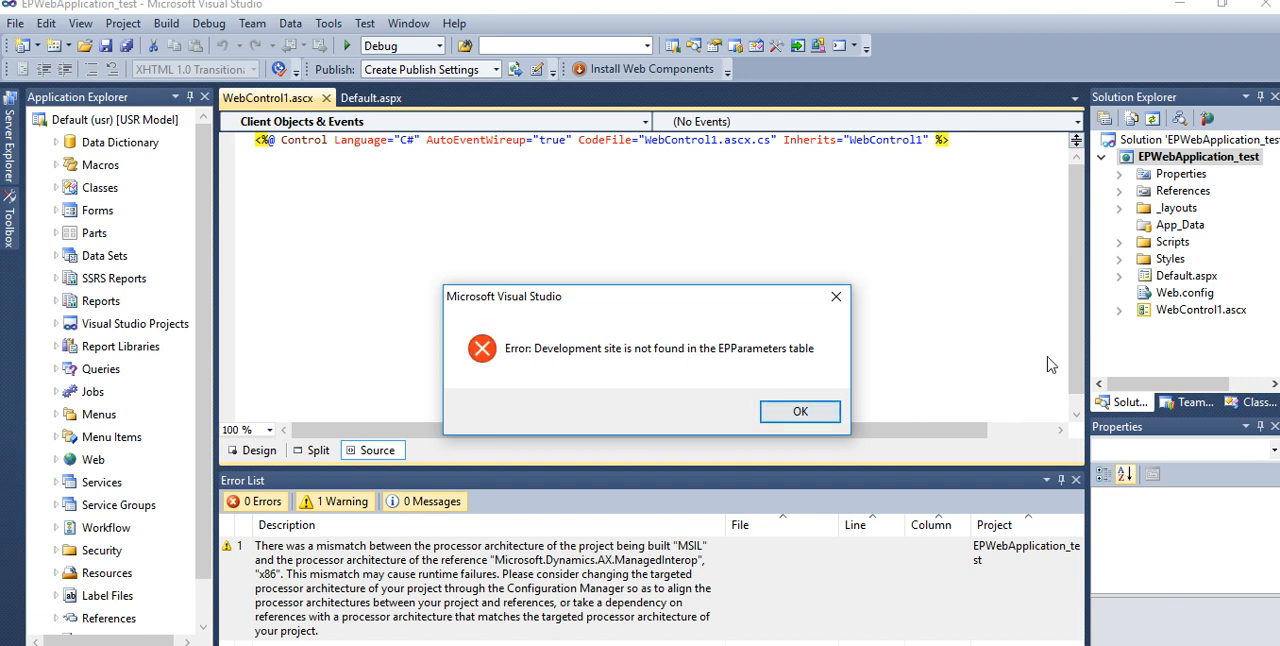
Step: Dismiss the EPParameters development-site error and switch WebControl1.ascx to Design view
click(800, 411)
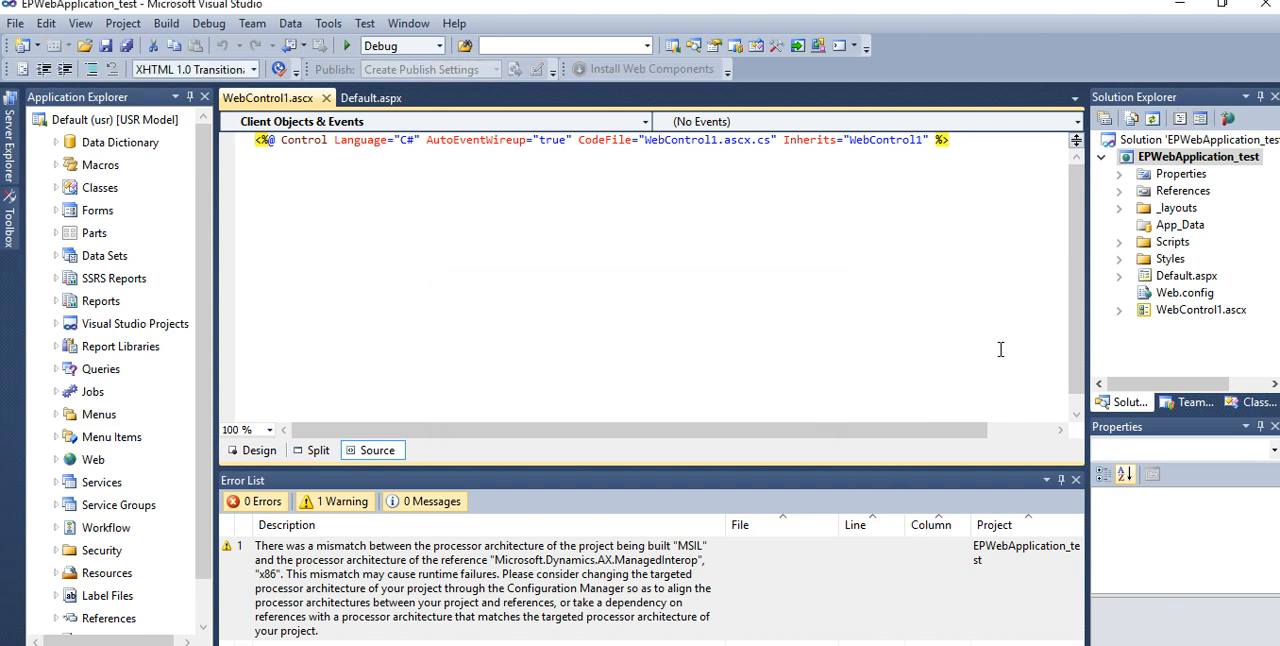
click(1200, 309)
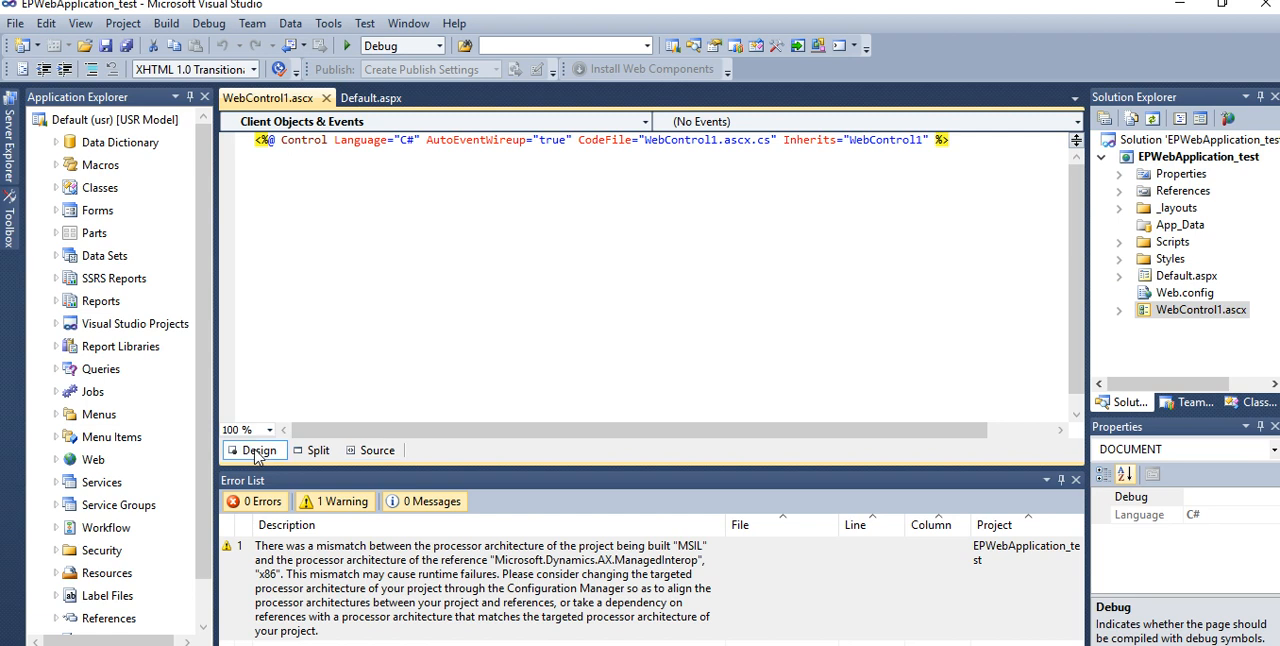
click(259, 450)
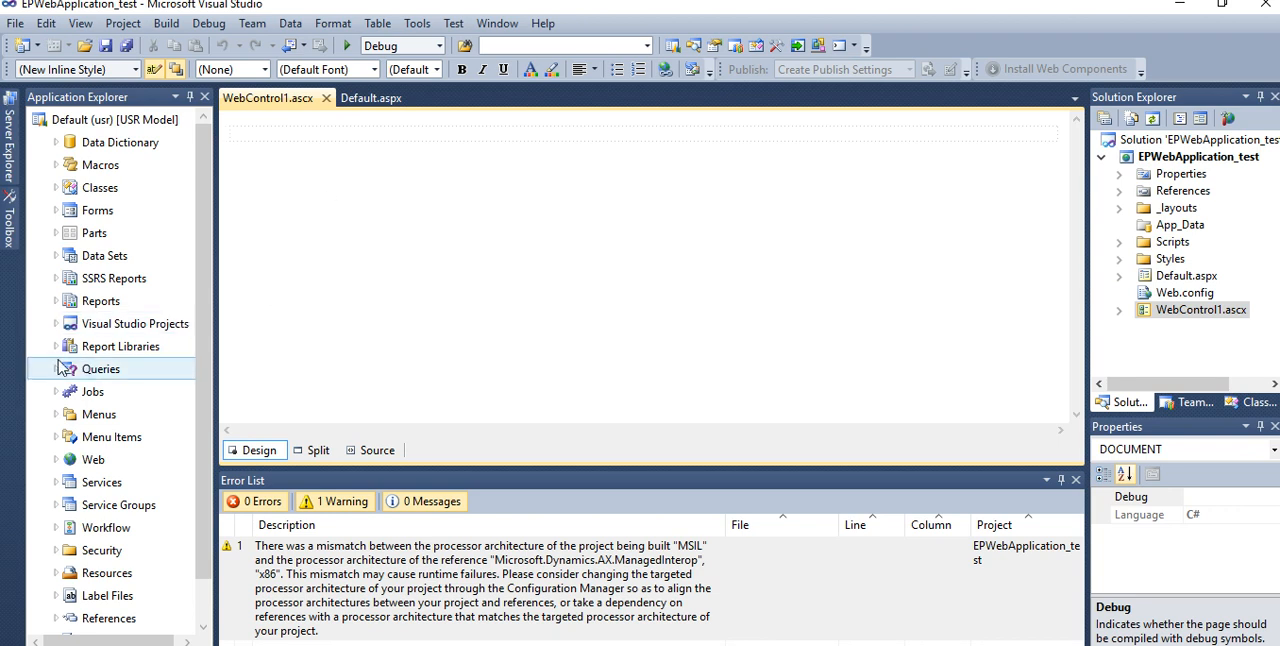
Step: Expand Web > Web Files and select the Web Controls node
scroll(down, 3)
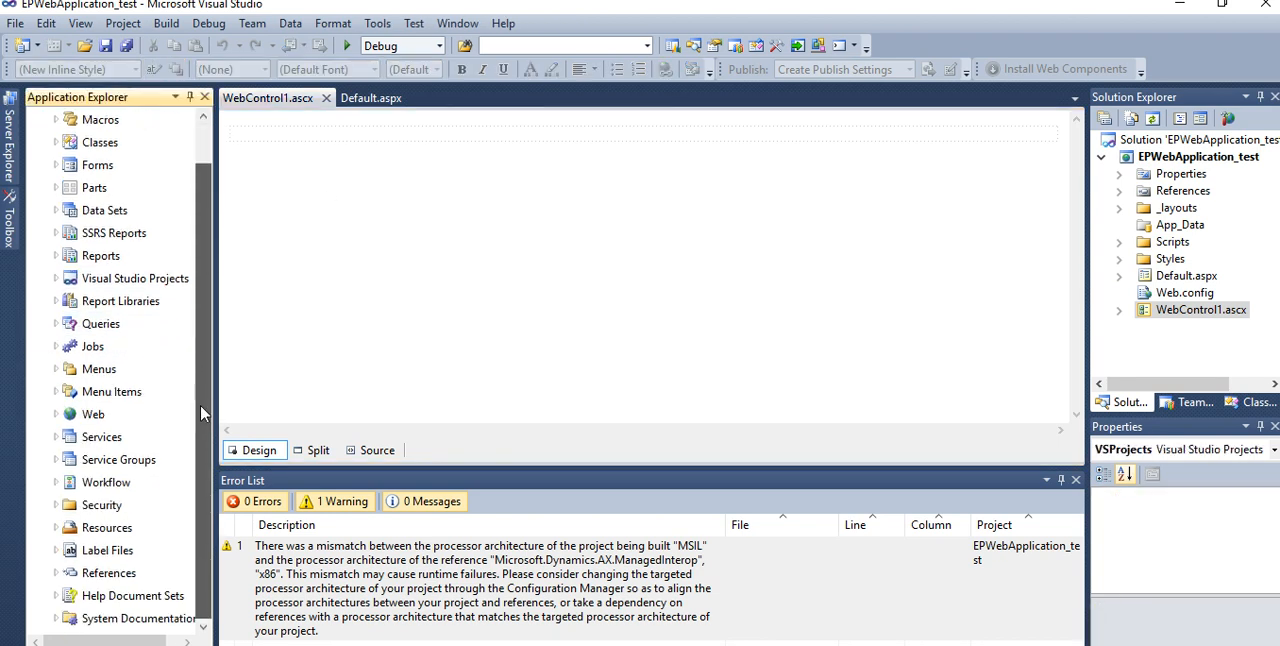
scroll(up, 3)
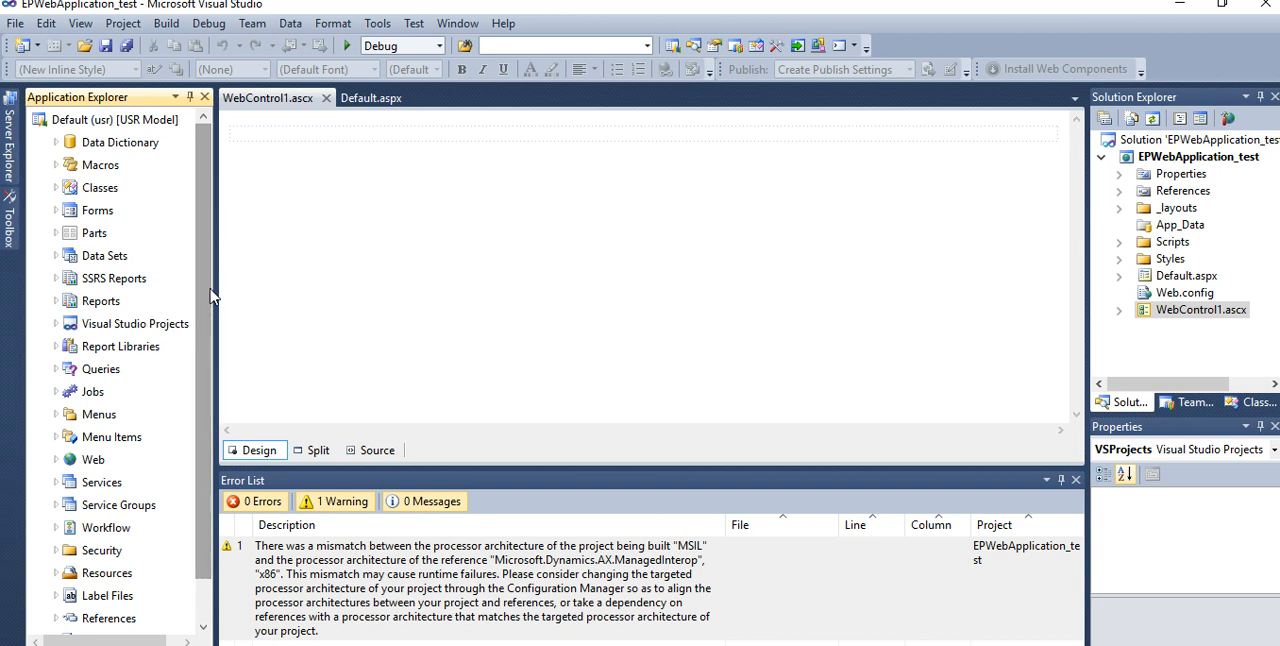
click(93, 459)
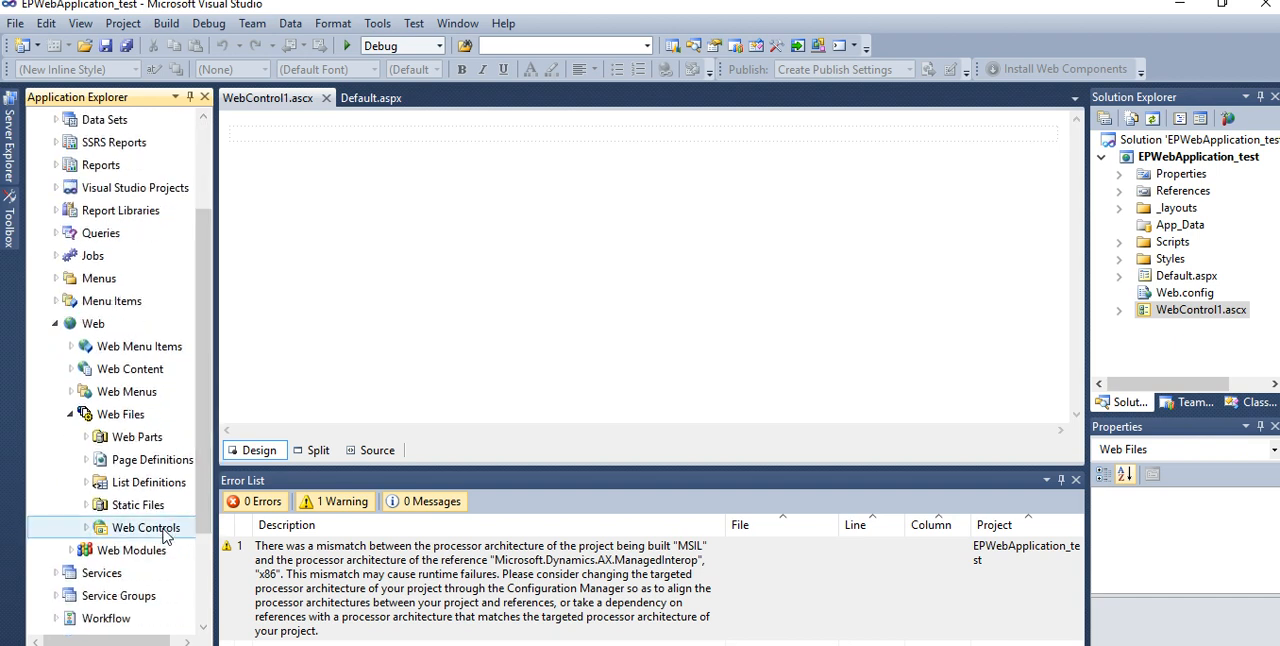
click(85, 527)
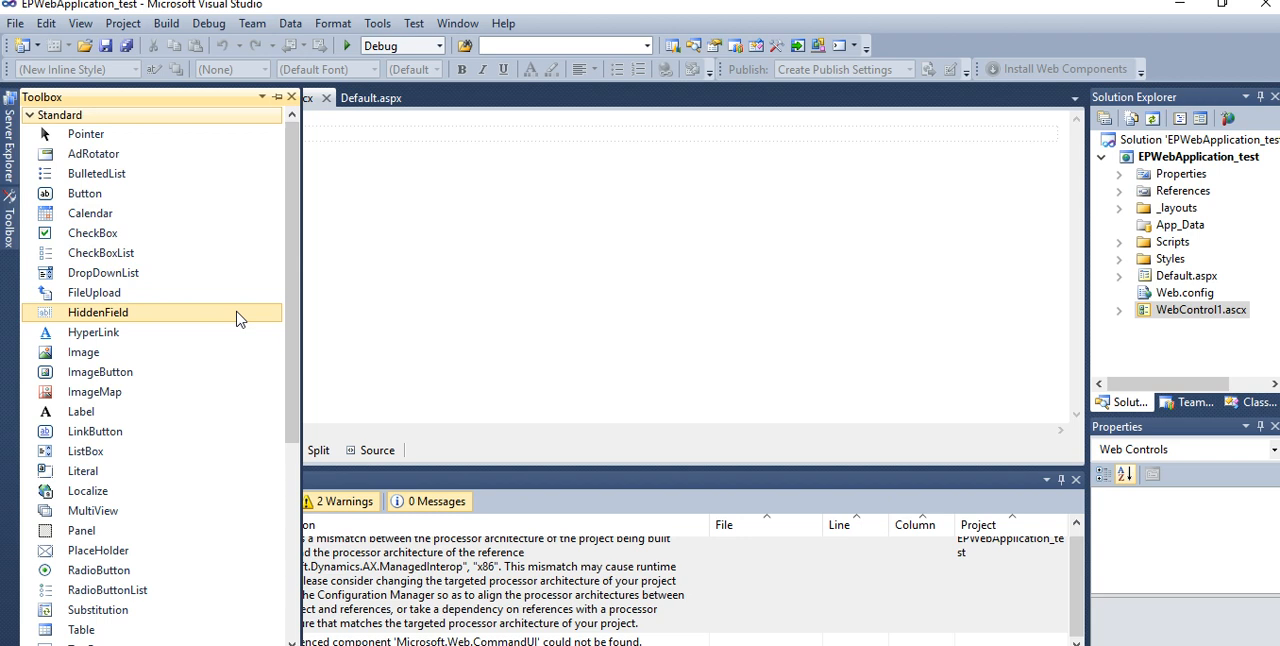
scroll(down, 3)
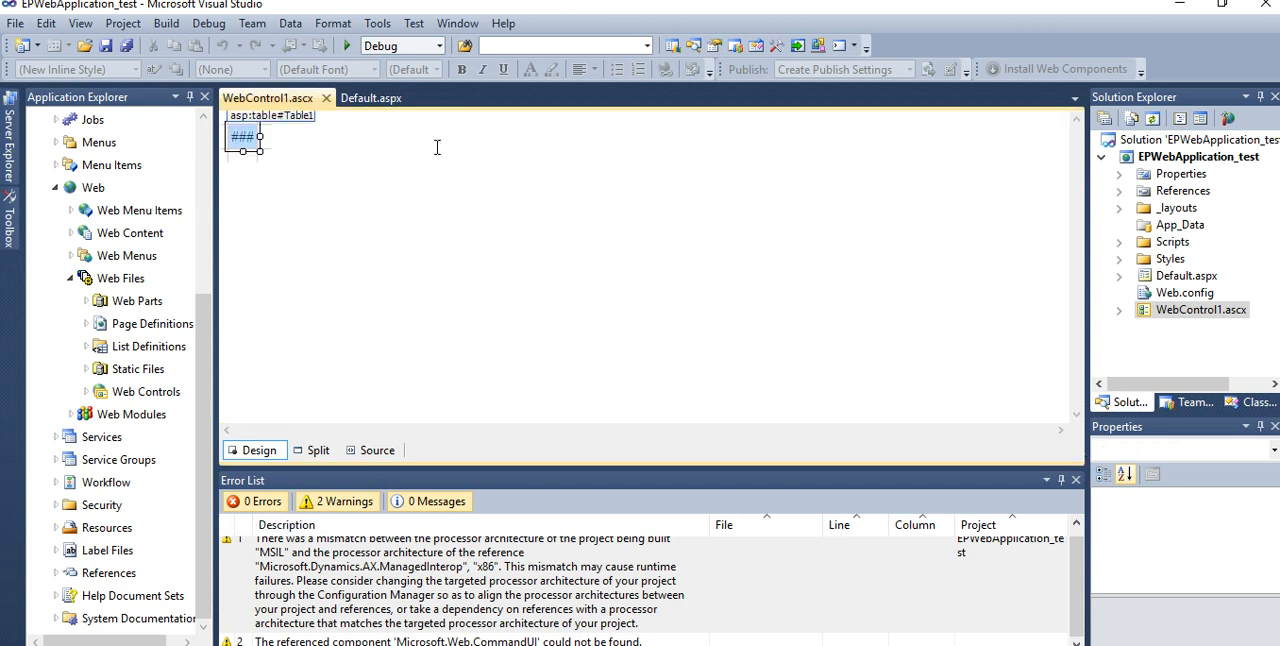
Step: Select Table1 on the design surface and view its markup in Source view
click(243, 136)
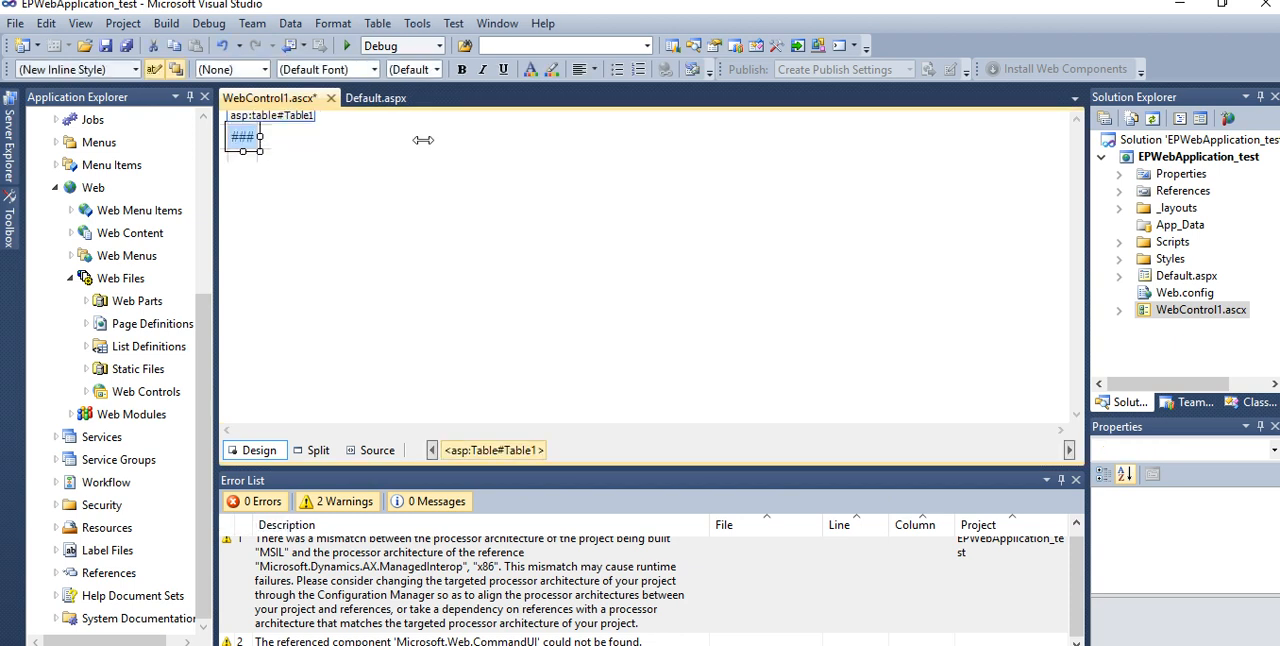
click(242, 136)
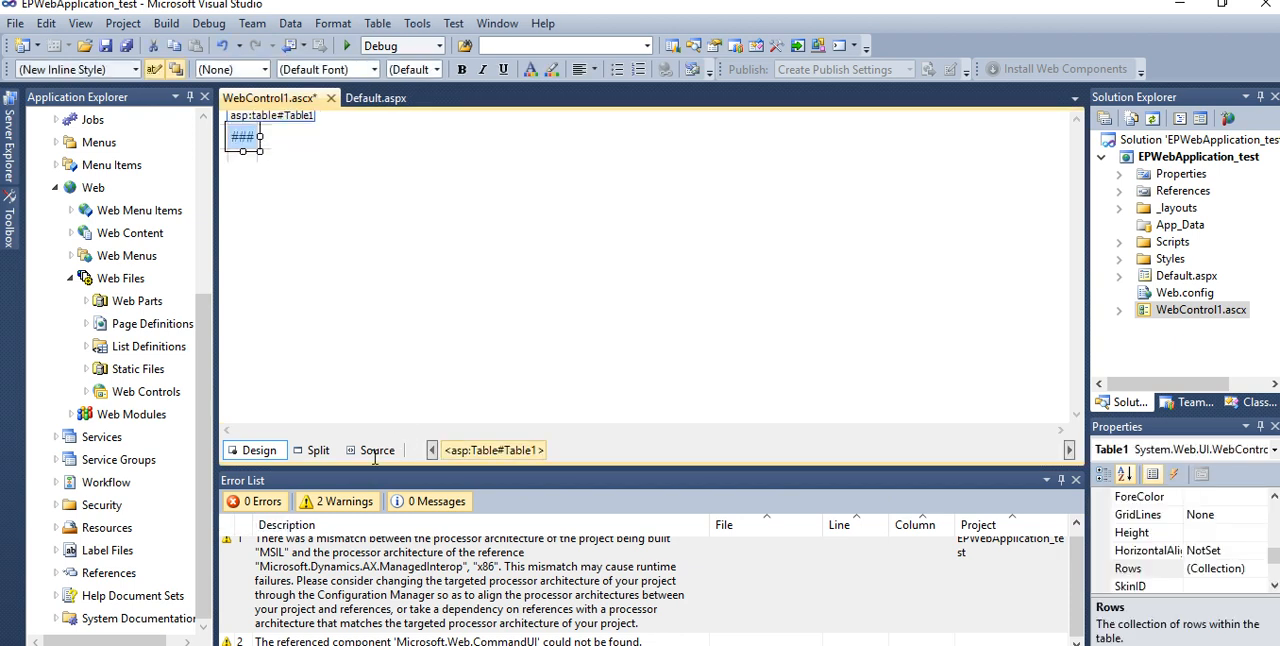
click(377, 450)
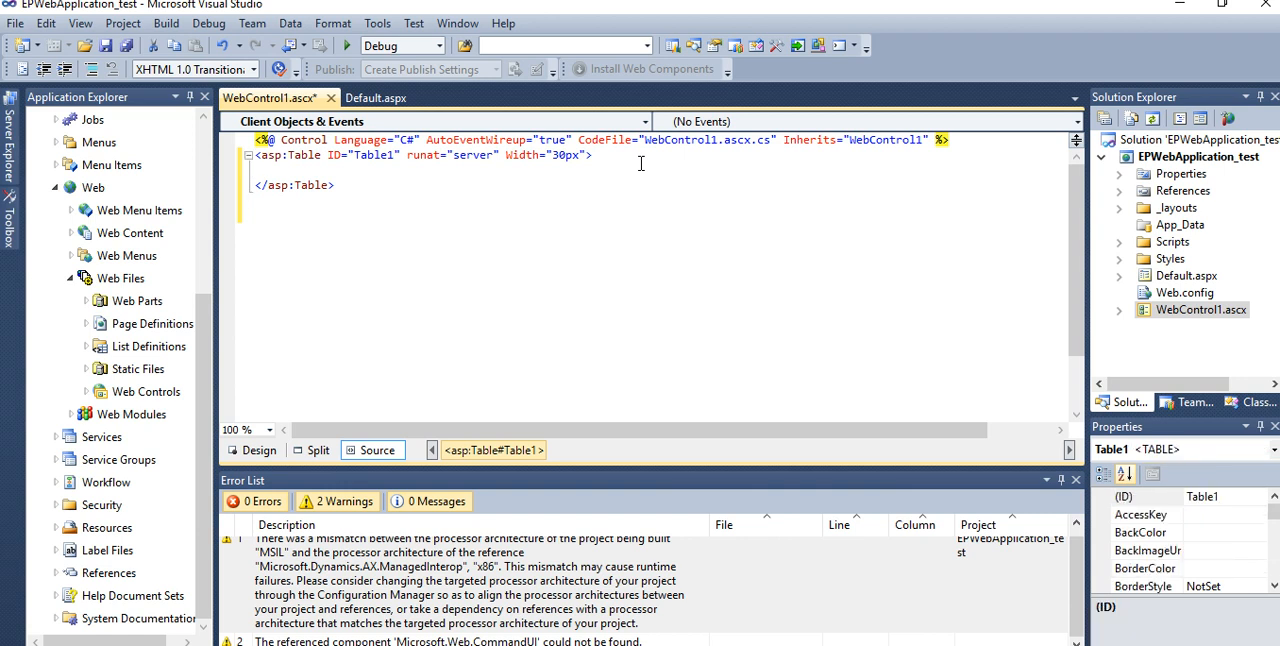
Step: Add a <tr> row with one <td> cell inside Table1's markup
text(<tr></tr>)
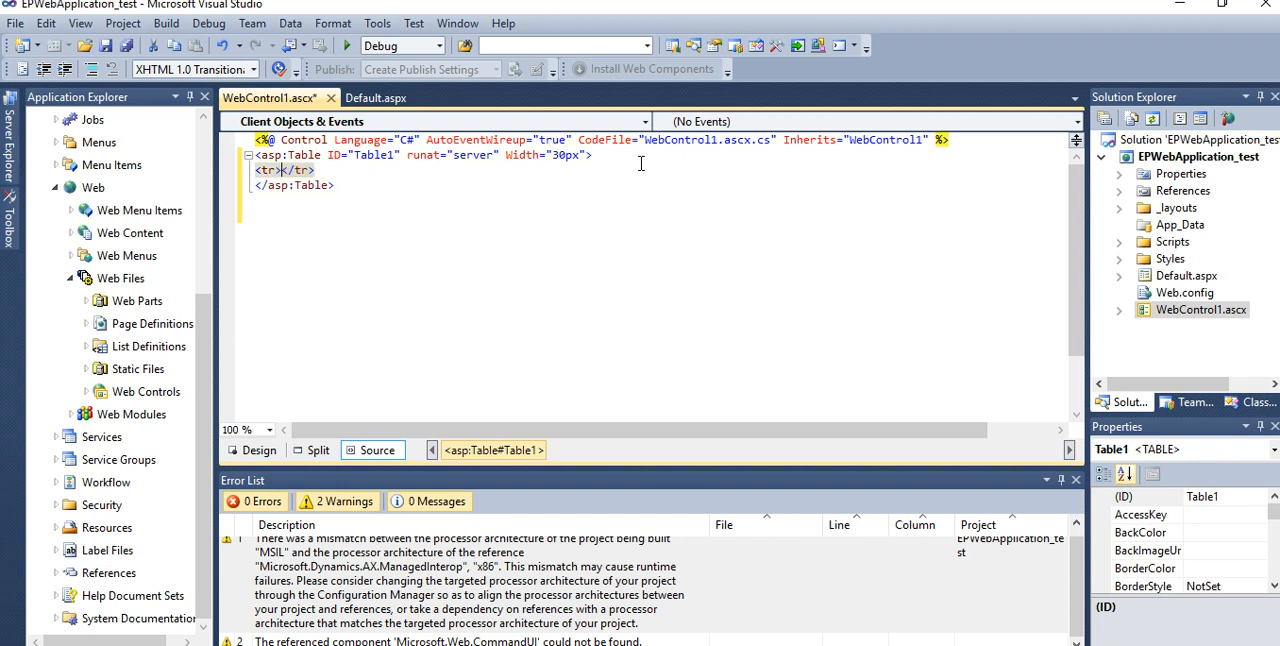
click(288, 169)
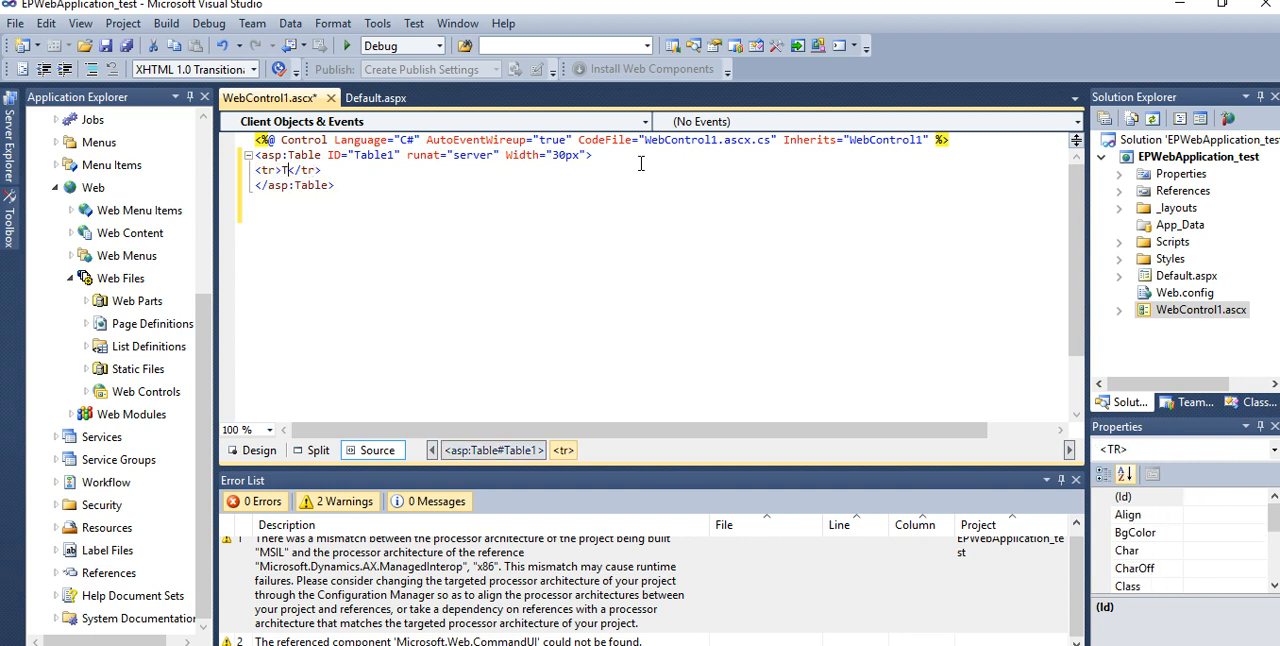
text(<td></td)
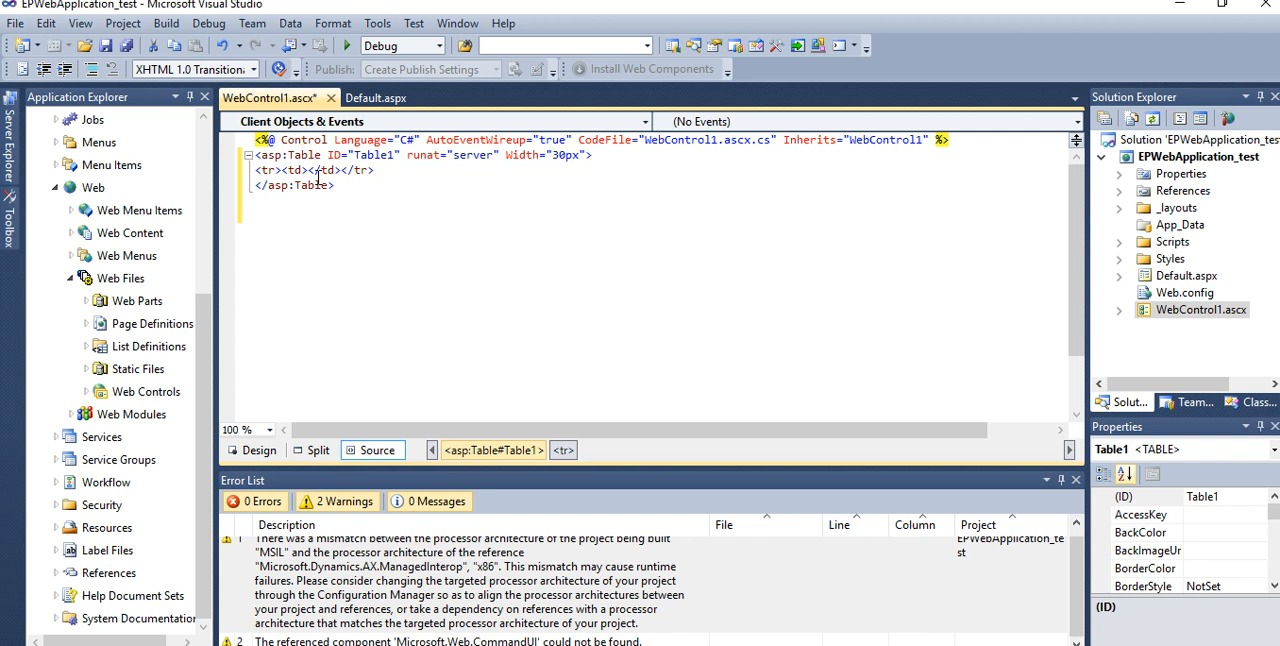
click(319, 169)
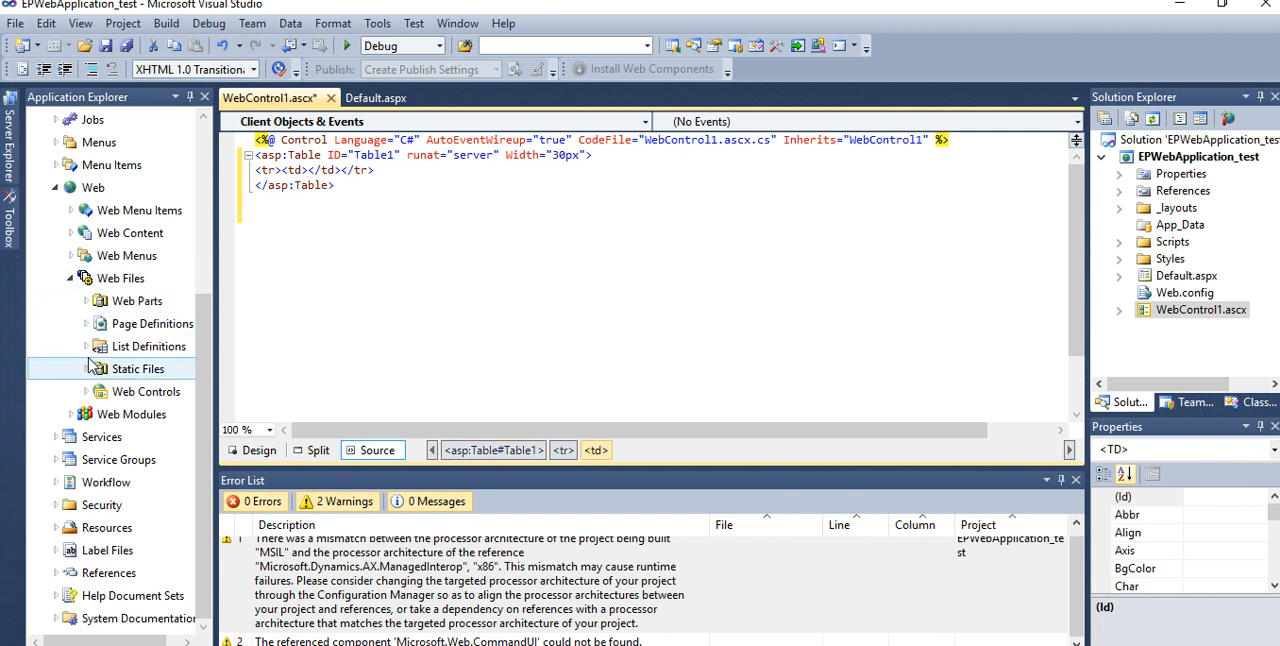
mouse_move(197, 333)
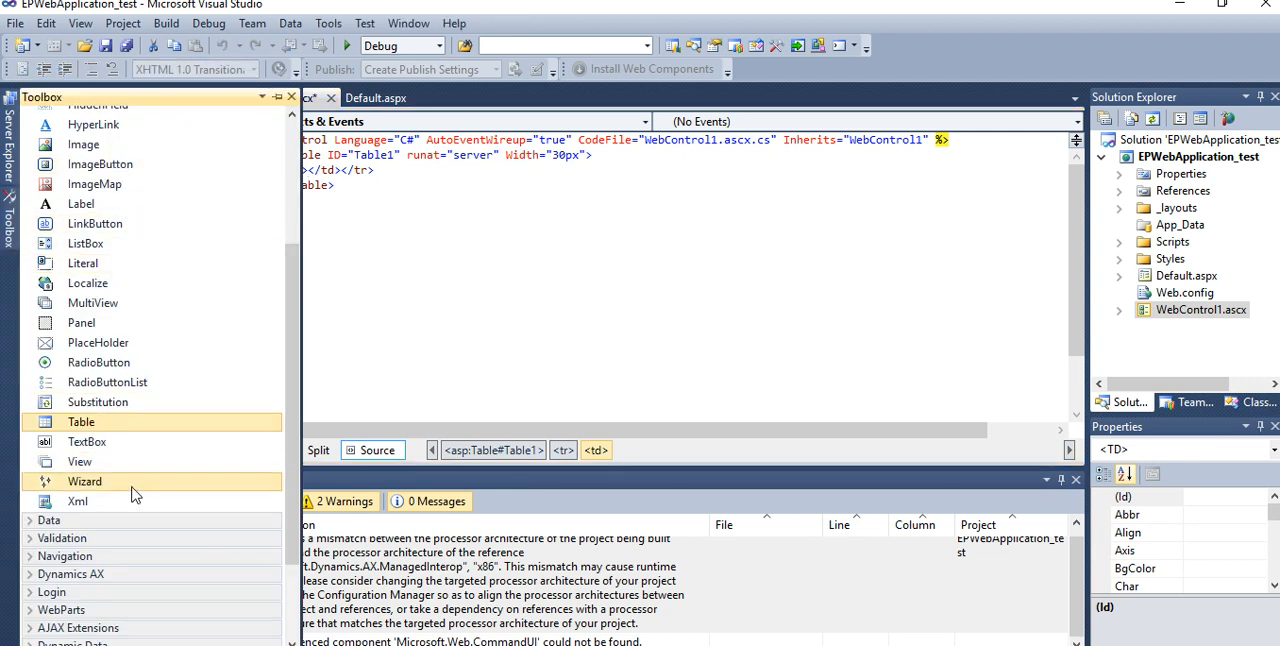
Step: Check Button1 inside the table cell in Design view, then return to Source
scroll(up, 3)
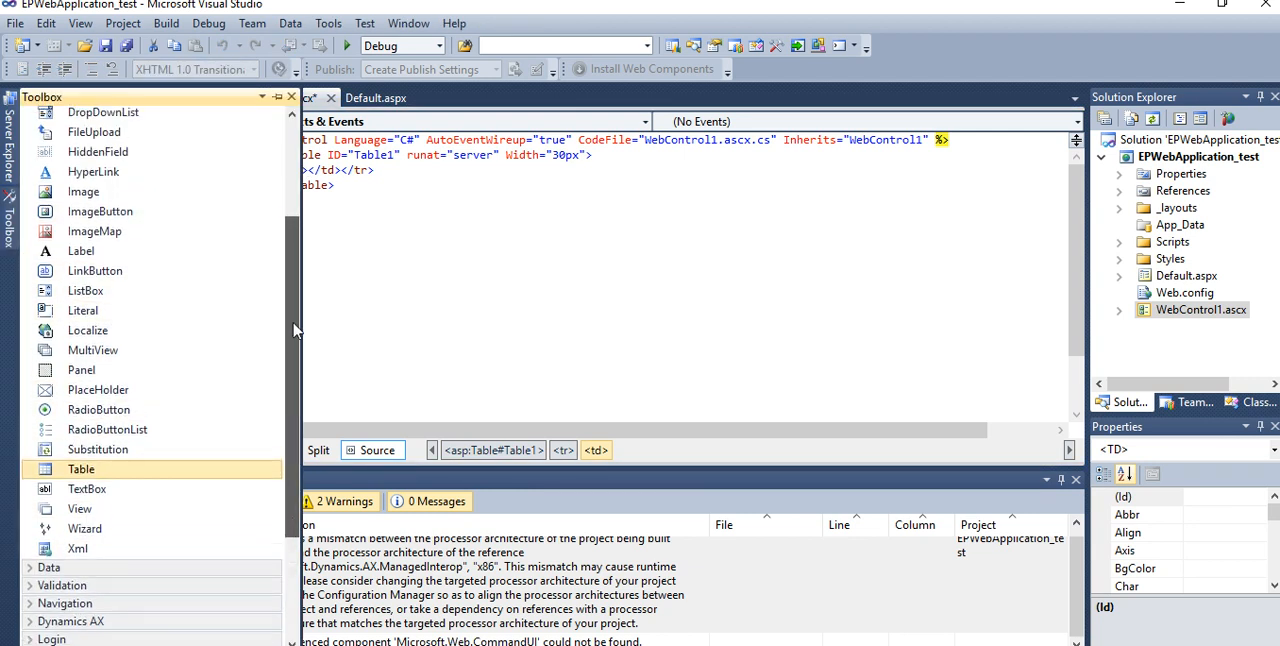
scroll(up, 3)
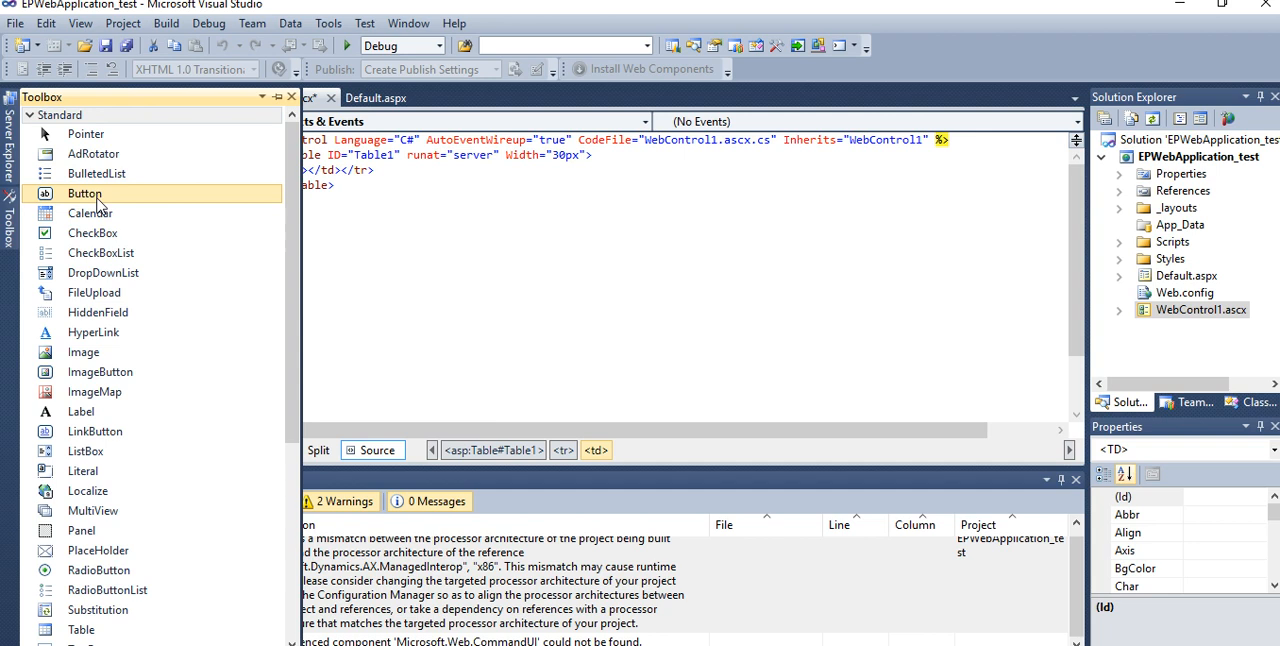
mouse_move(313, 175)
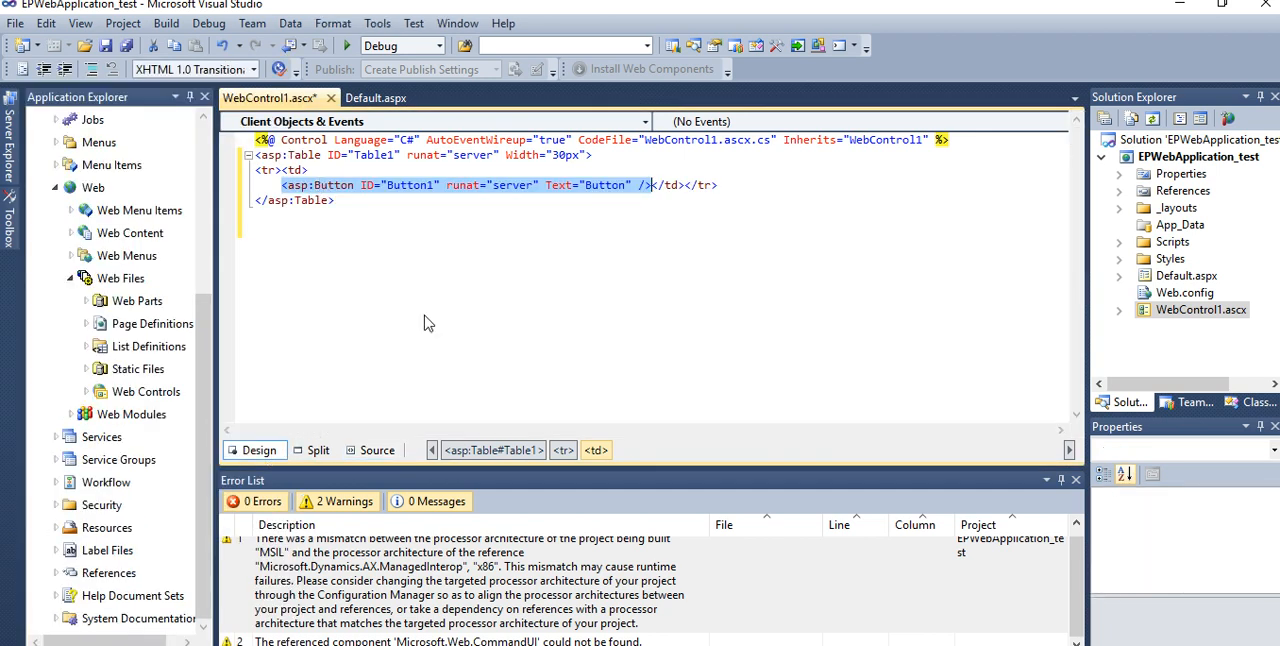
click(259, 449)
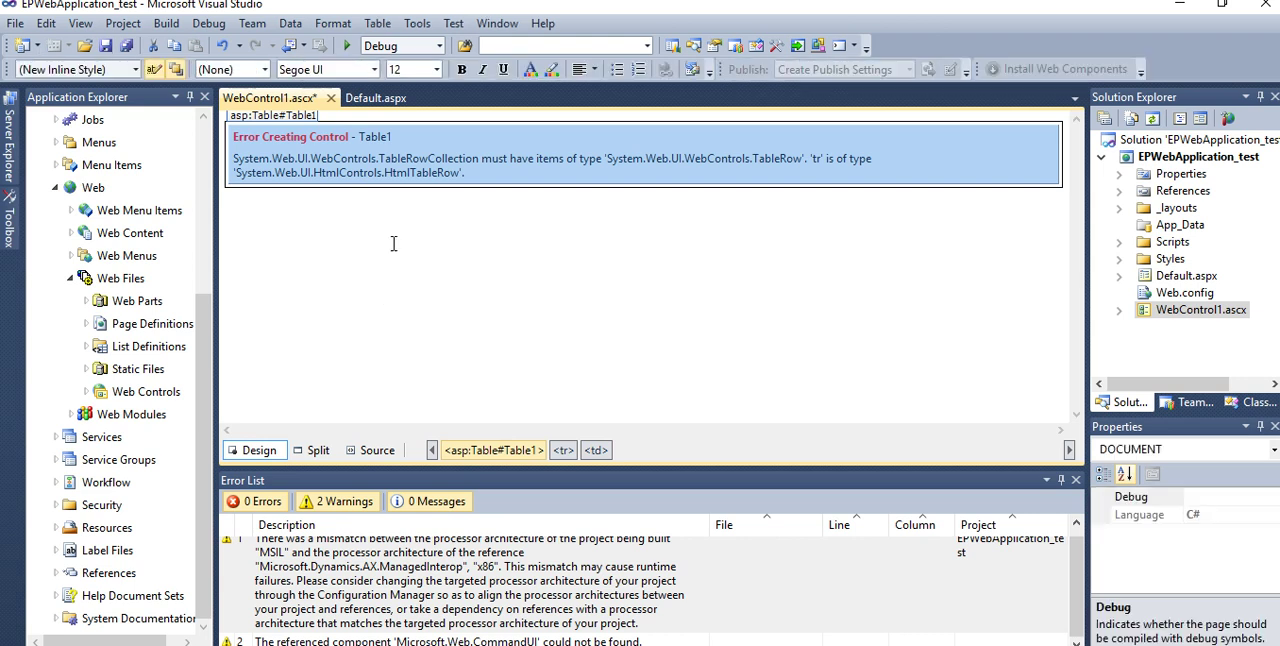
mouse_move(380, 207)
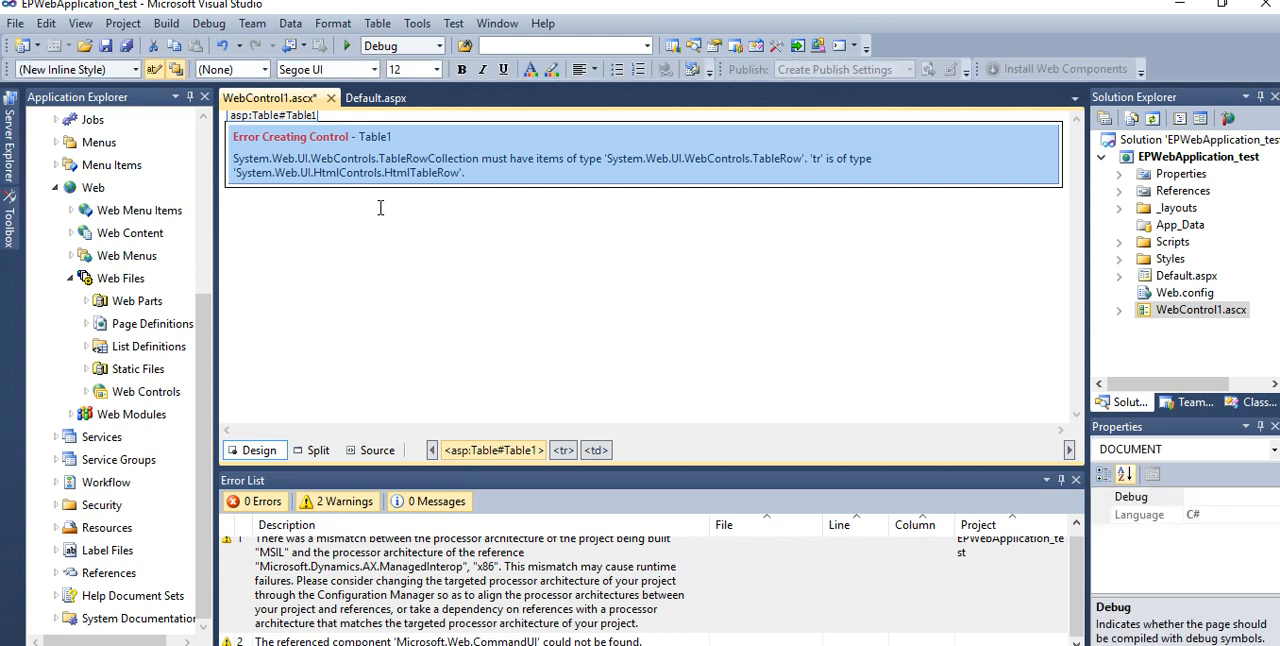
click(377, 449)
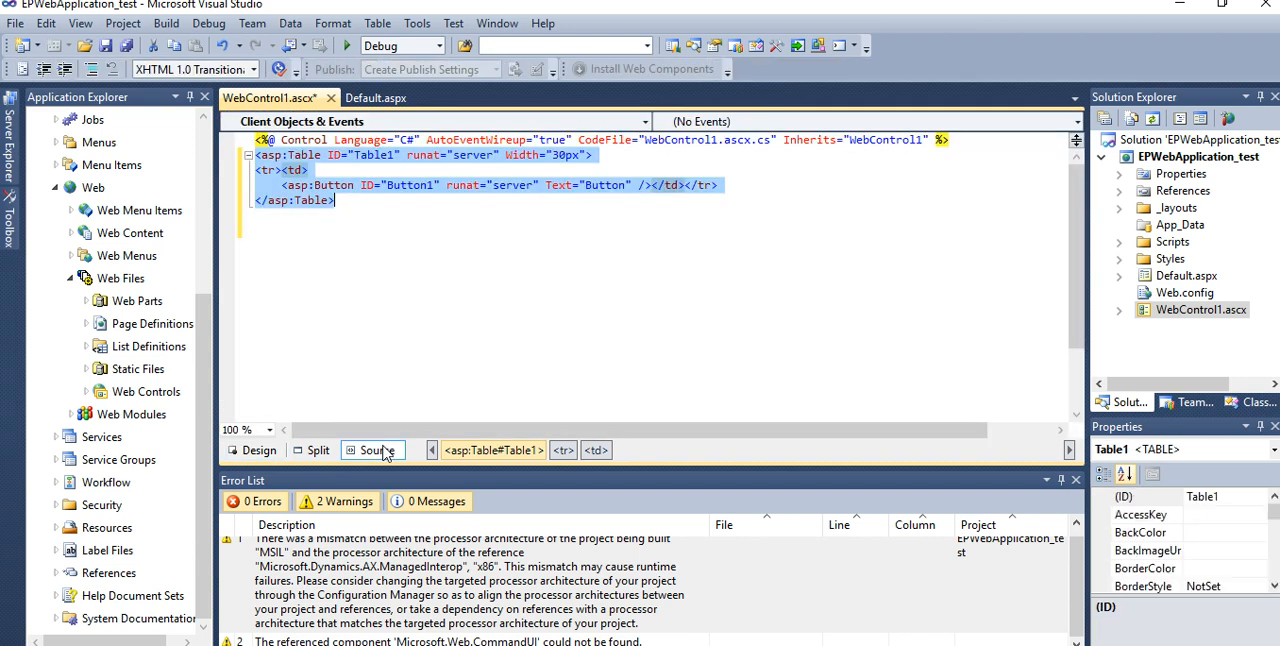
click(532, 212)
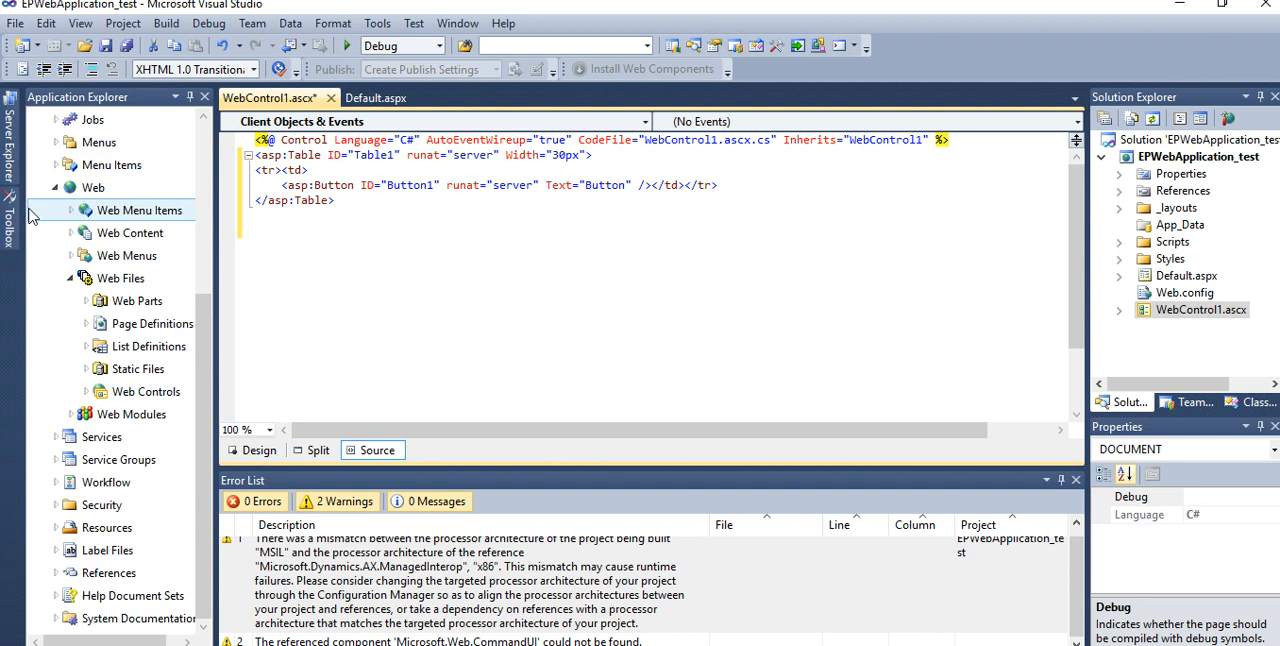
click(10, 228)
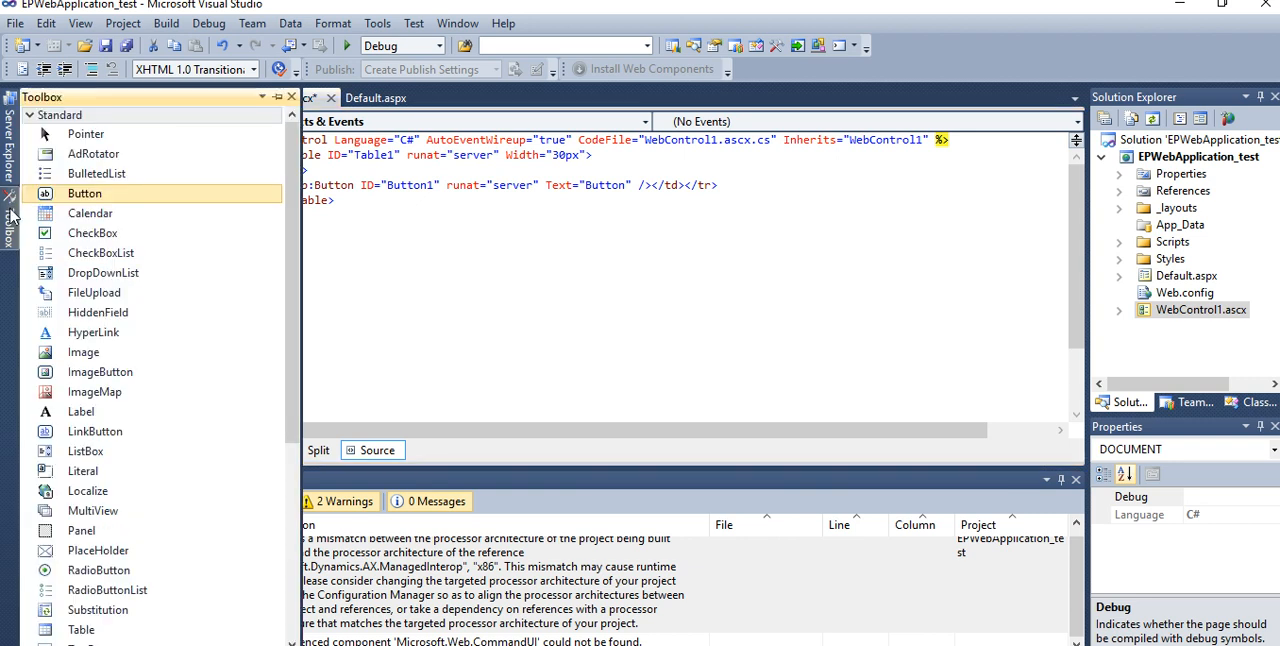
scroll(down, 3)
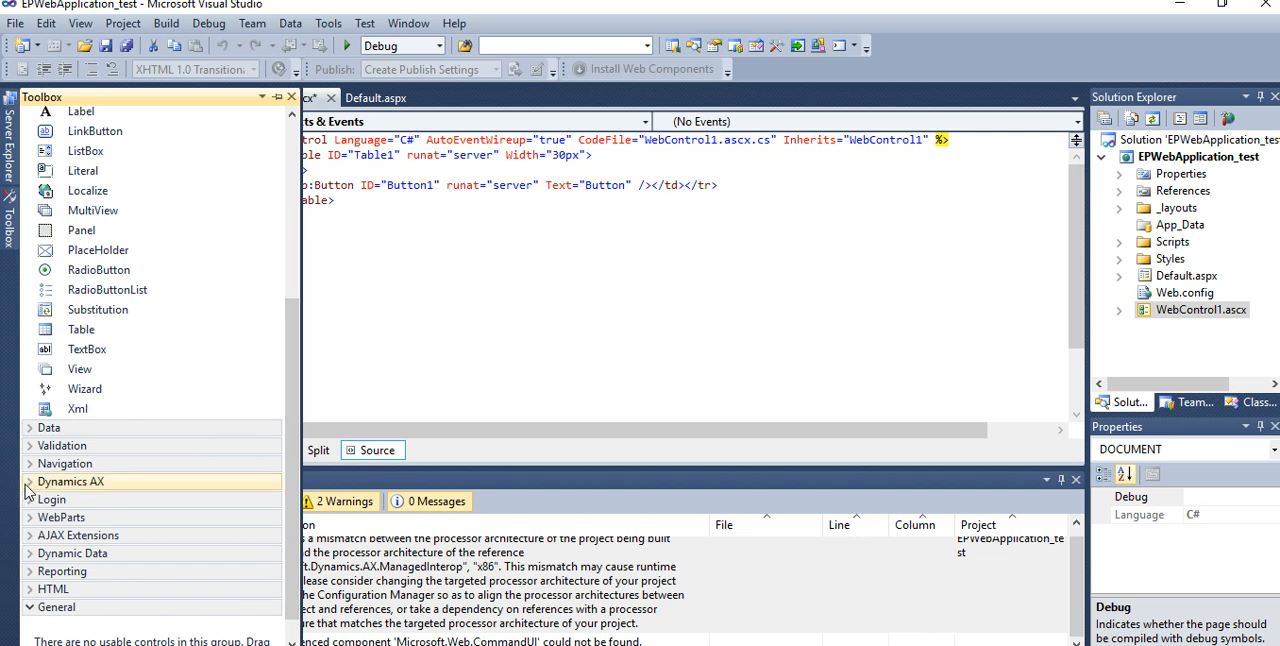
click(70, 481)
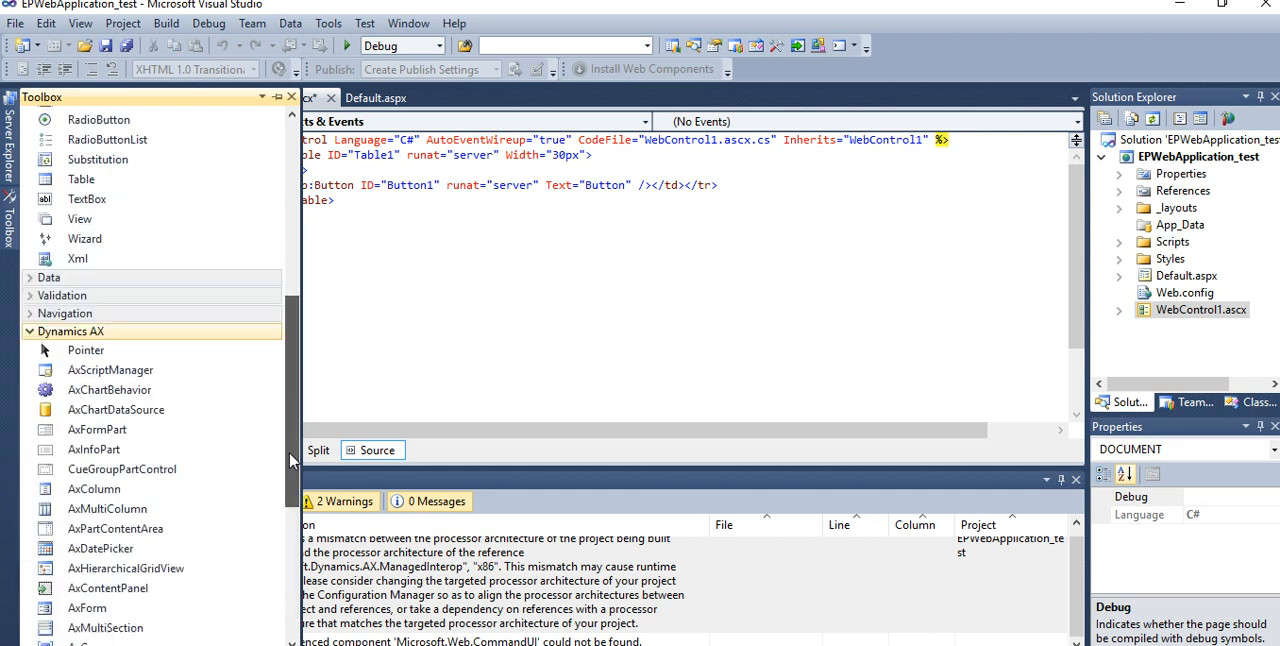
scroll(down, 3)
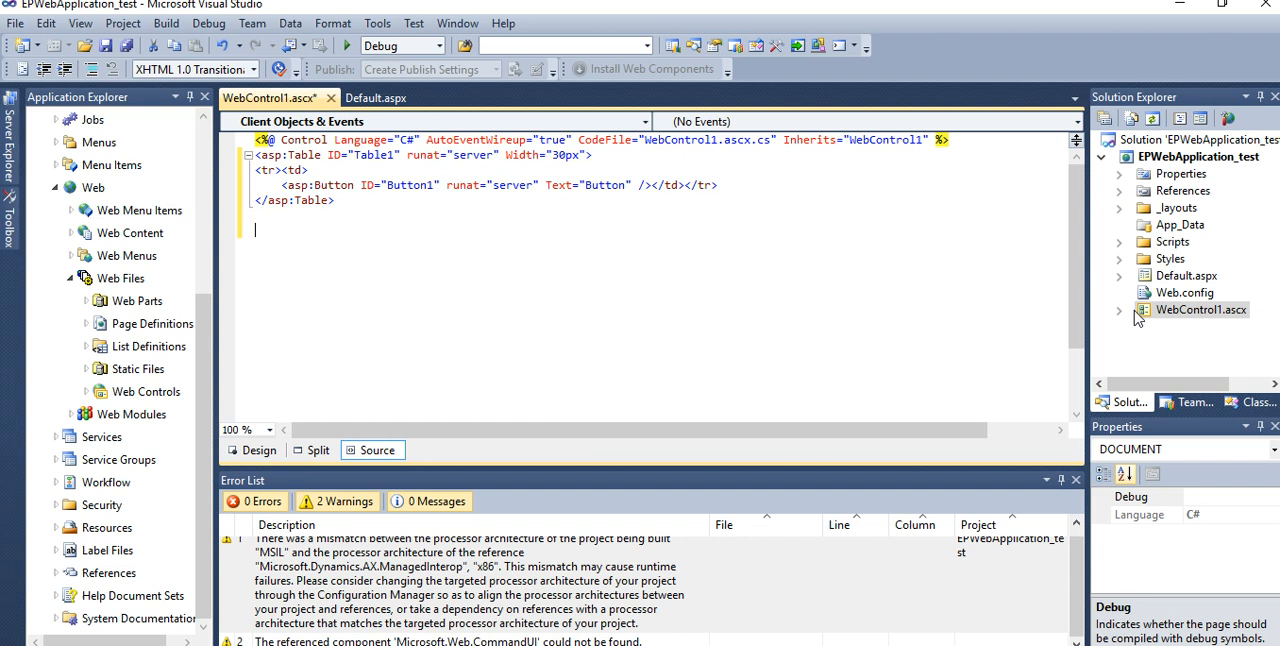
Step: Expand WebControl1.ascx and open WebControl1.ascx.cs, scrolling its empty Page_Load method
click(1119, 309)
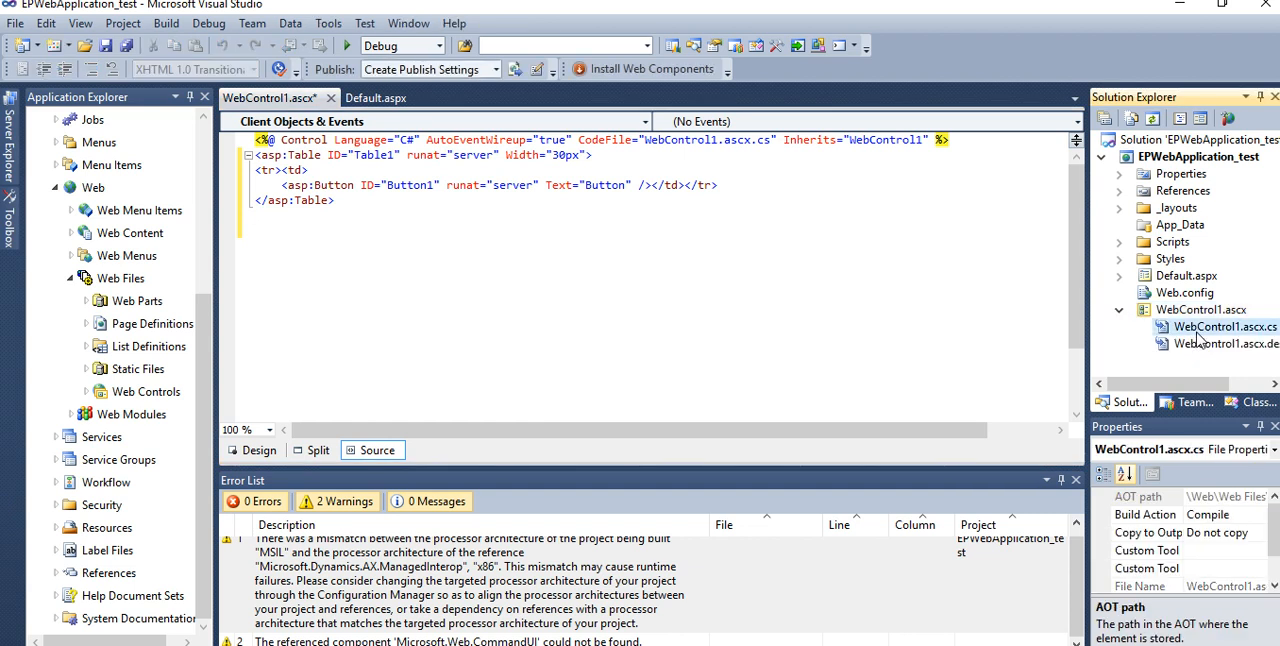
double_click(1223, 326)
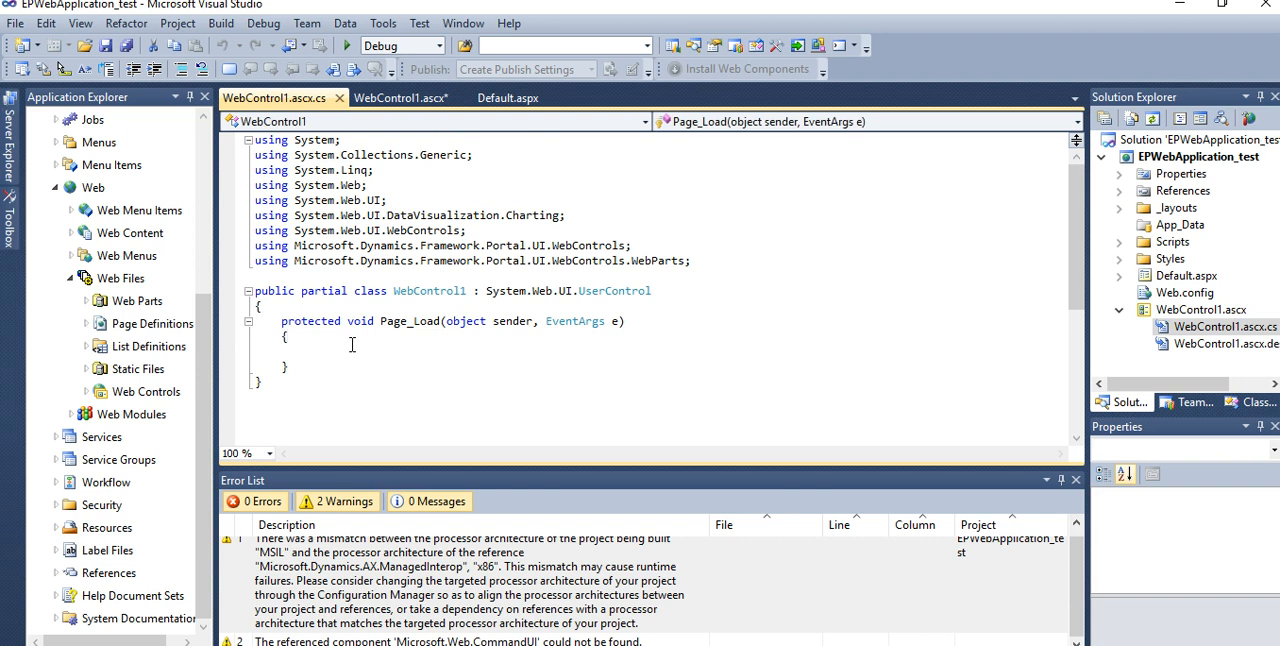
mouse_move(351, 344)
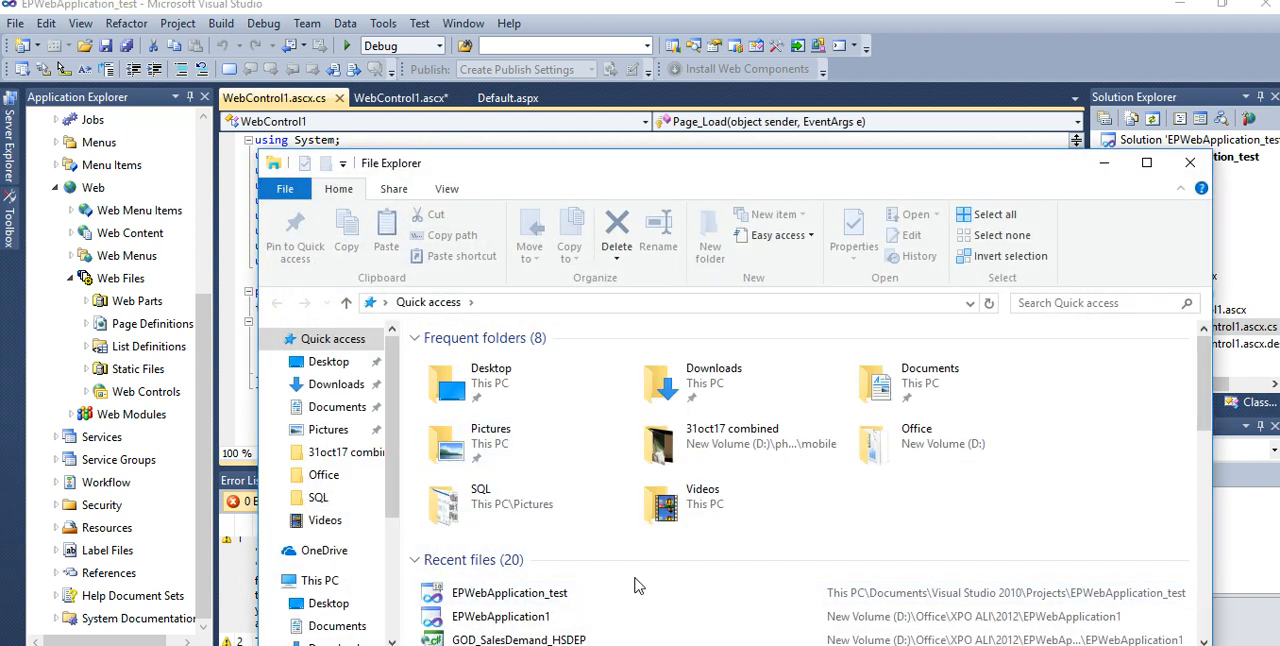
scroll(down, 3)
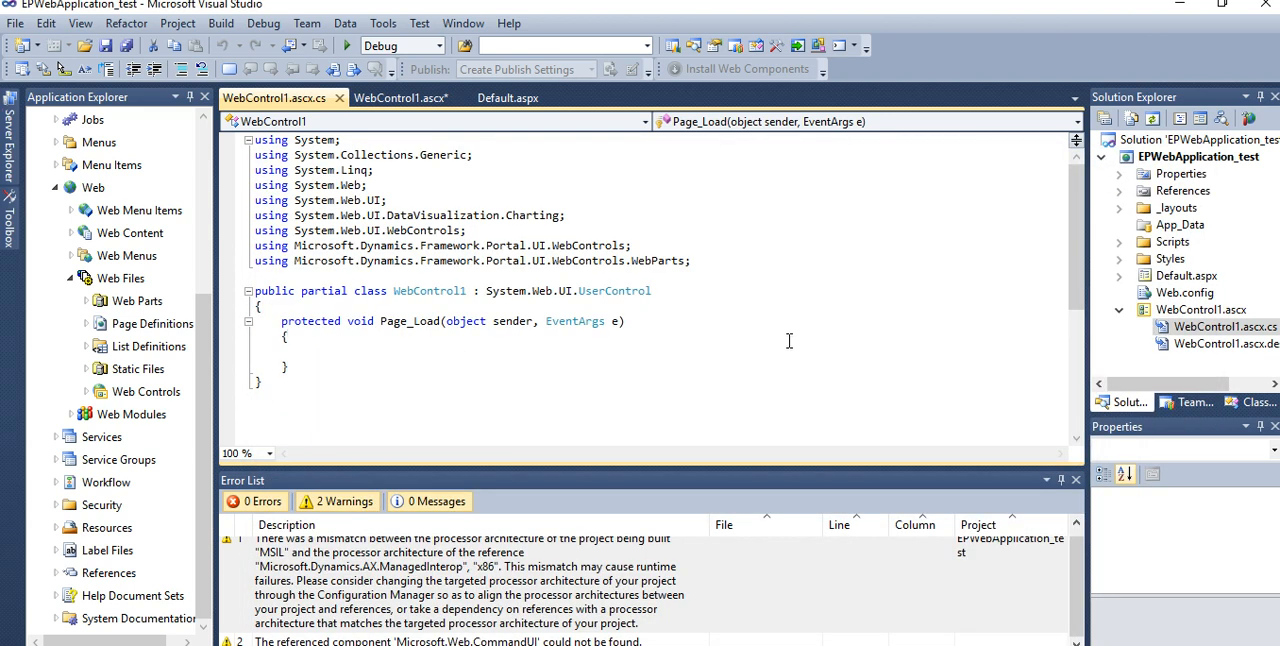
mouse_move(713, 338)
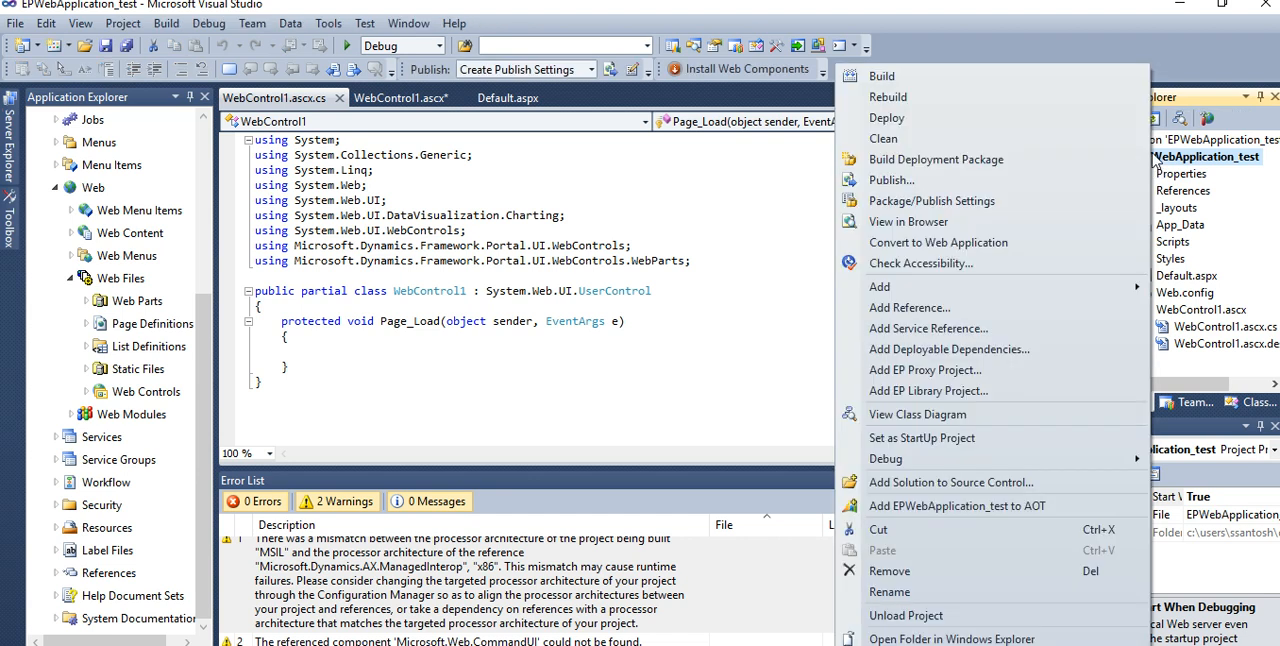
mouse_move(882, 76)
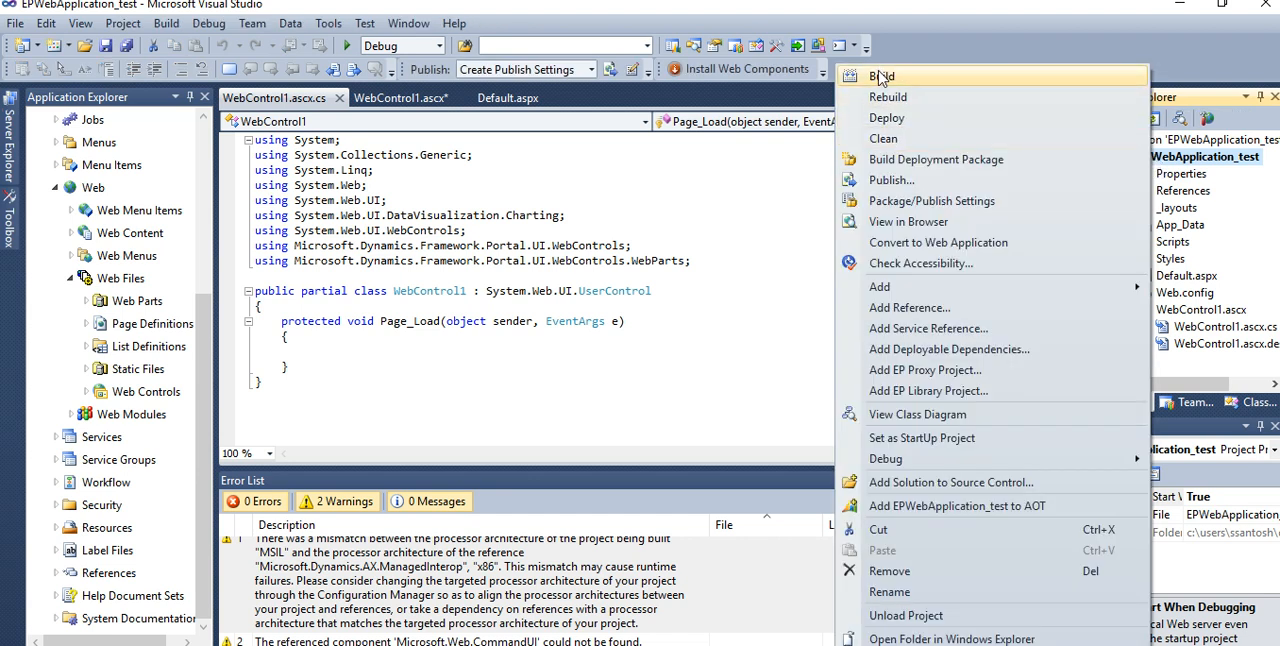
mouse_move(726, 222)
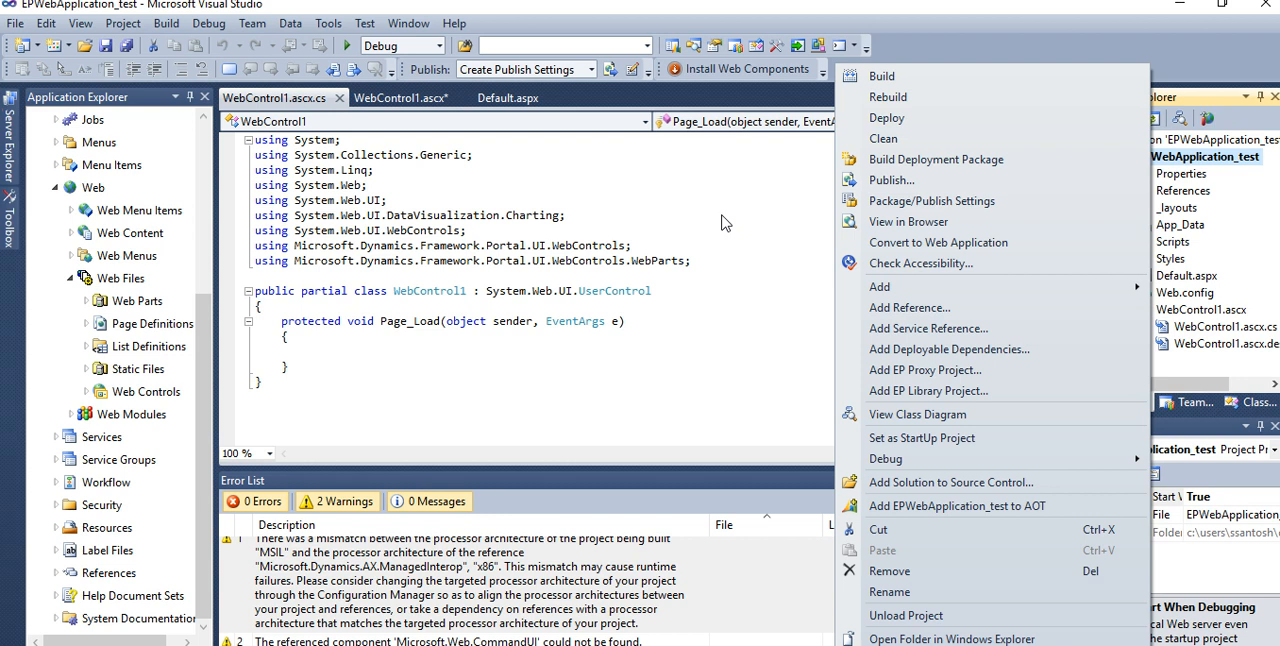
mouse_move(712, 222)
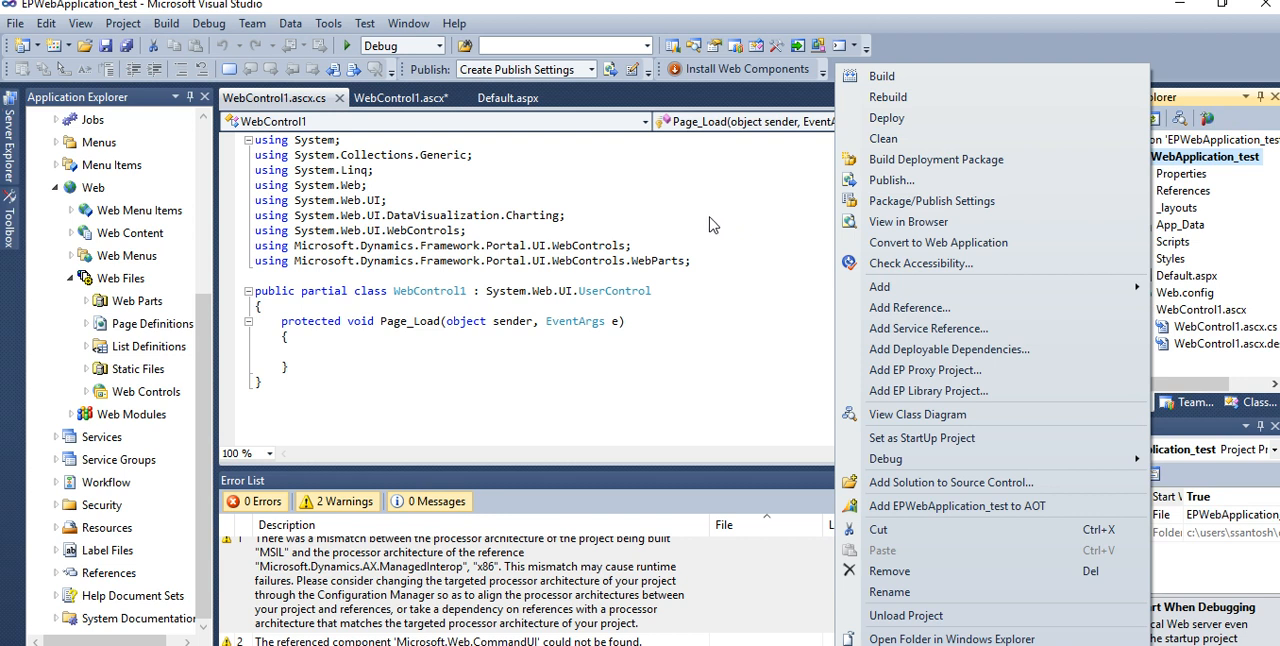
mouse_move(724, 311)
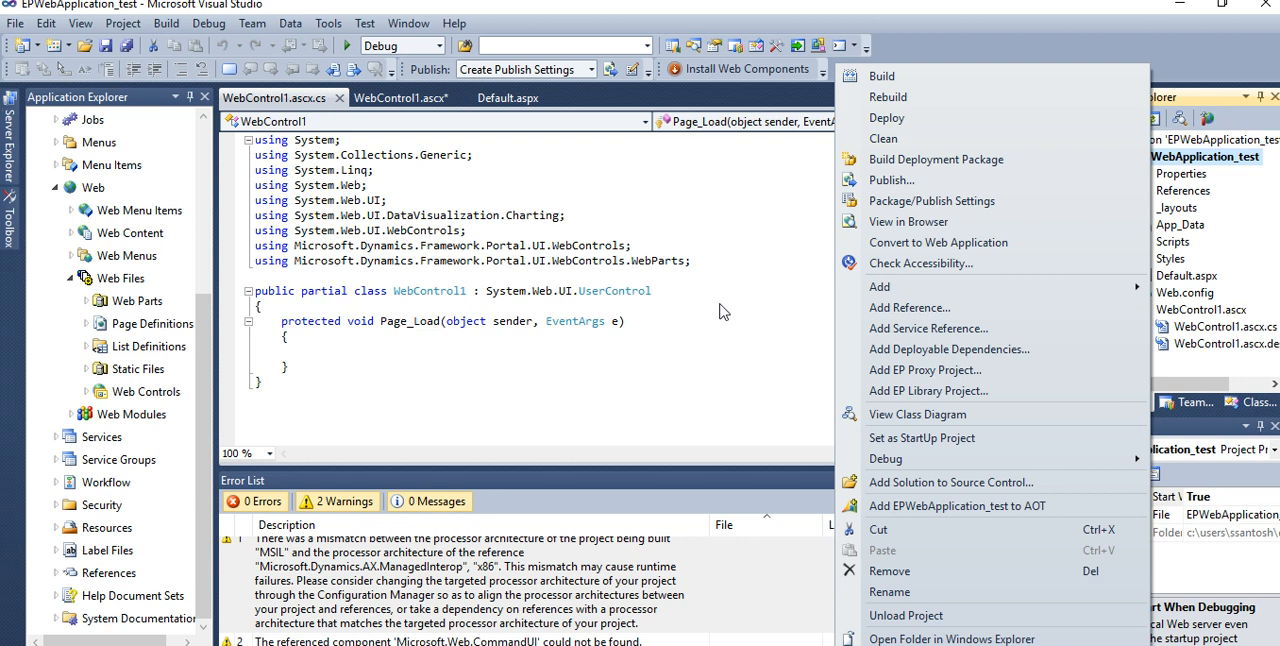
mouse_move(684, 644)
text(d)
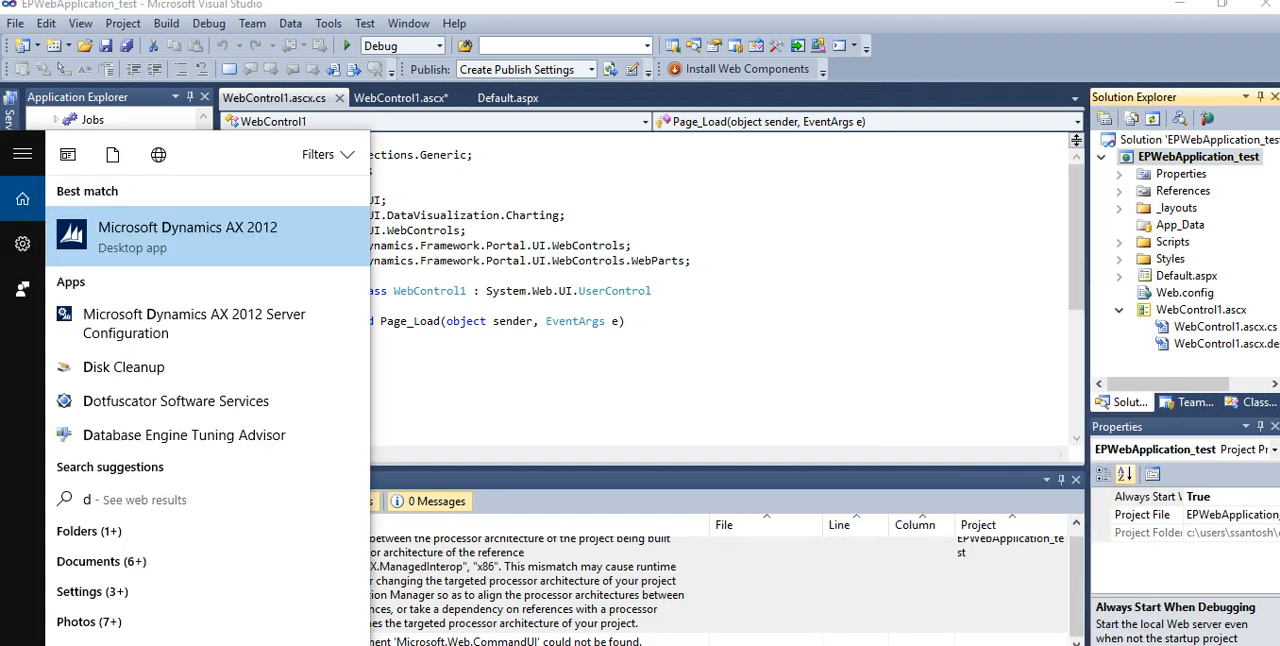
Step: Search the Start menu for 'dyn' to locate Microsoft Dynamics AX 2012
text(yn)
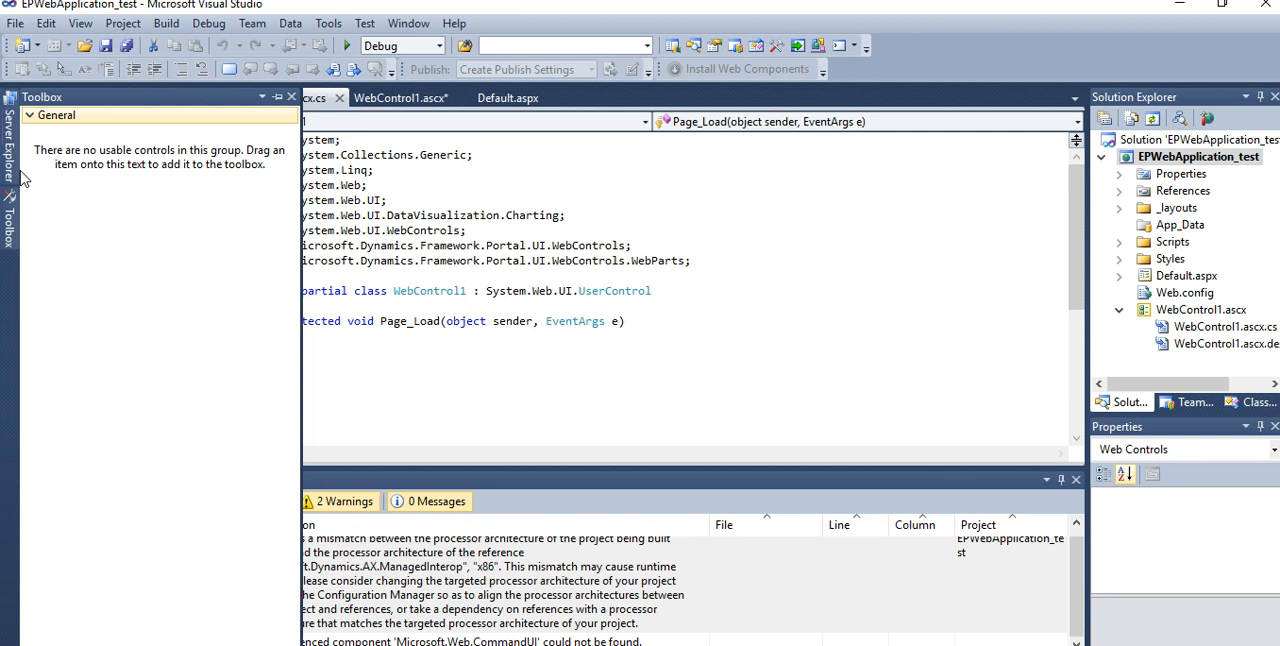
Step: Browse the server list and the toolbox's empty General category
click(10, 150)
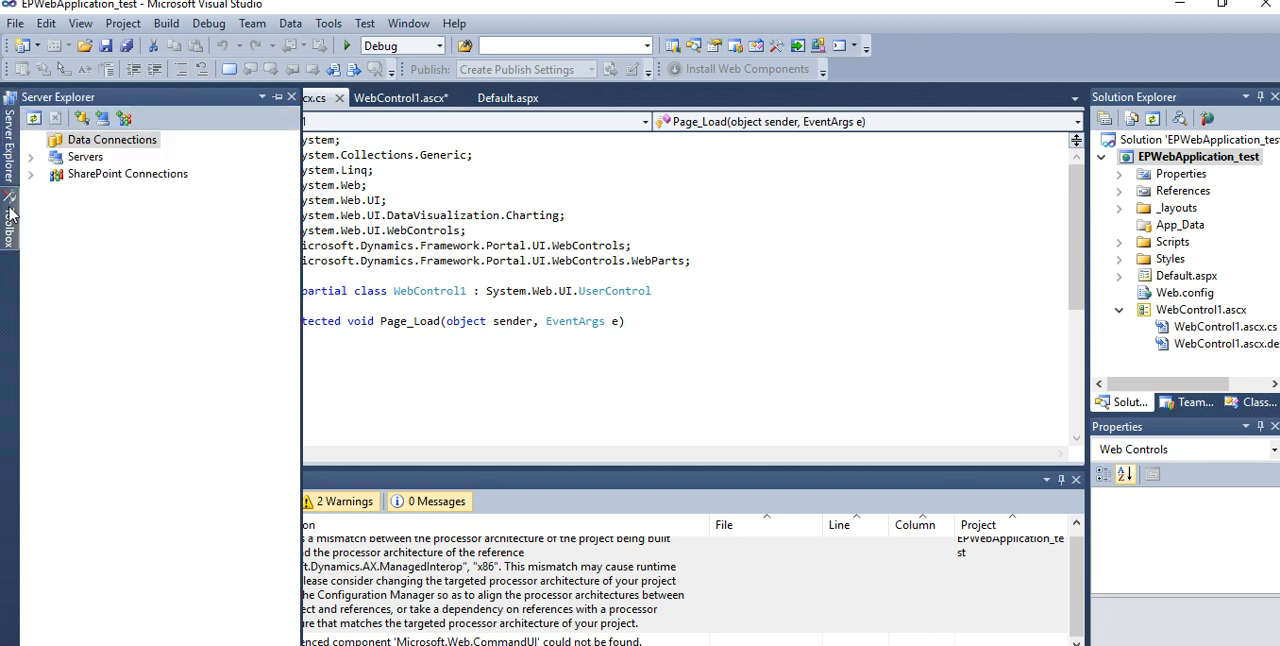
click(11, 225)
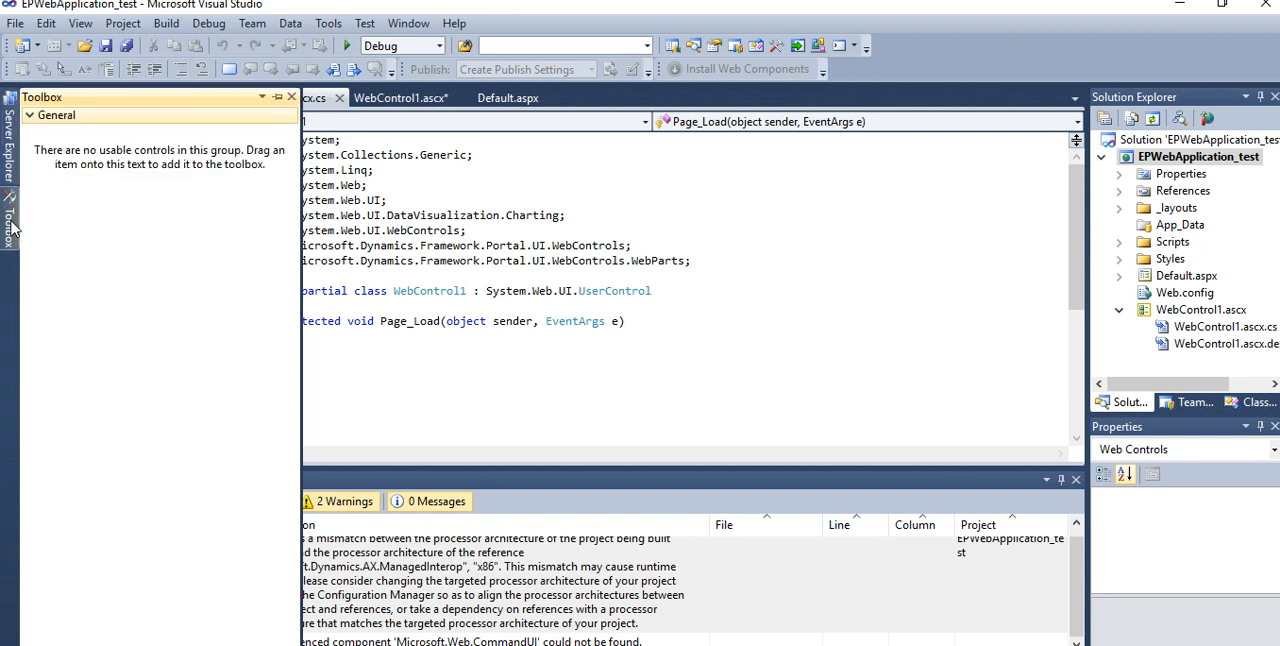
click(56, 115)
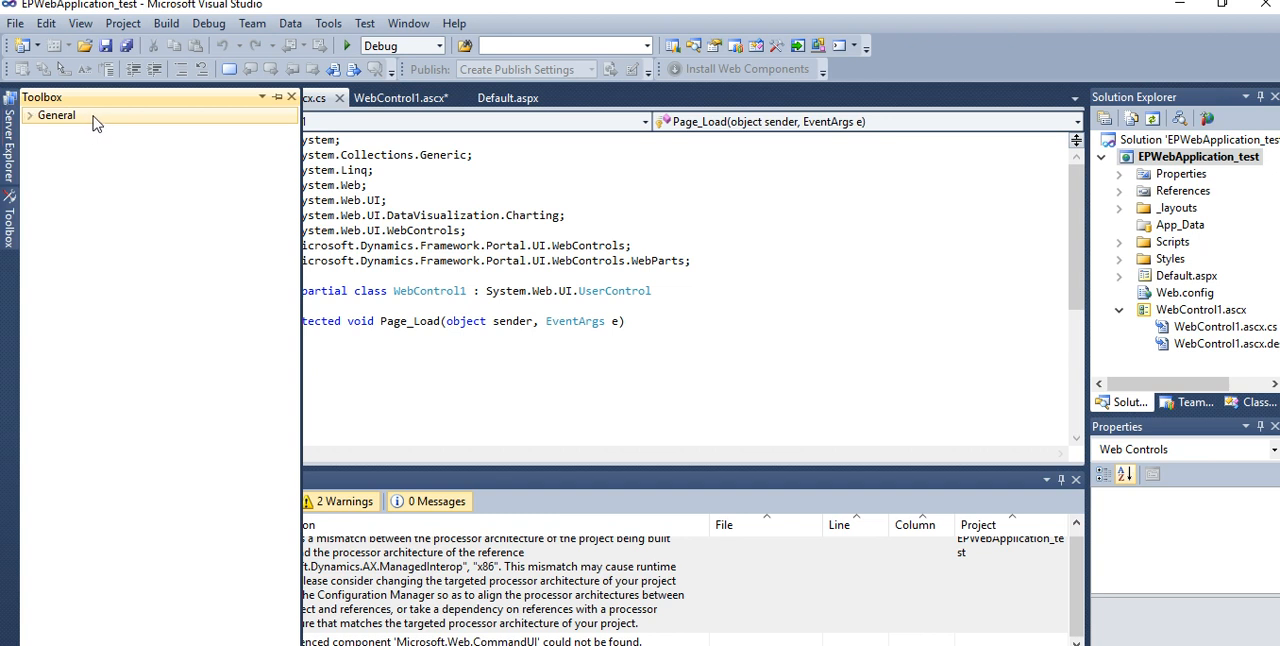
click(30, 115)
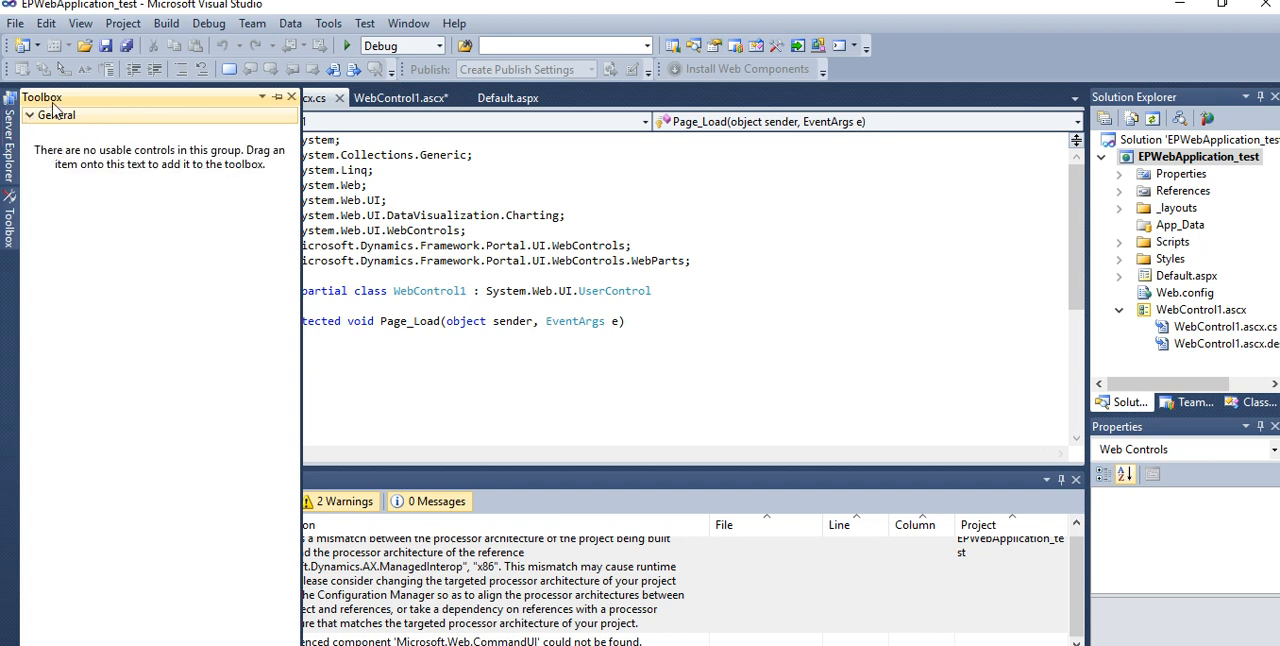
Step: Close the empty floating toolbox and show the WebControl1.ascx source with Button1 in Table1
click(263, 97)
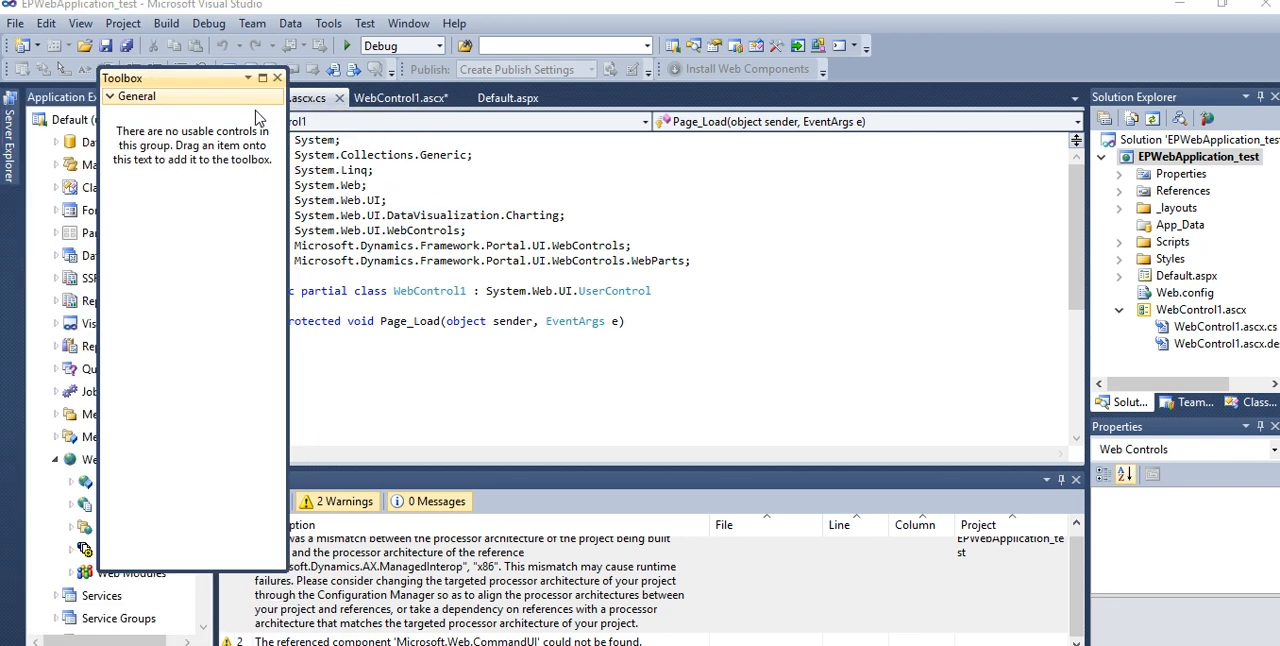
click(277, 78)
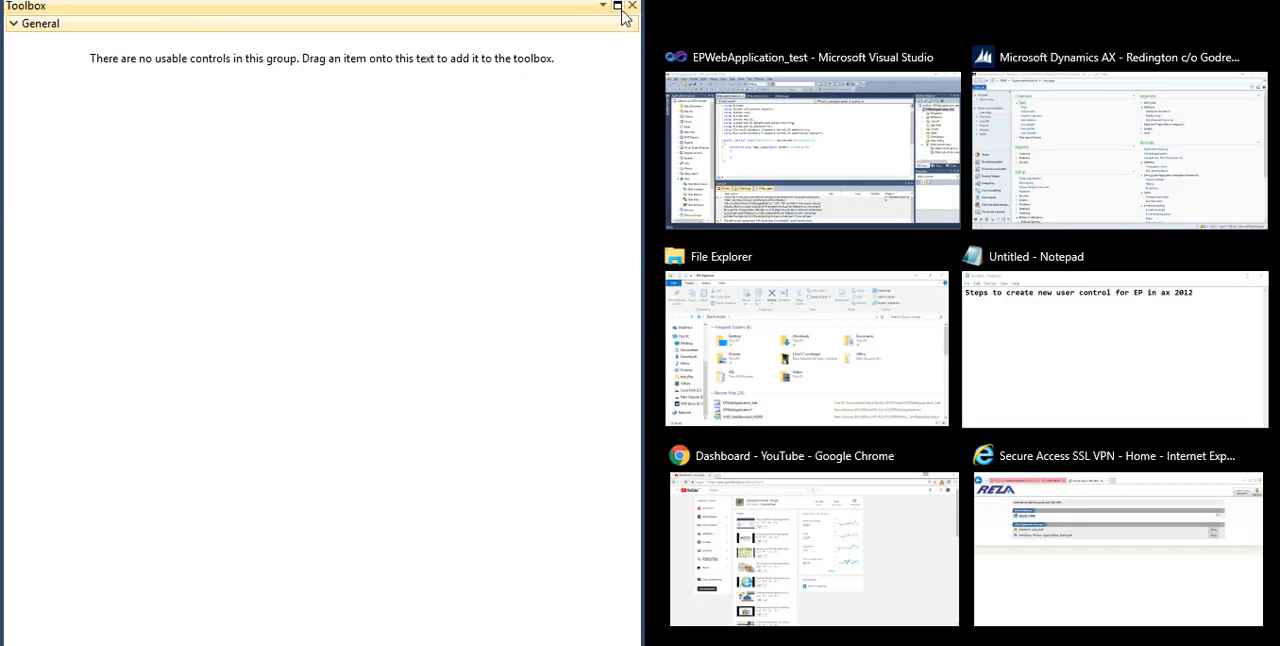
click(813, 150)
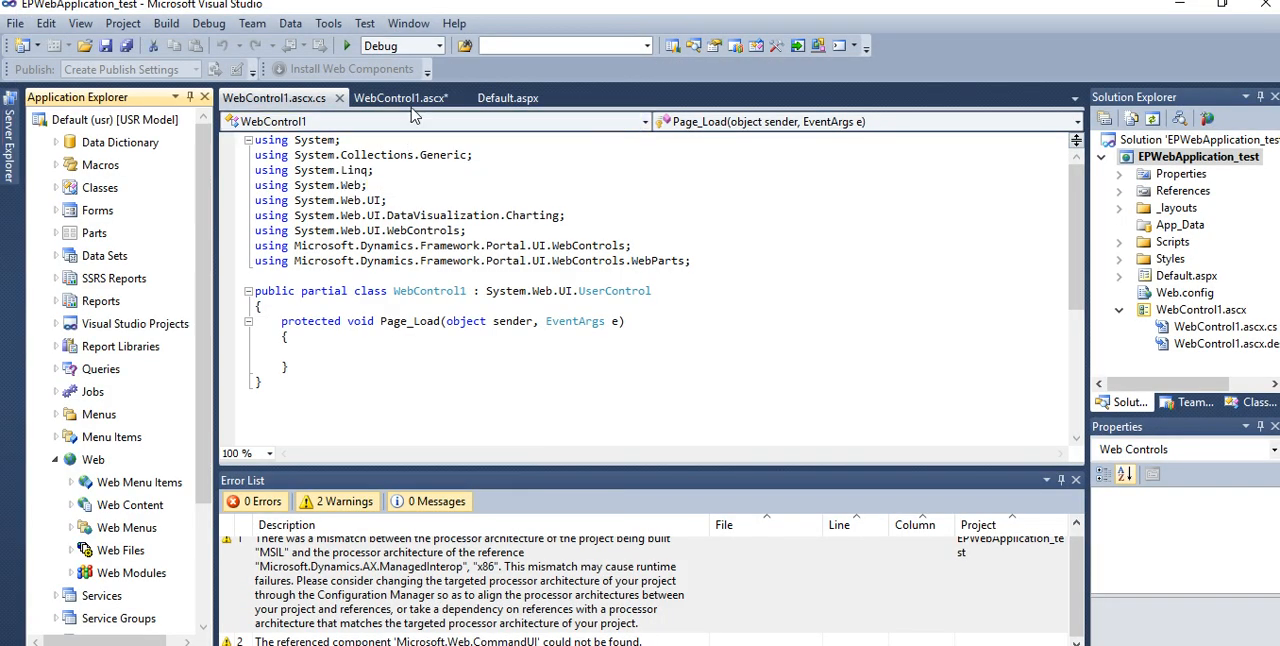
click(400, 97)
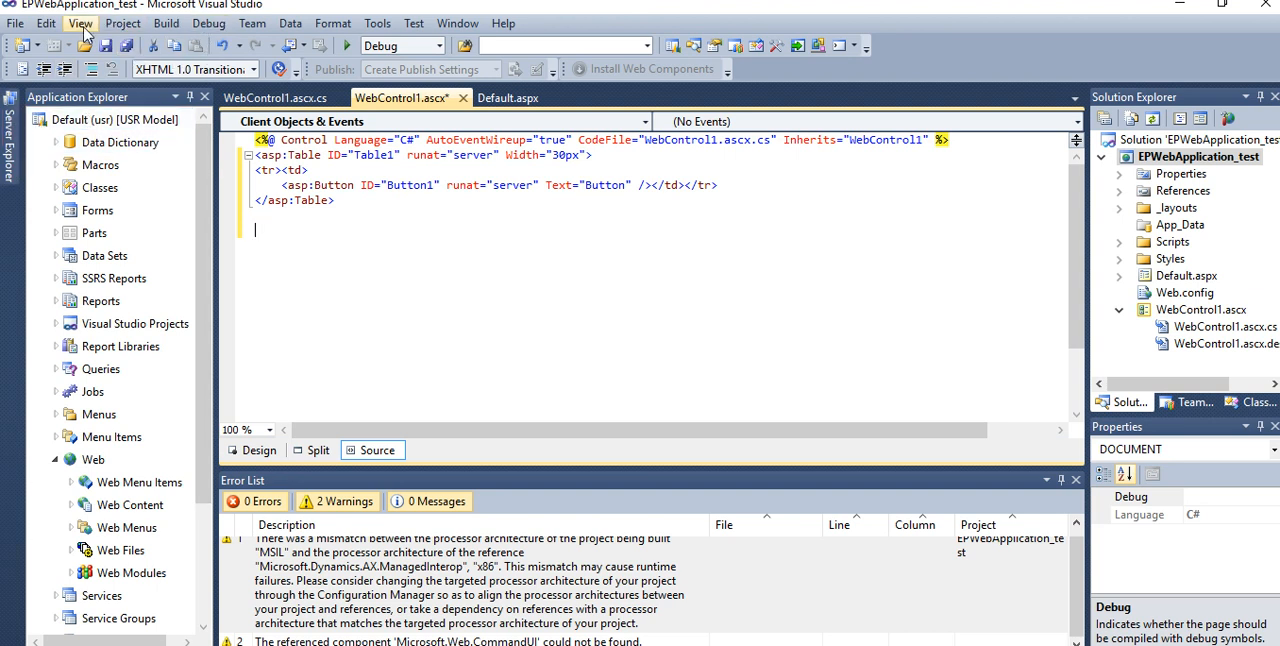
Step: Reopen the Toolbox from View, dock it beside the editor, and scroll the Dynamics AX controls
click(80, 23)
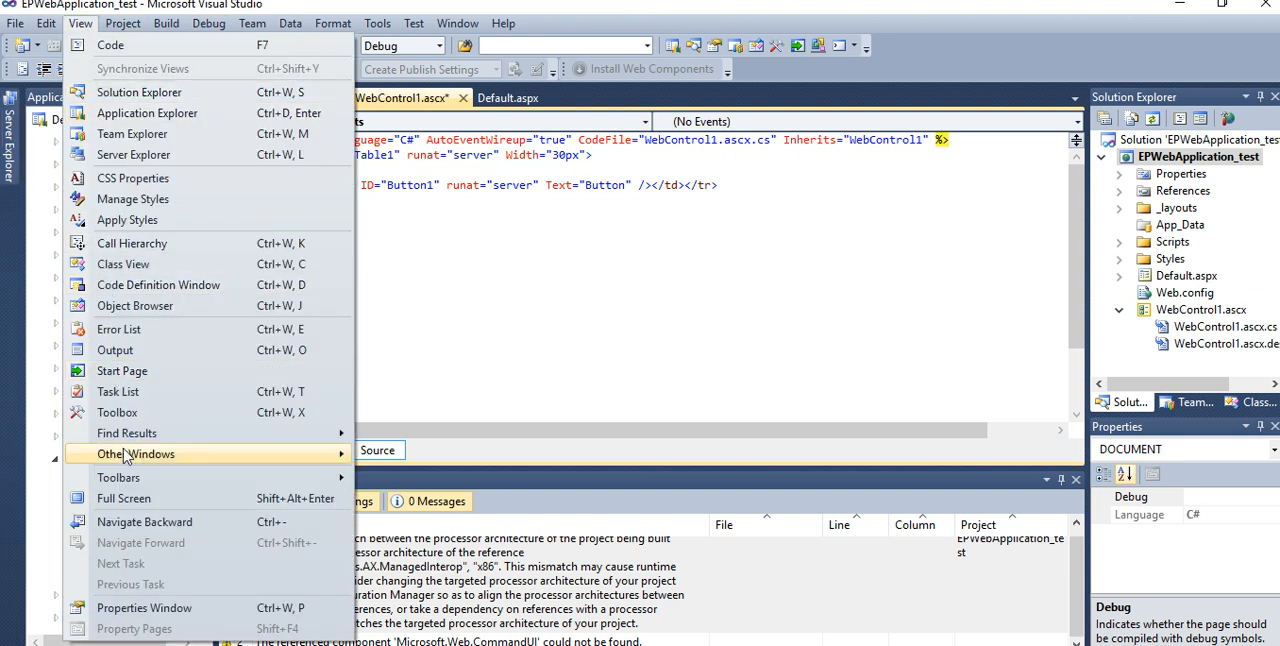
click(117, 412)
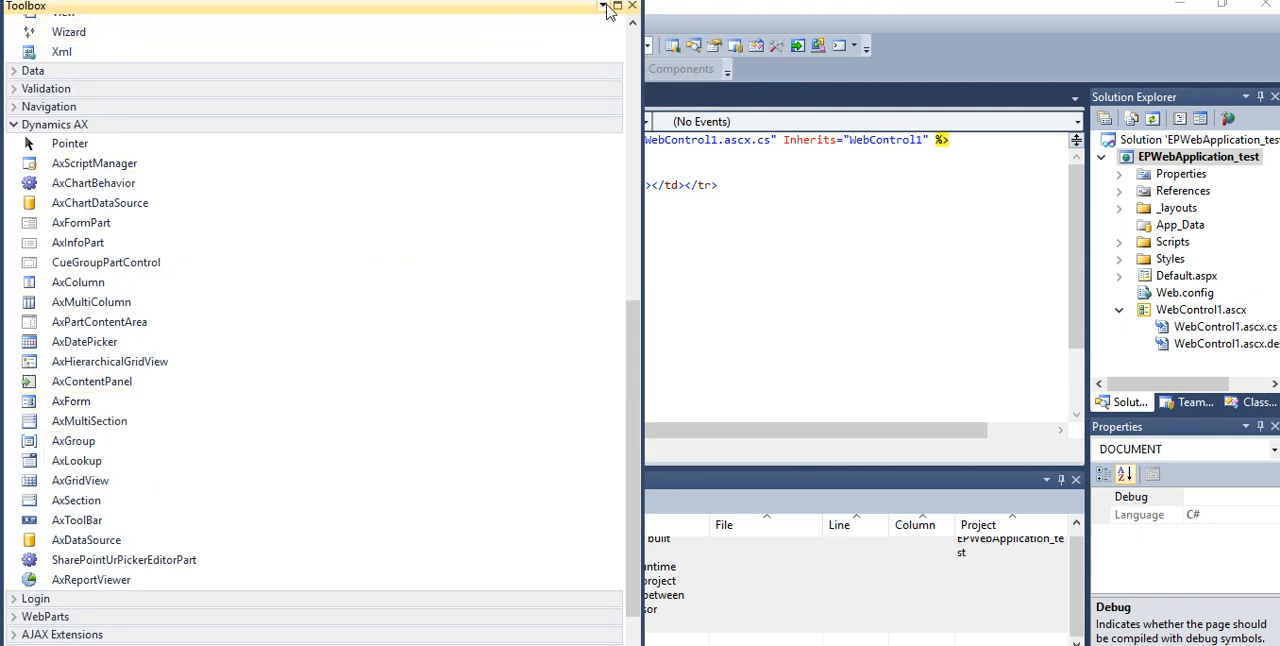
click(603, 6)
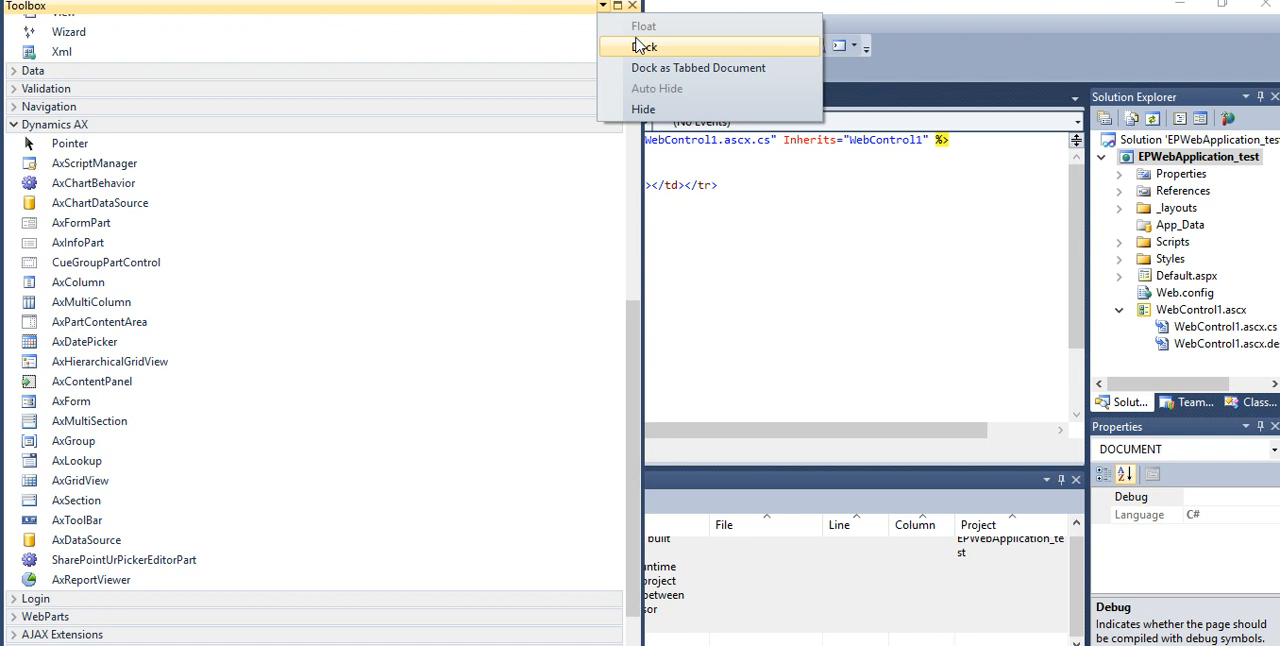
click(647, 46)
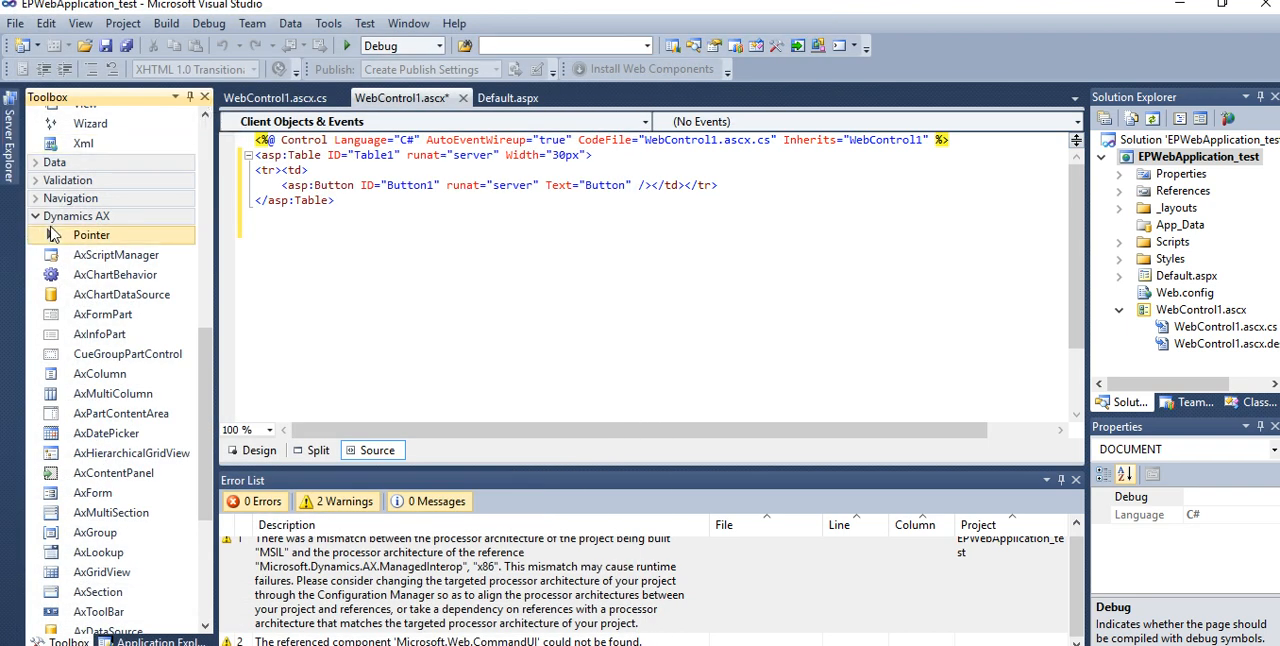
scroll(down, 3)
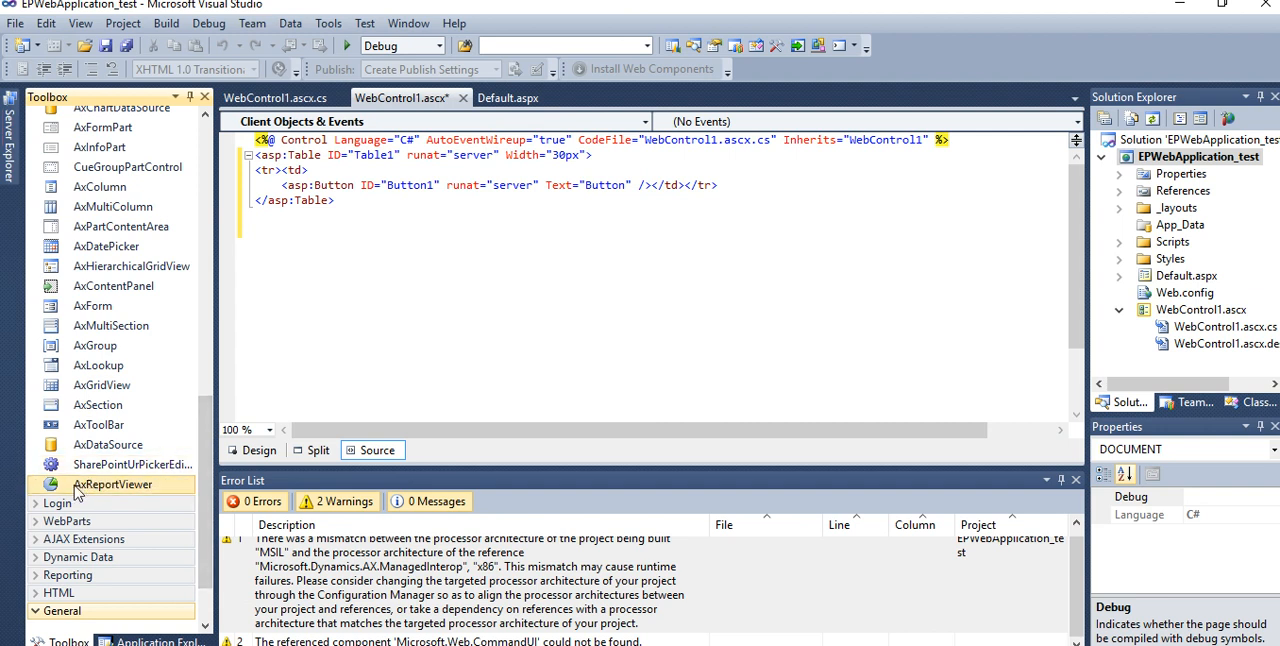
mouse_move(112, 484)
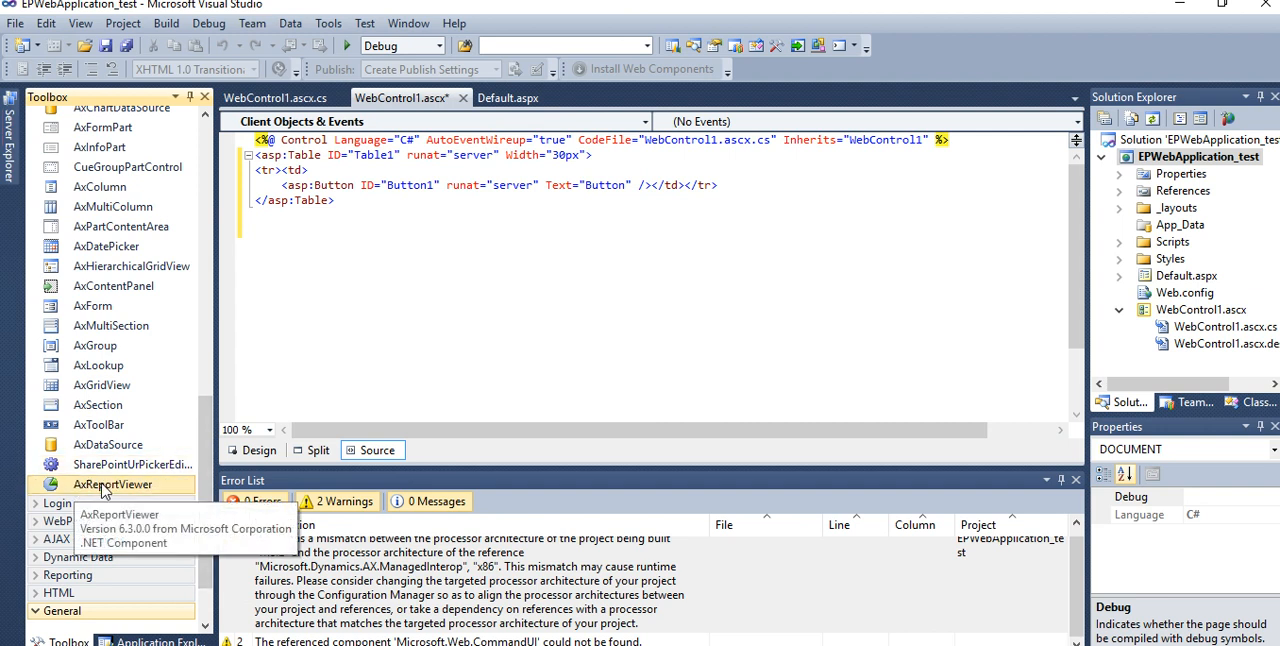
mouse_move(389, 246)
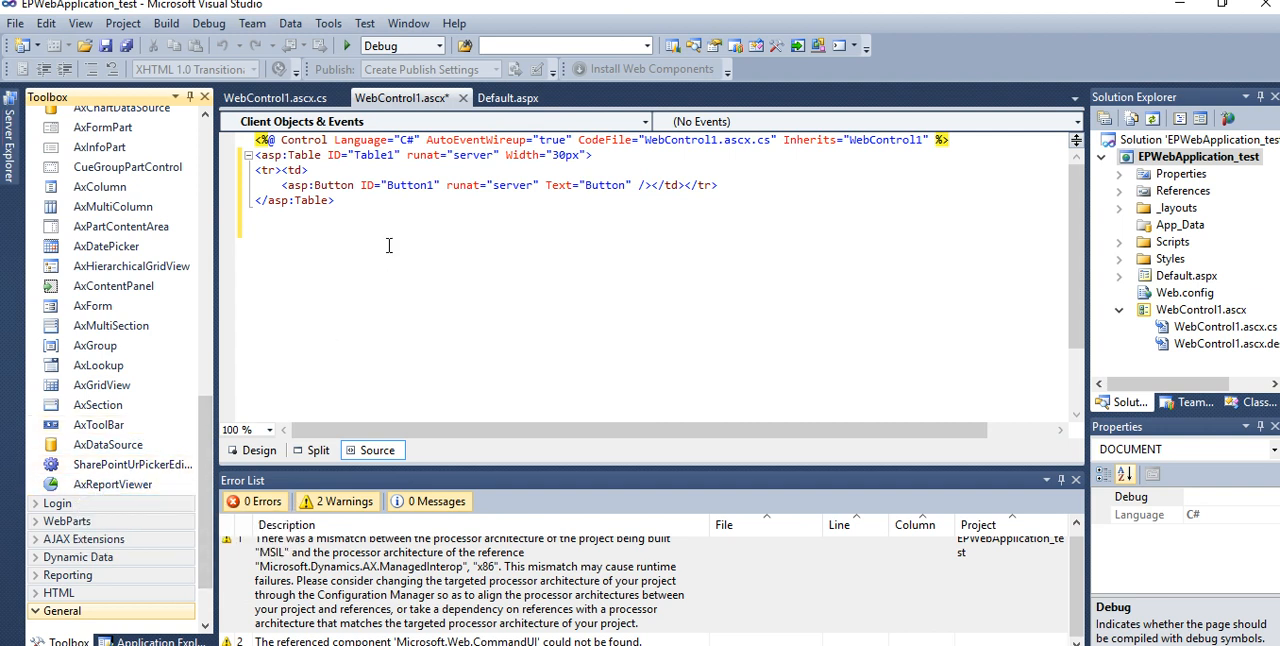
mouse_move(428, 108)
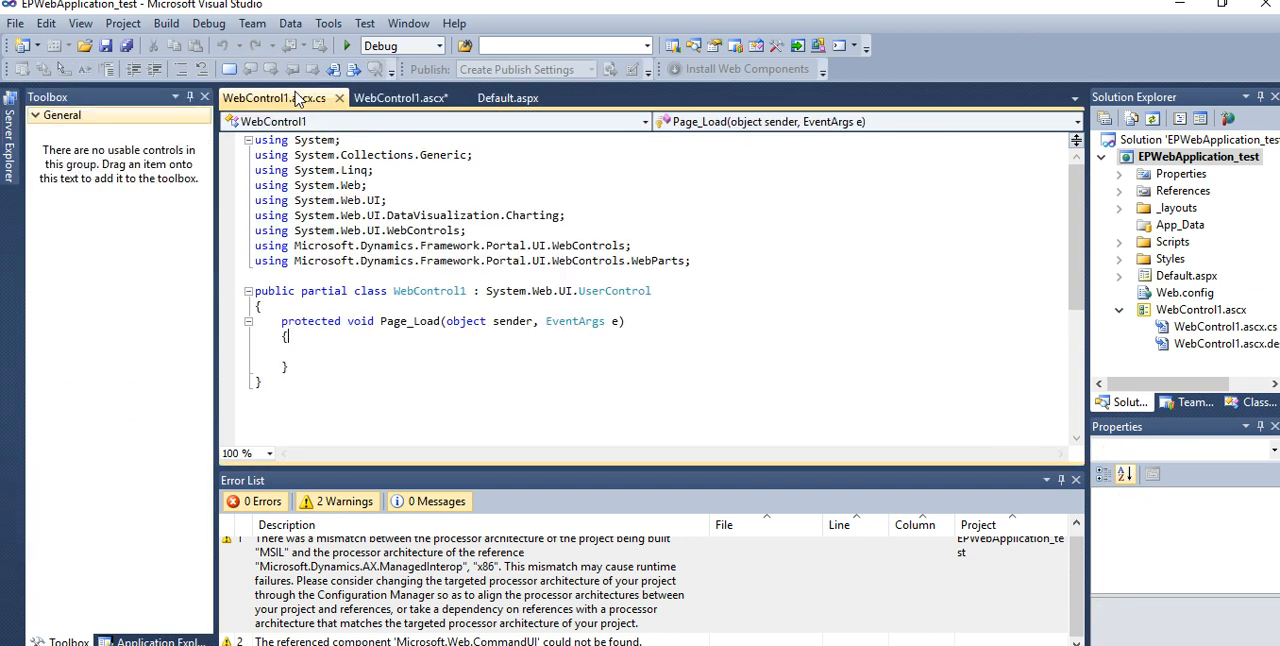
click(400, 97)
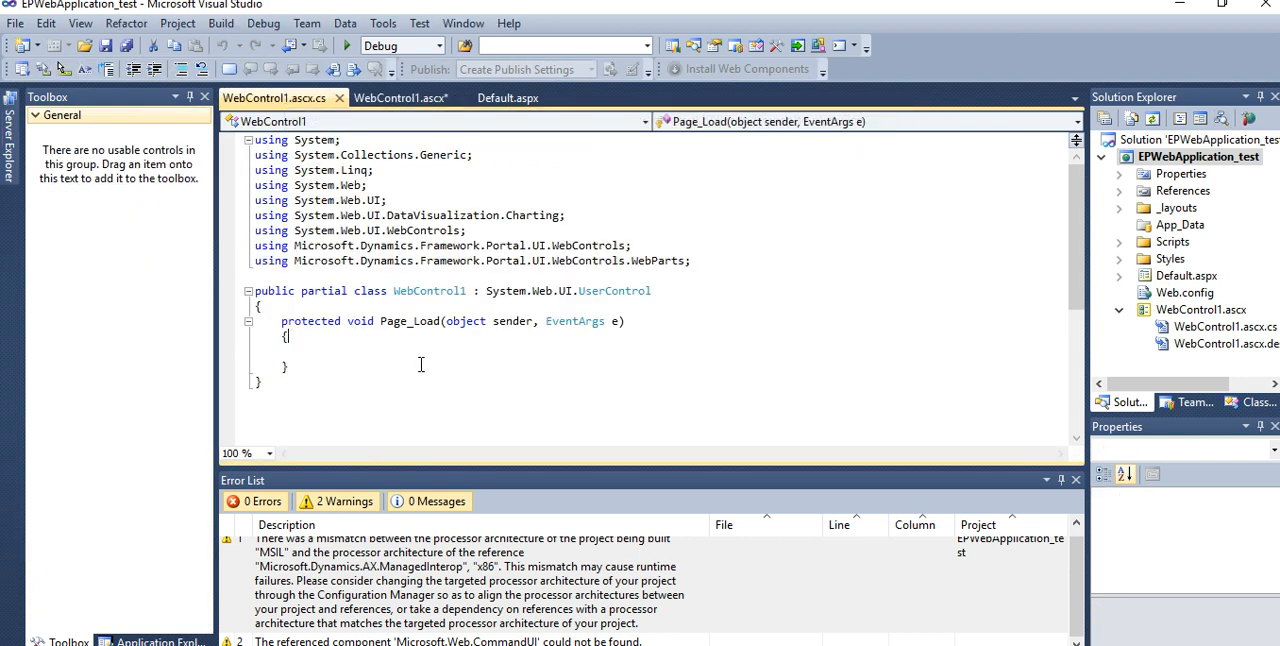
mouse_move(412, 377)
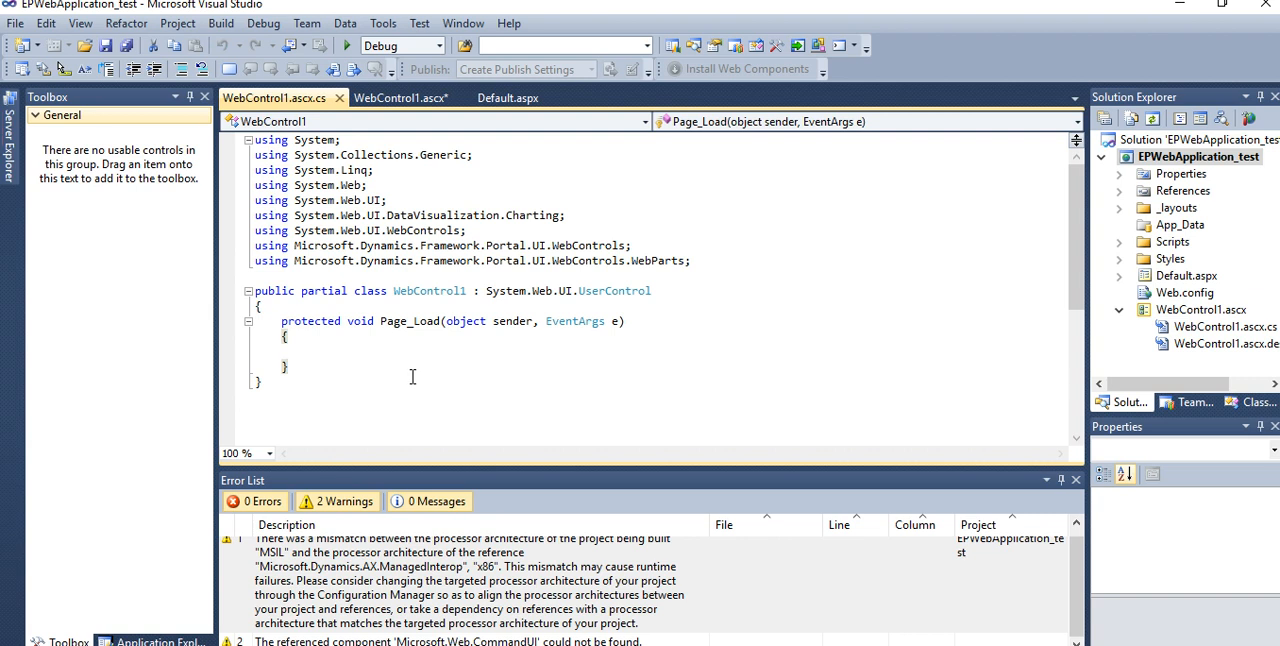
mouse_move(520, 361)
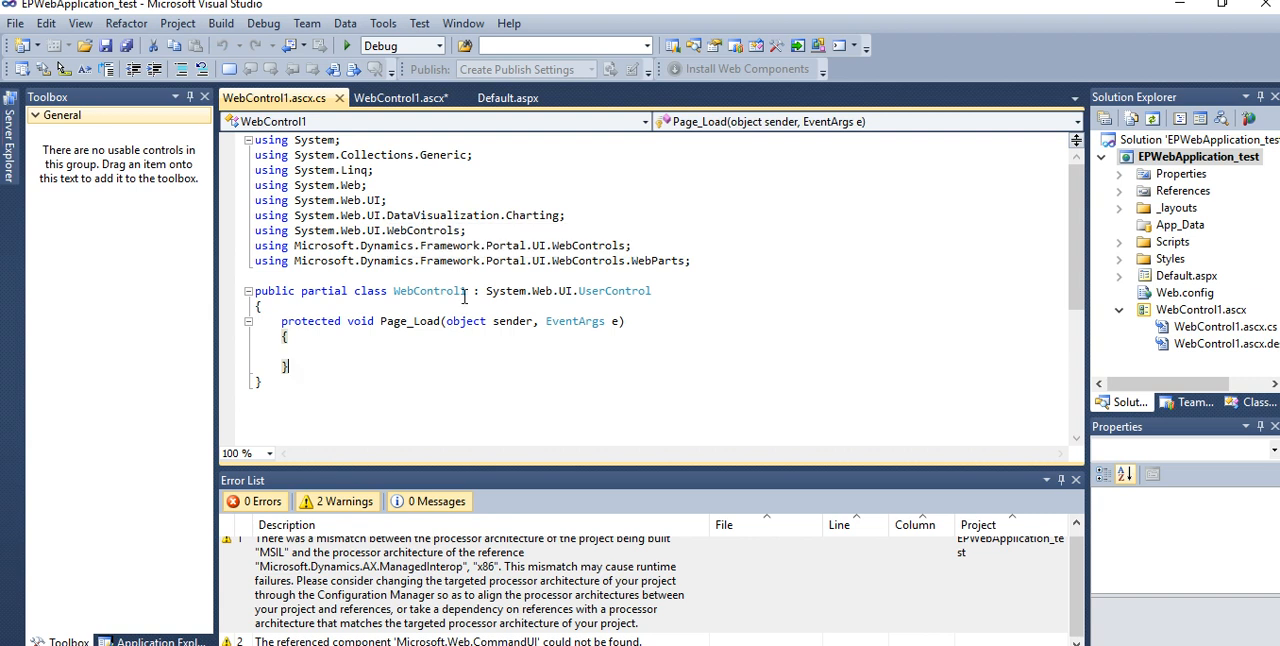
mouse_move(508, 352)
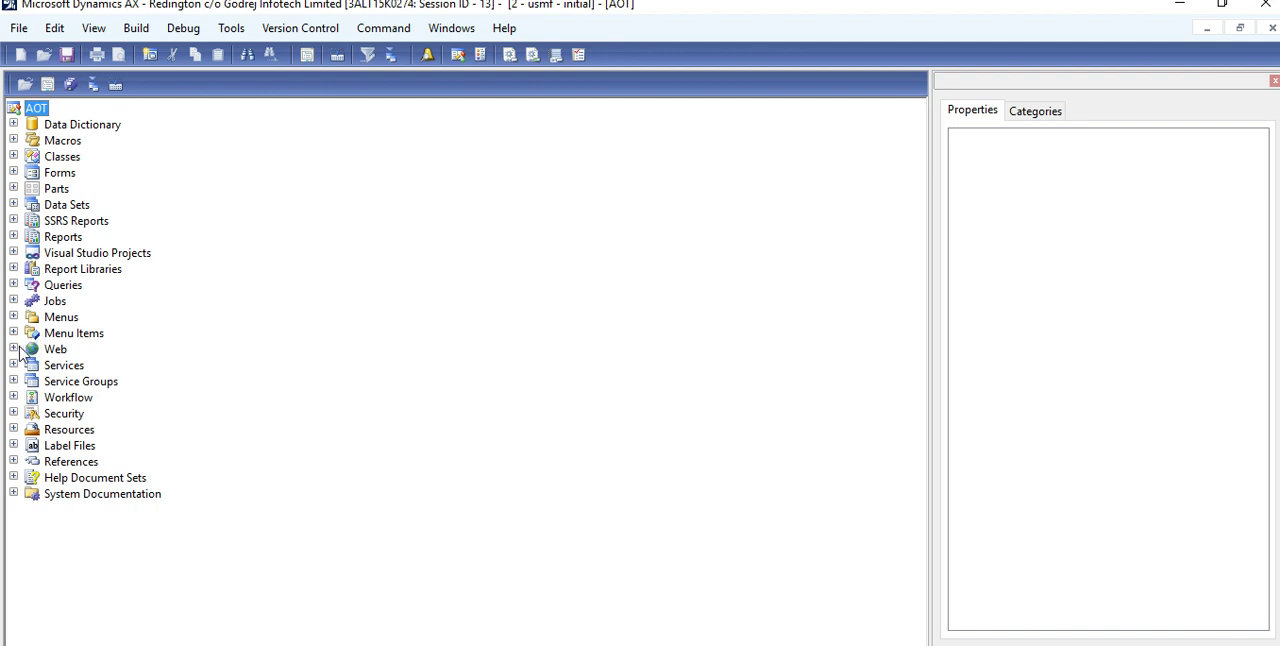
Step: Expand Web > Web Files and browse Web Controls (ActivityAssociationFactBox) and Page Definitions menus
click(14, 349)
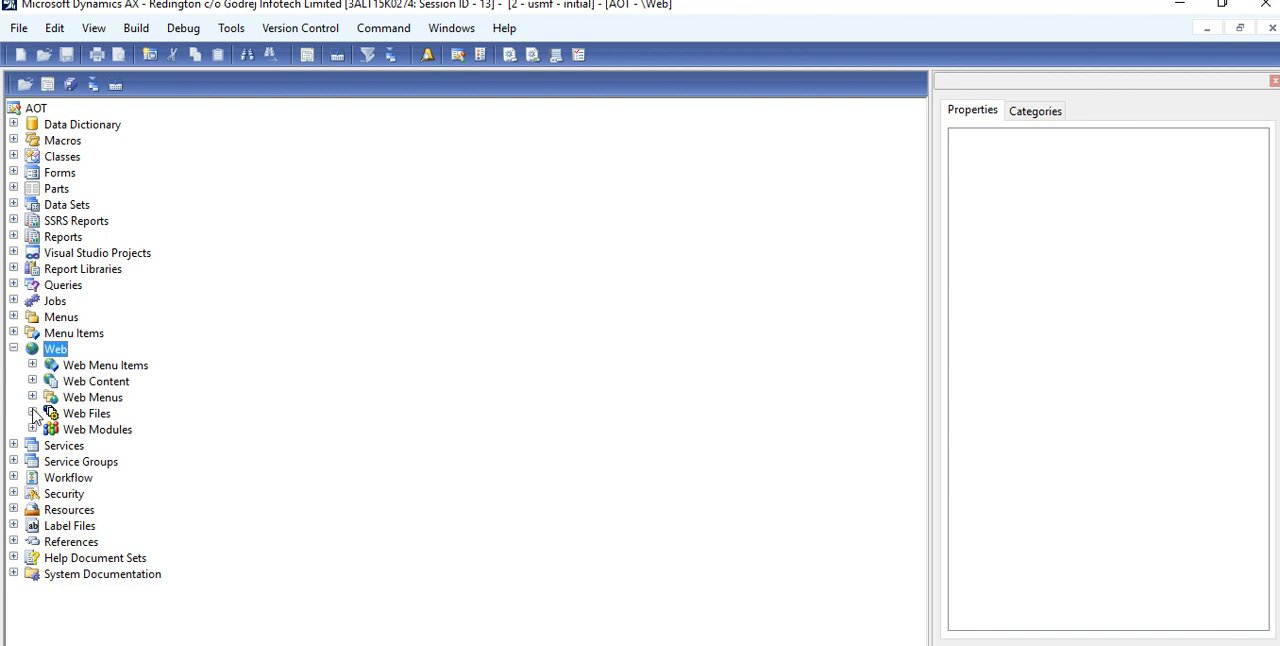
click(33, 413)
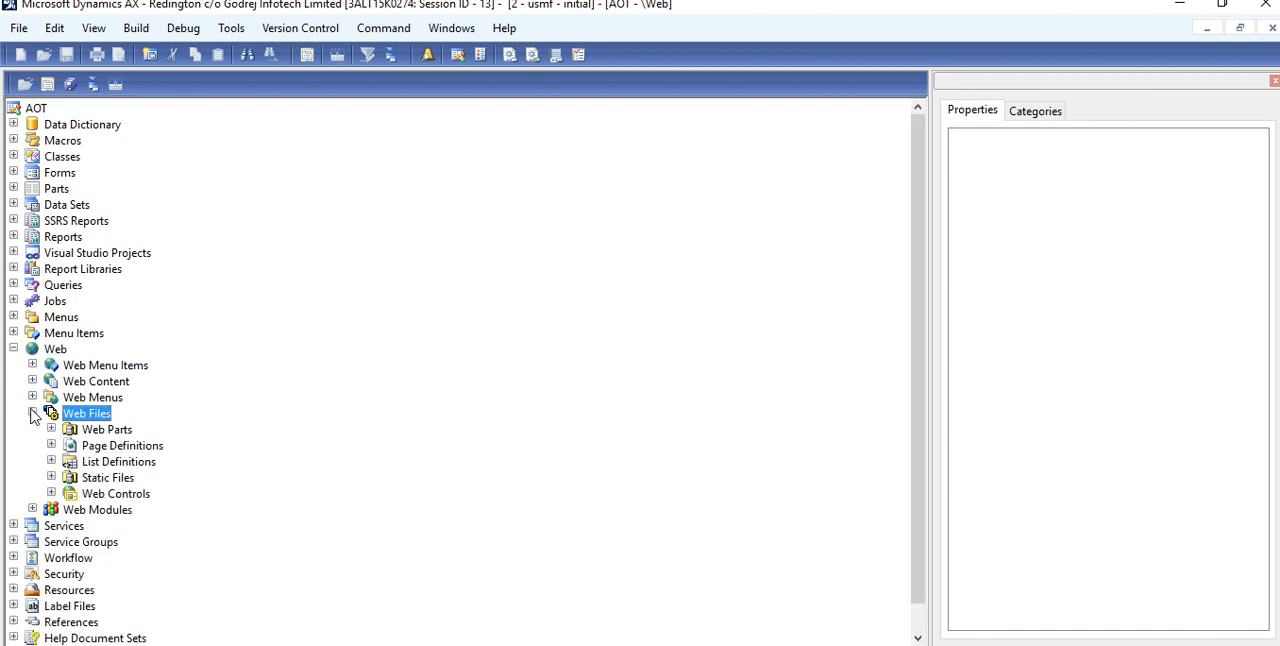
click(51, 493)
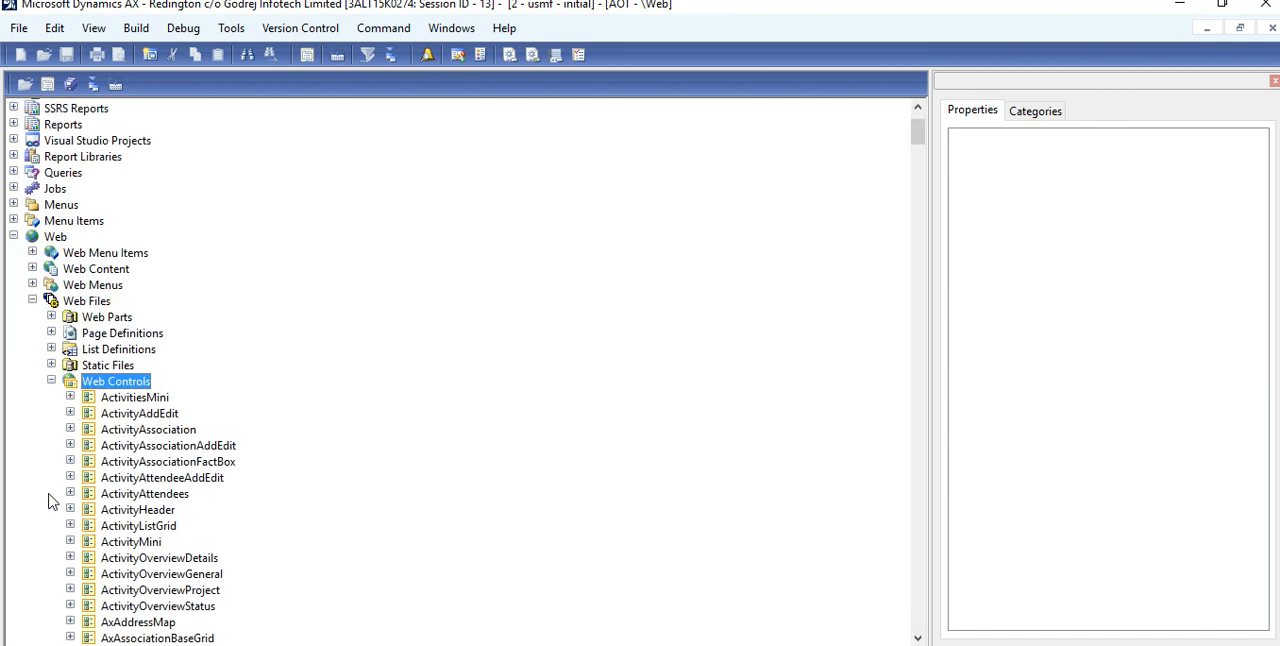
right_click(168, 461)
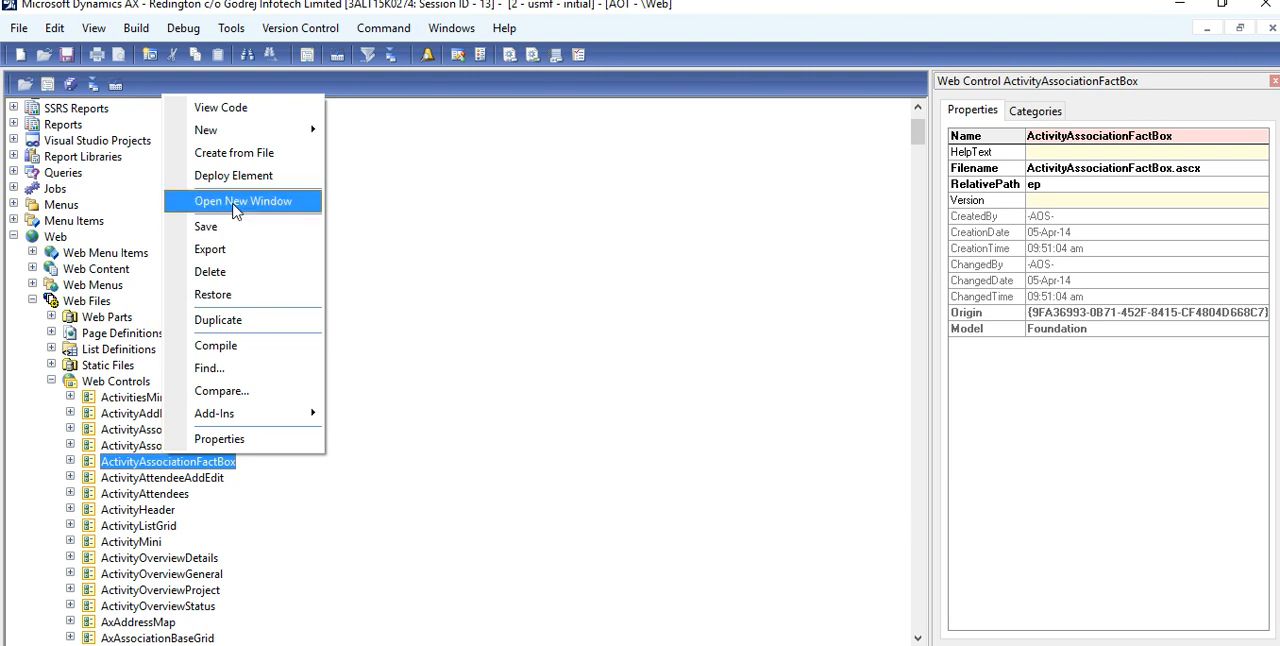
mouse_move(232, 175)
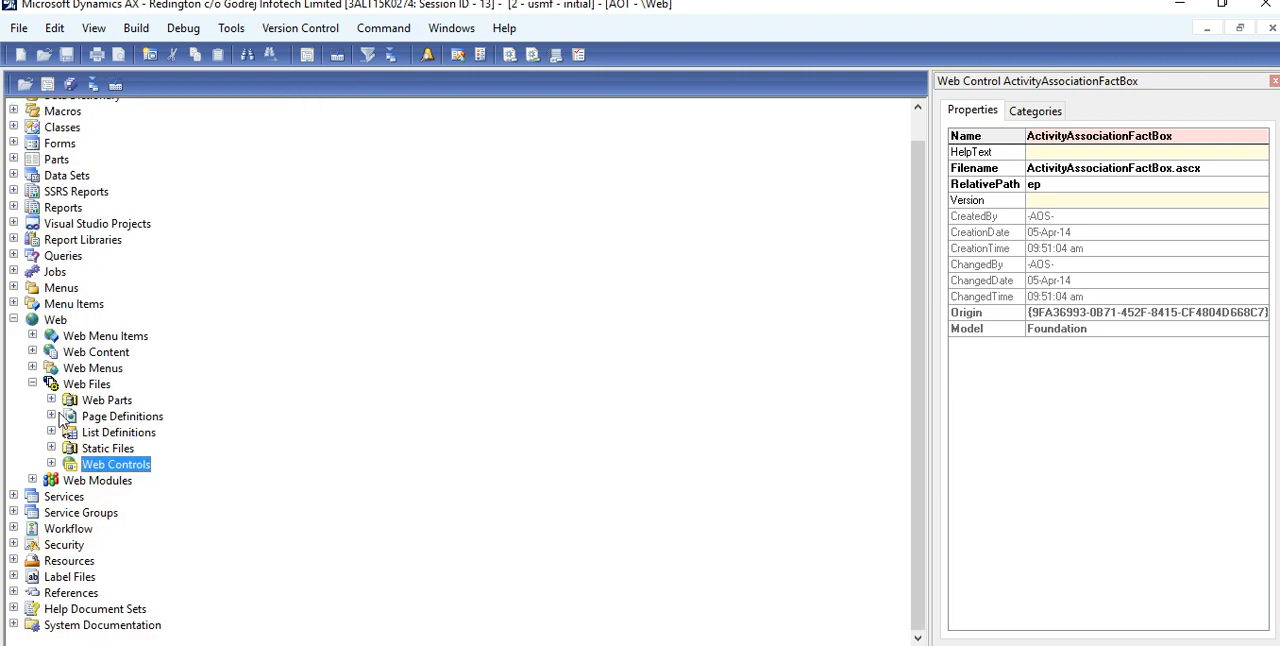
click(51, 416)
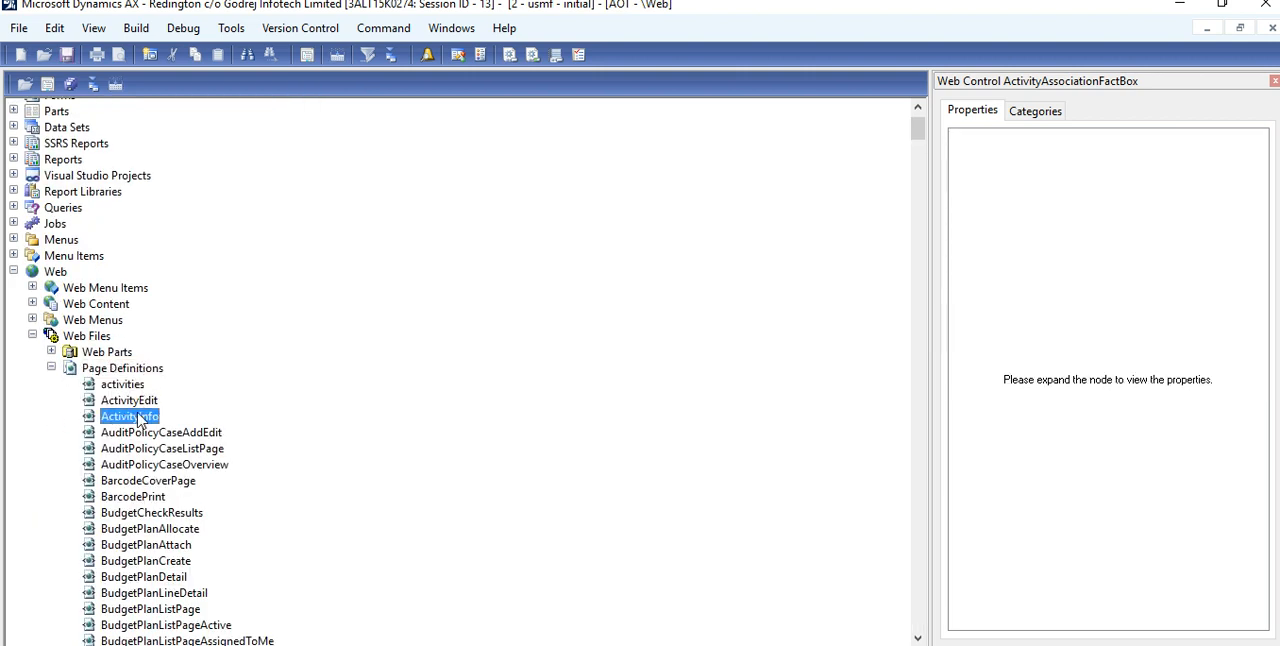
right_click(122, 368)
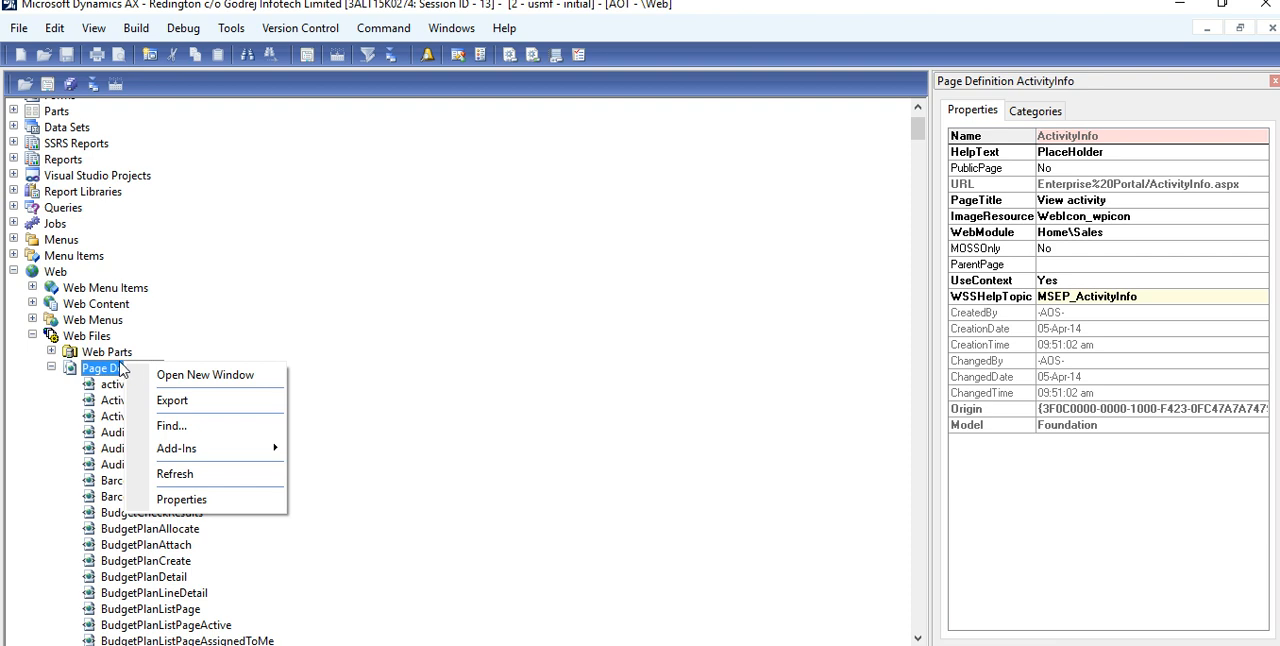
mouse_move(122, 371)
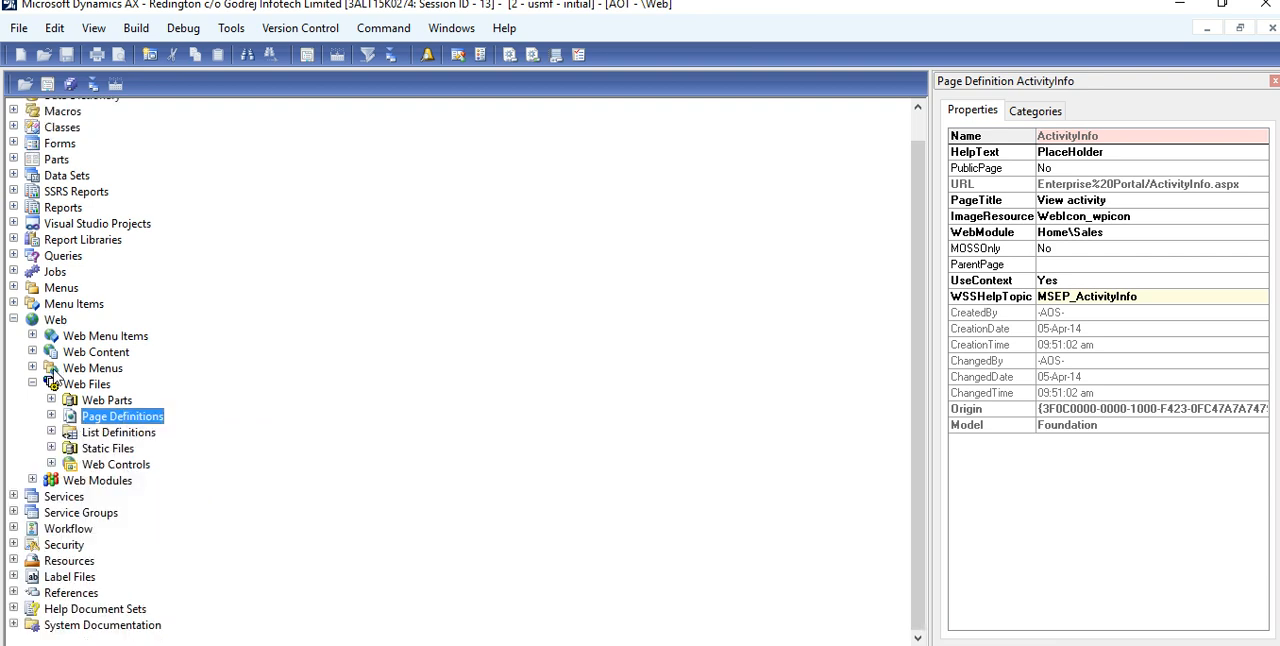
mouse_move(53, 448)
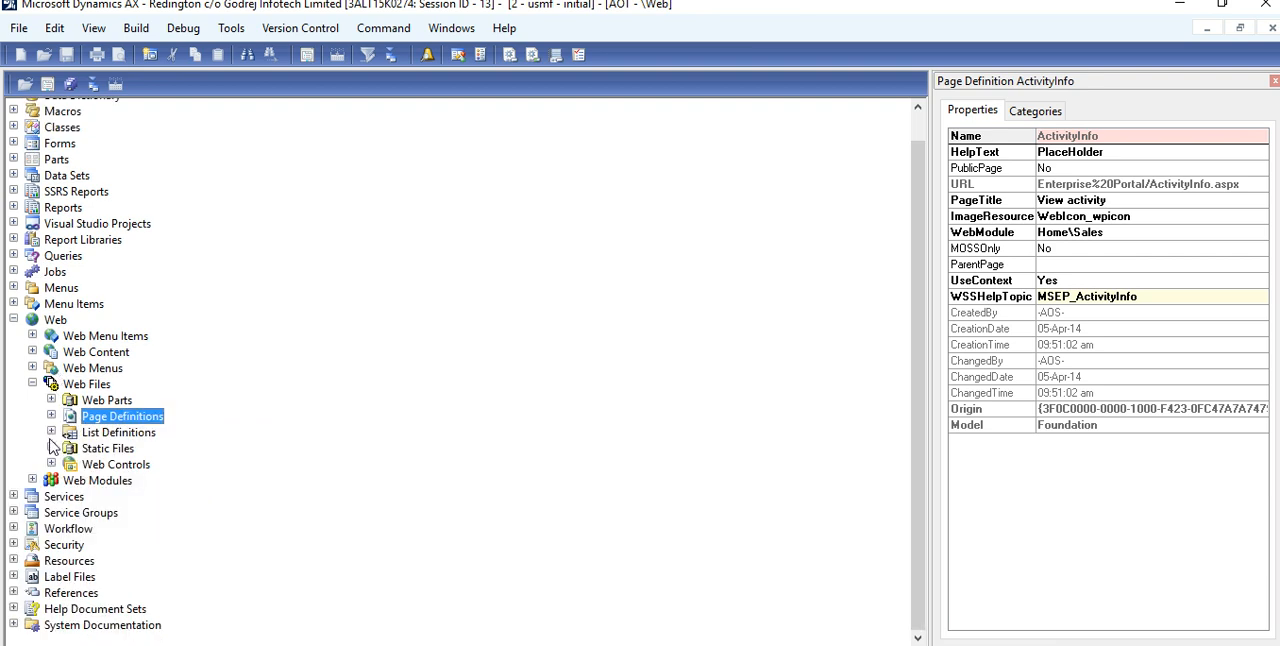
Step: Expand Web Content > Managed and inspect ActivityOverviewDetails' Object property
click(33, 368)
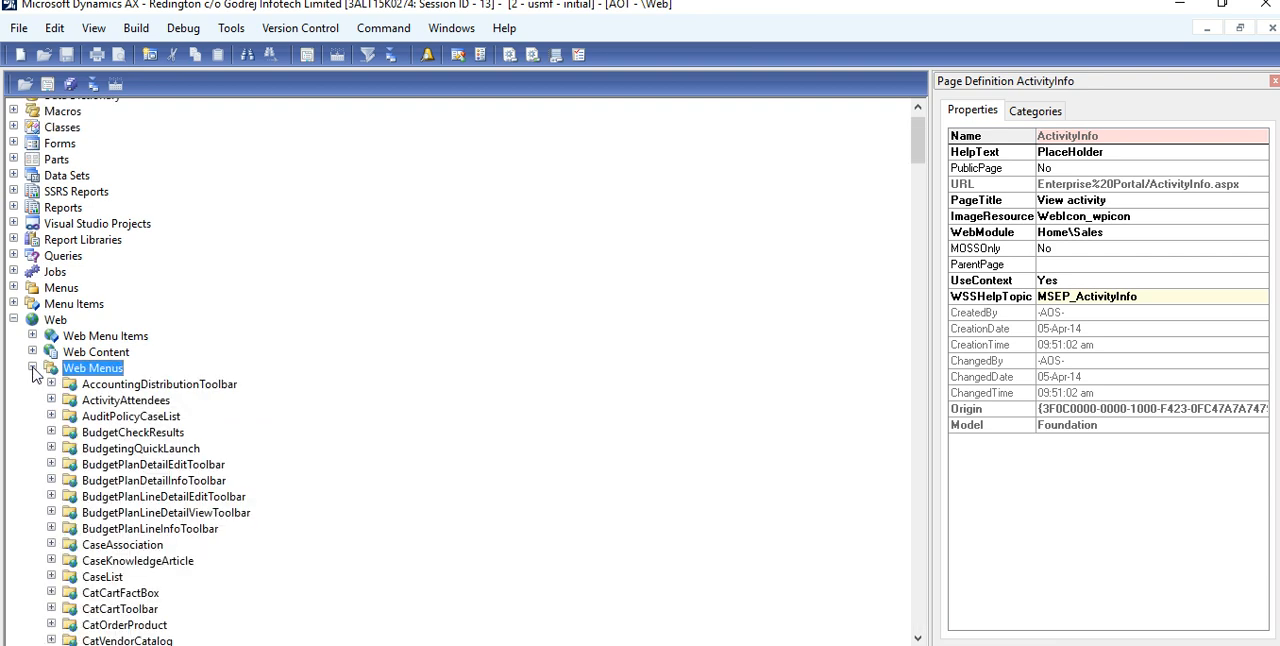
click(32, 368)
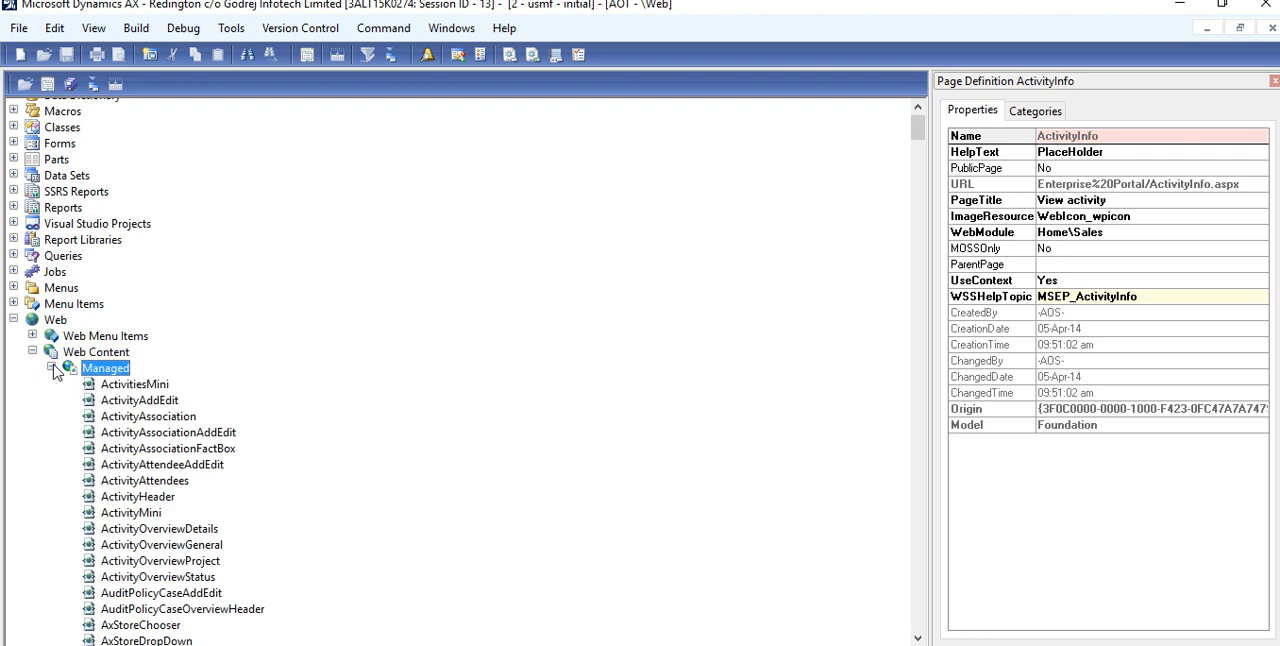
right_click(104, 368)
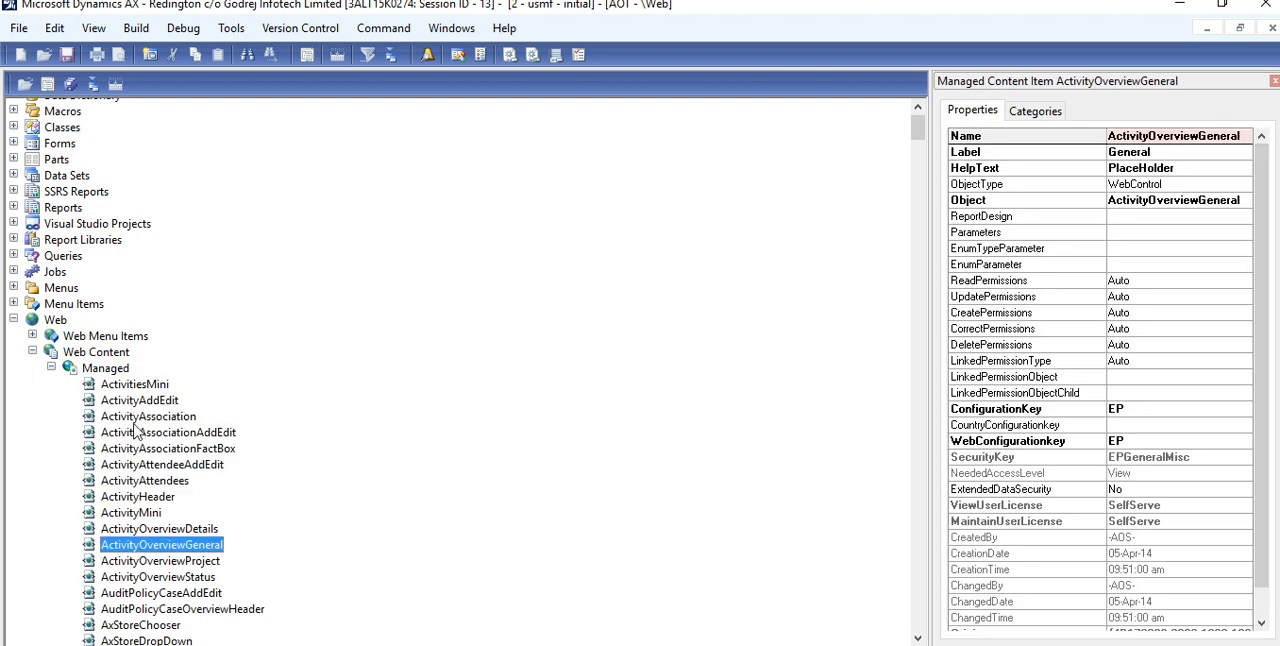
mouse_move(1204, 193)
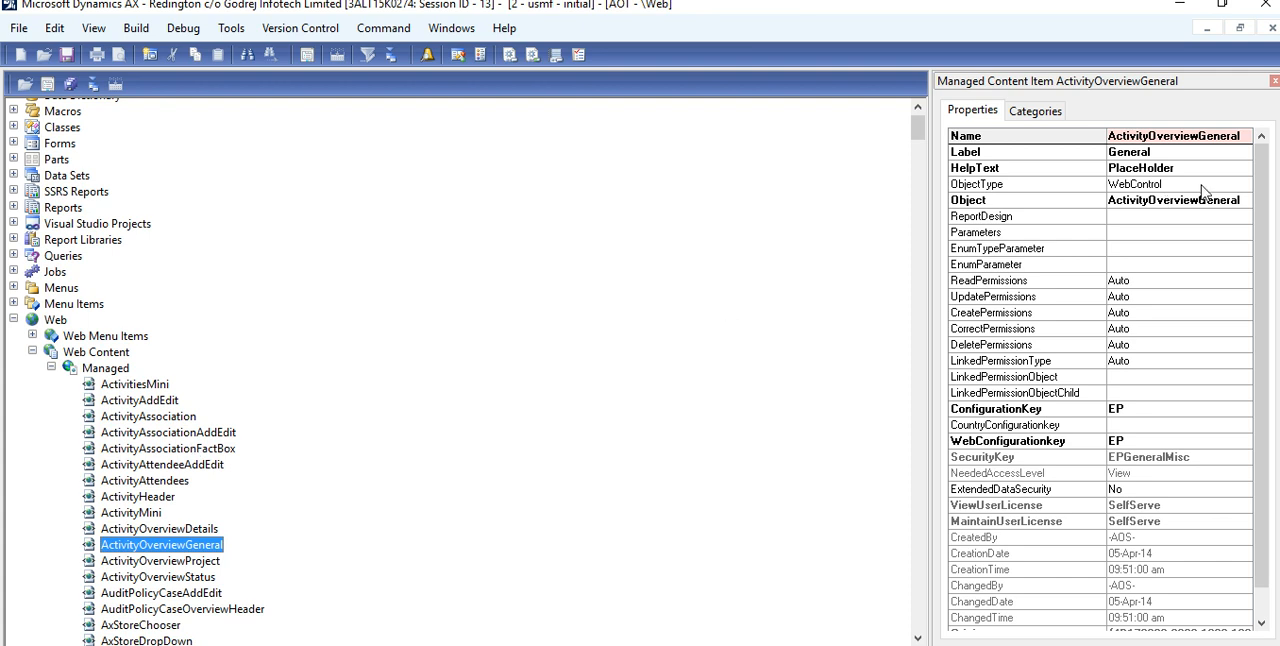
click(104, 368)
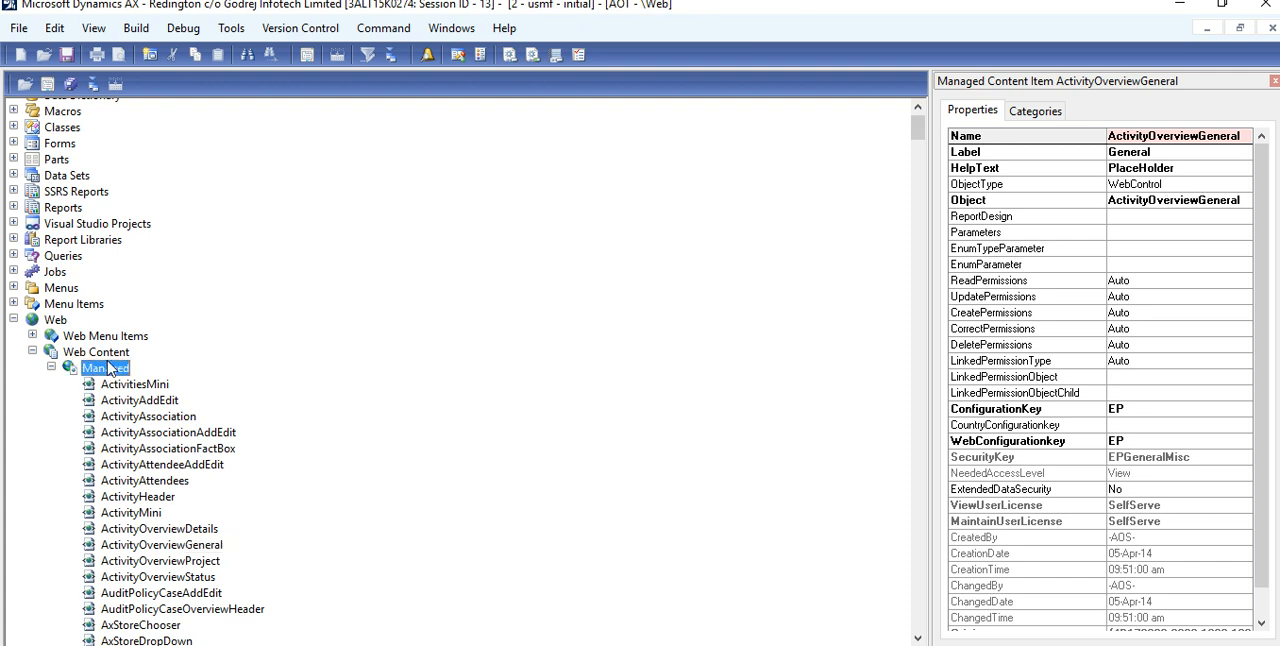
right_click(105, 368)
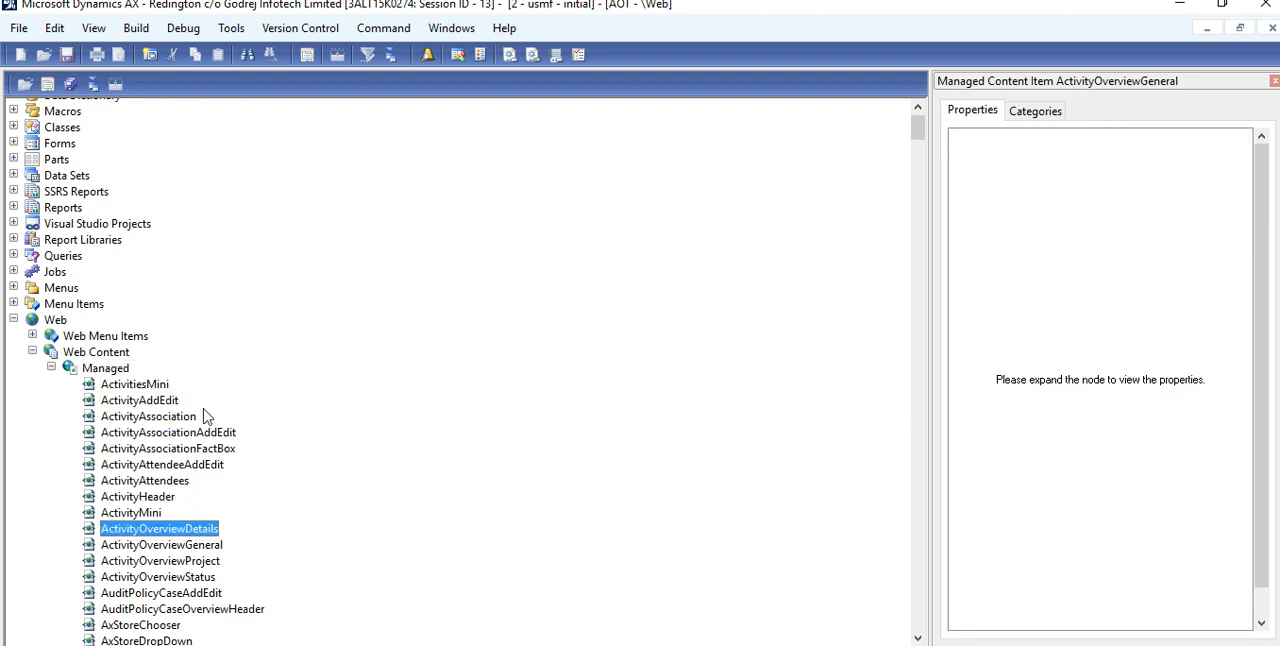
click(159, 528)
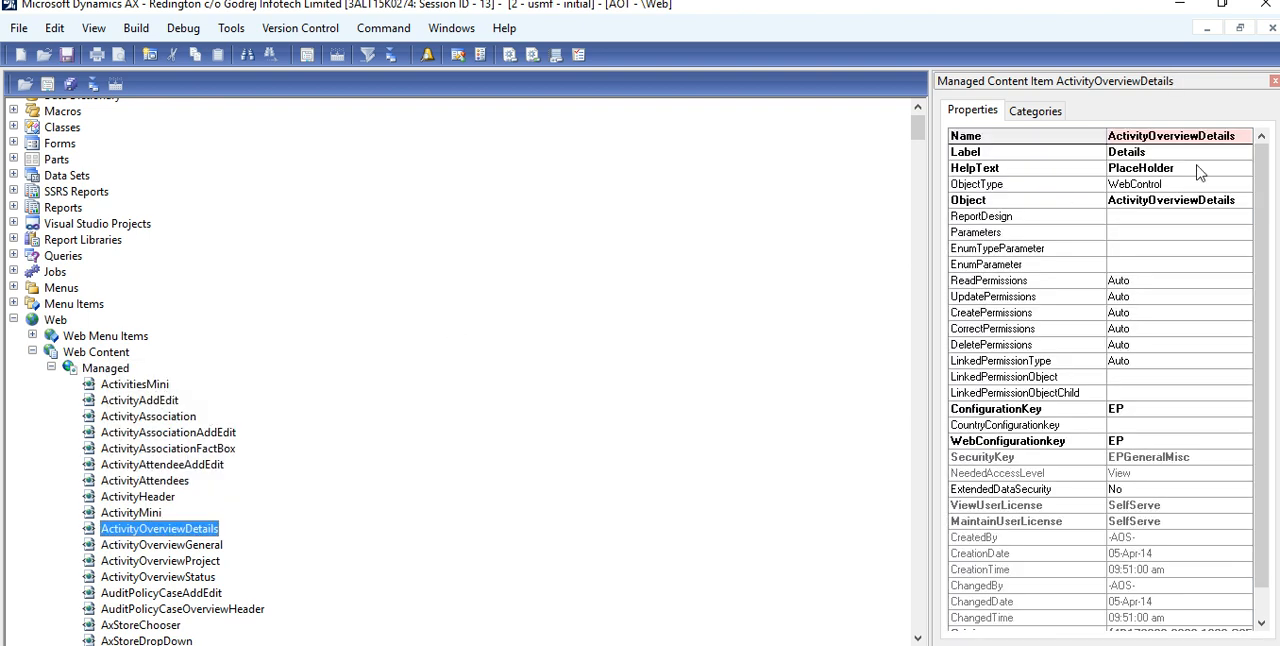
click(1175, 168)
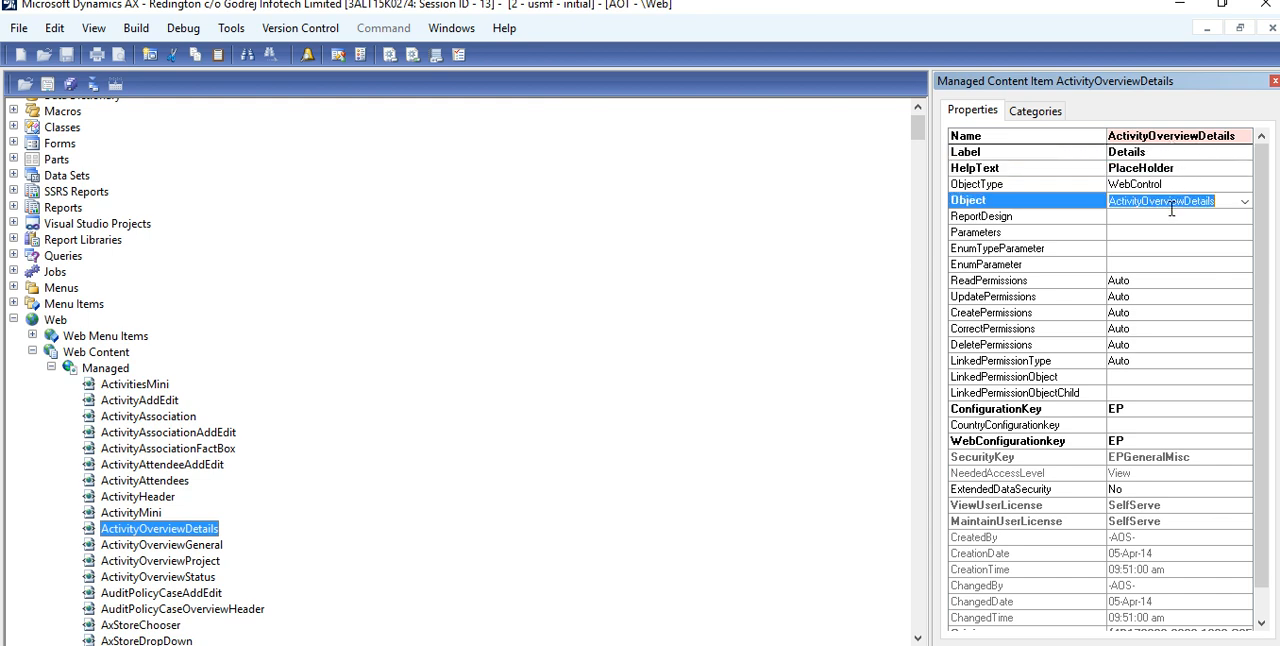
Step: Check ActivityAttendees' Deploy to EP action, collapse the Managed node, and close properties
right_click(145, 481)
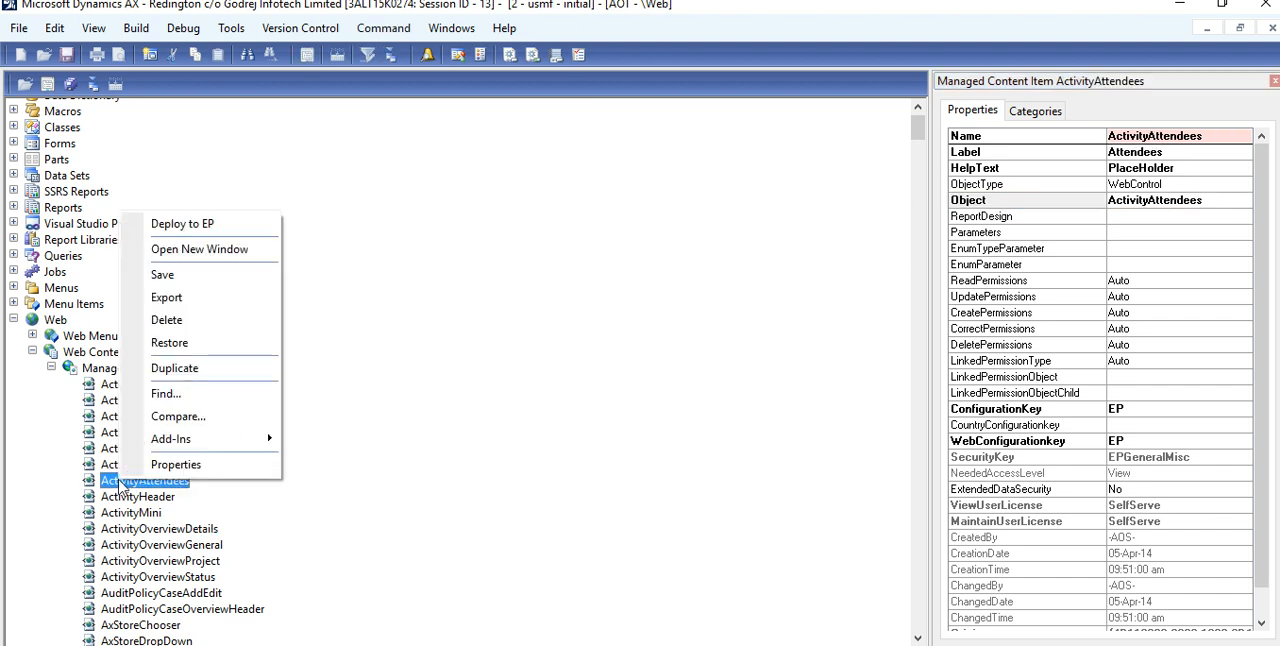
mouse_move(182, 223)
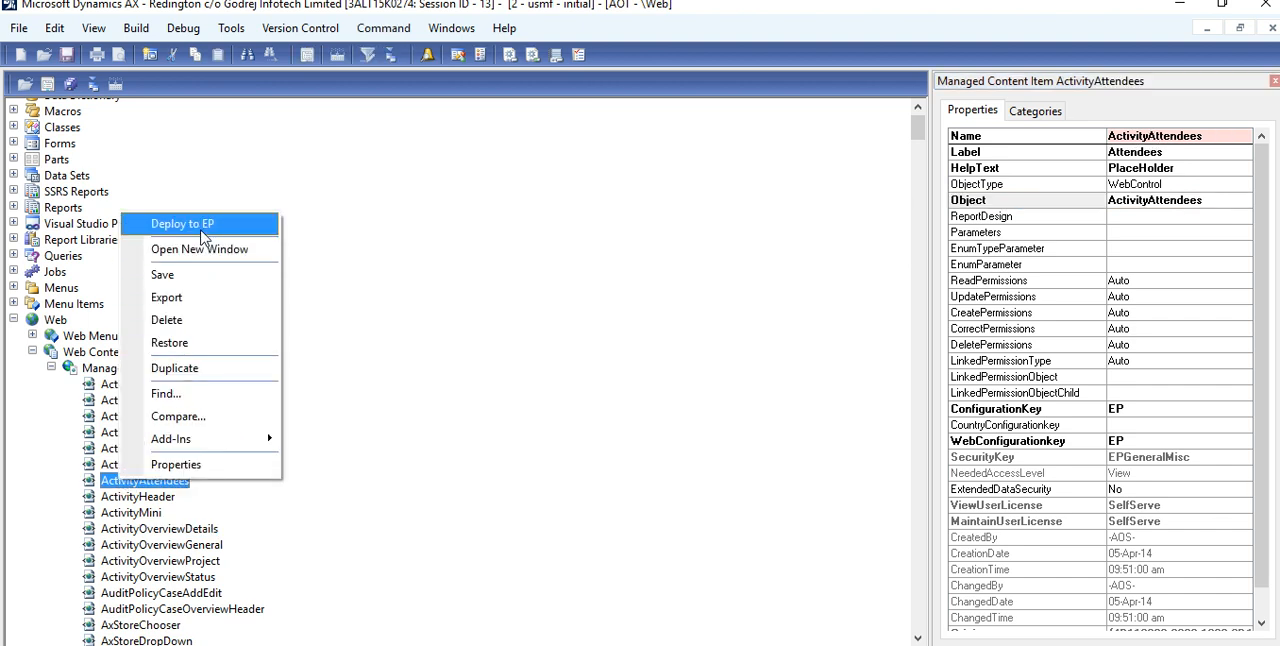
mouse_move(180, 439)
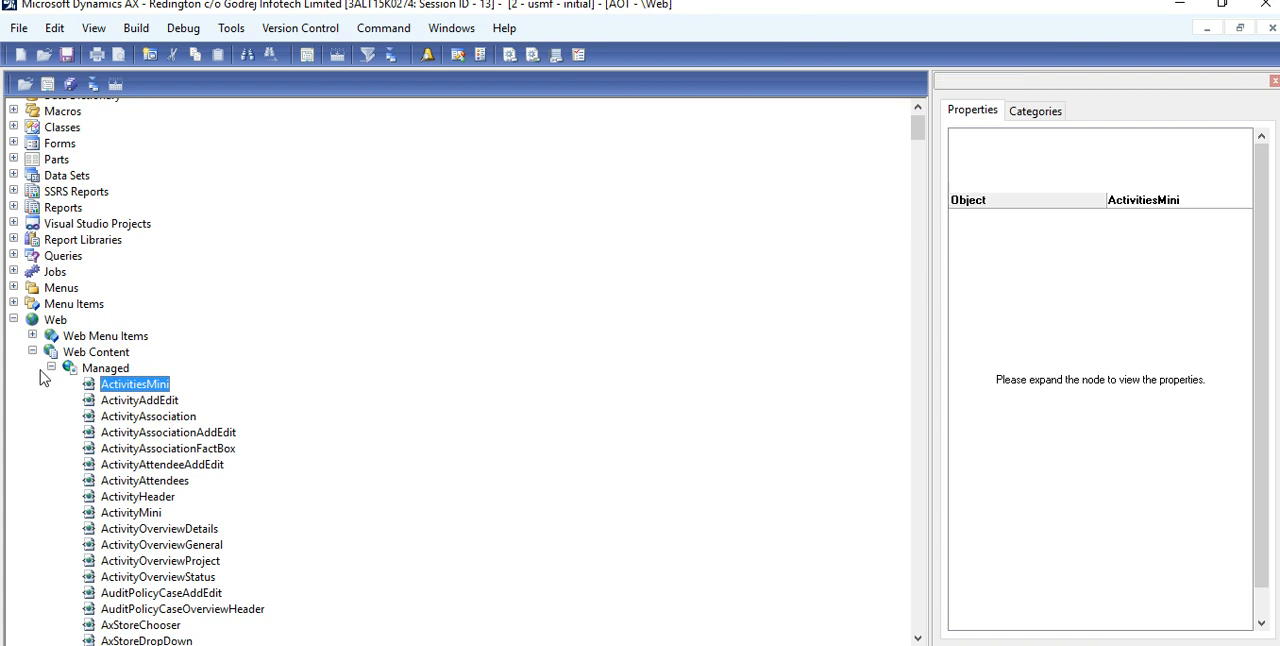
click(51, 368)
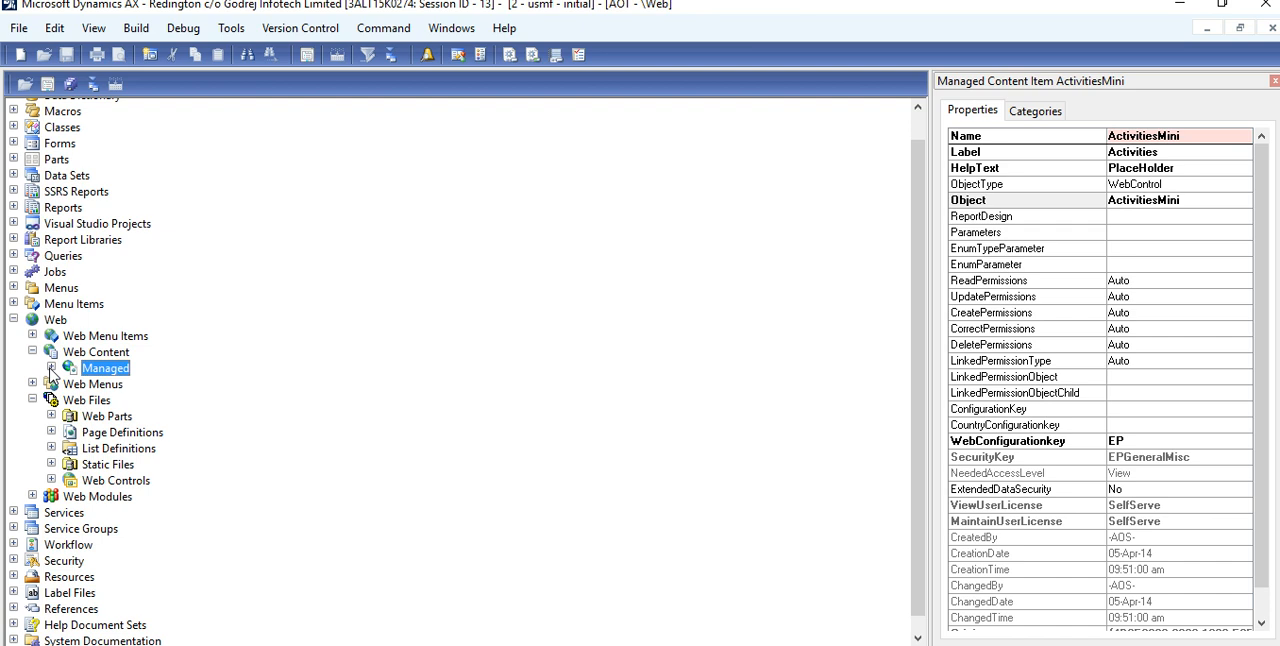
click(51, 368)
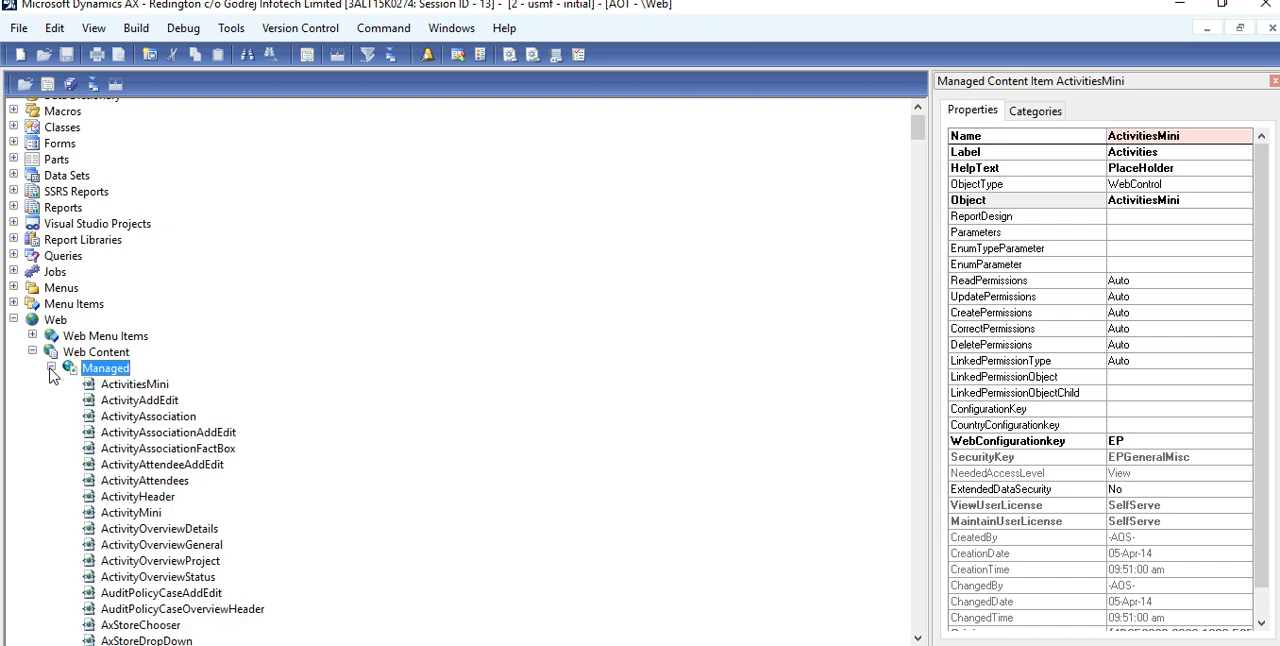
click(52, 368)
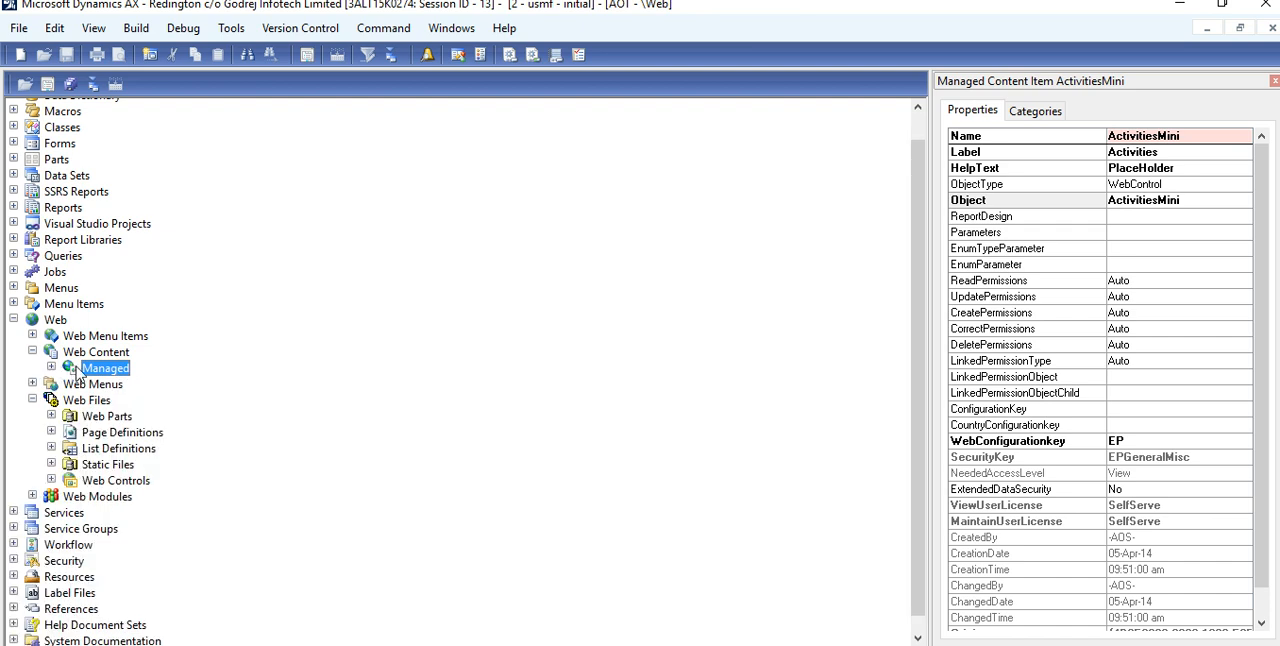
mouse_move(479, 437)
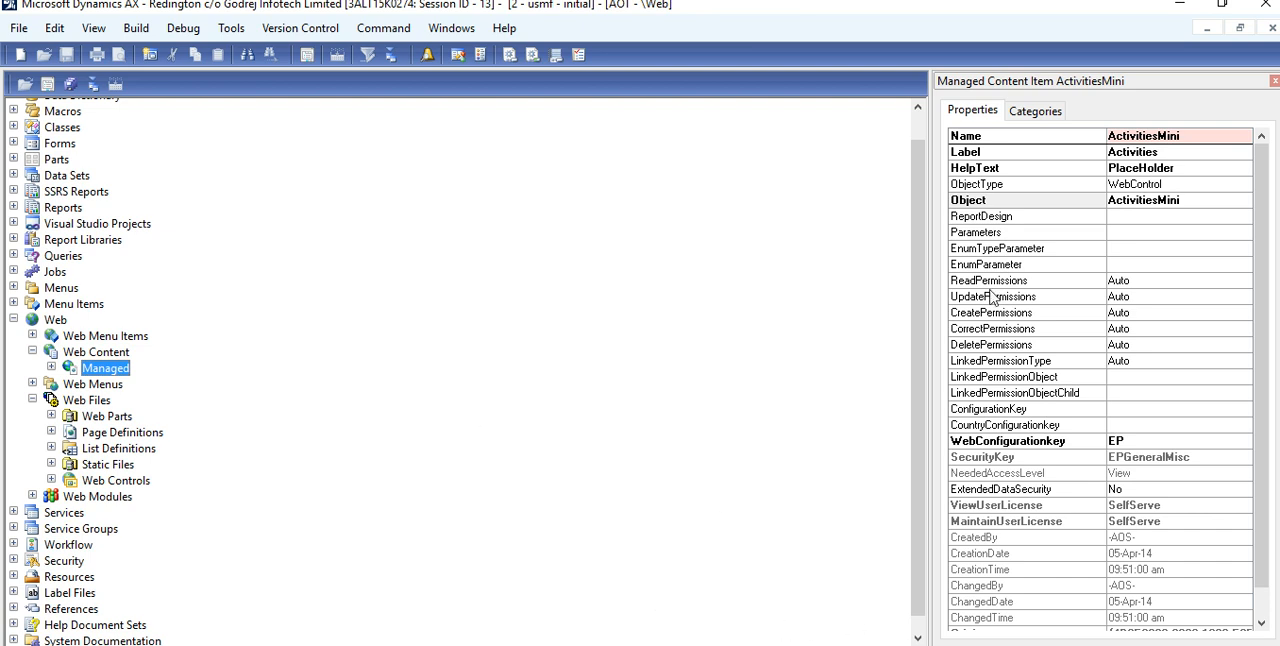
click(1274, 81)
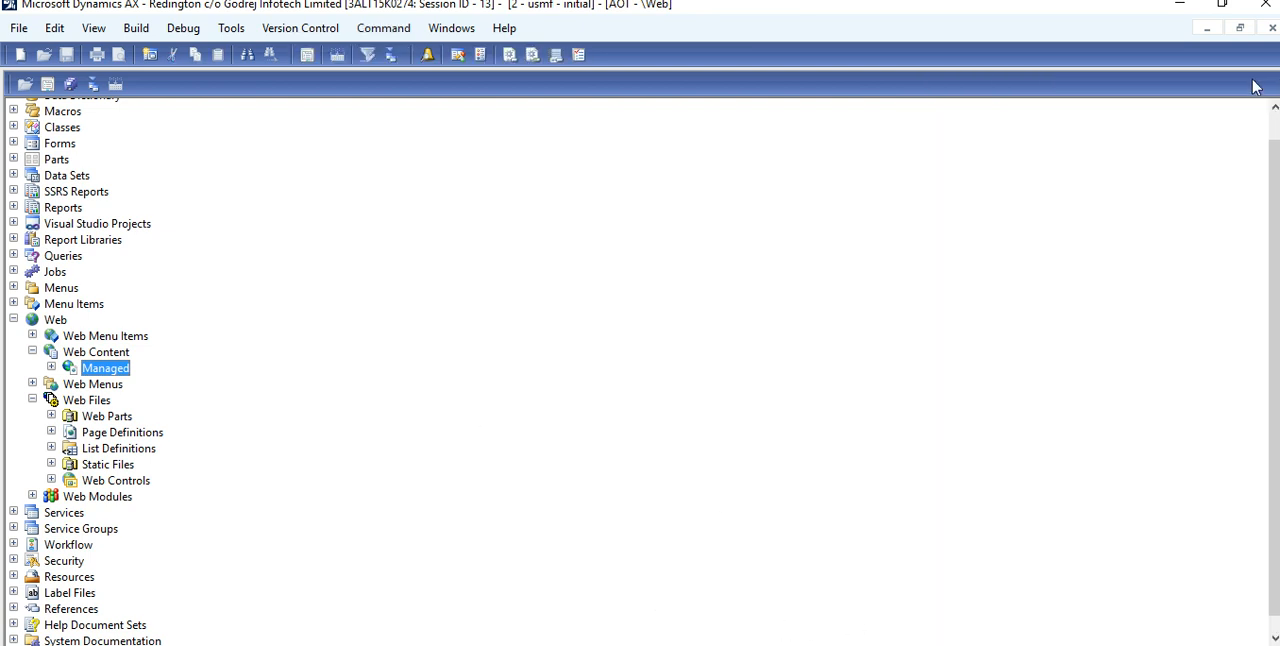
mouse_move(649, 138)
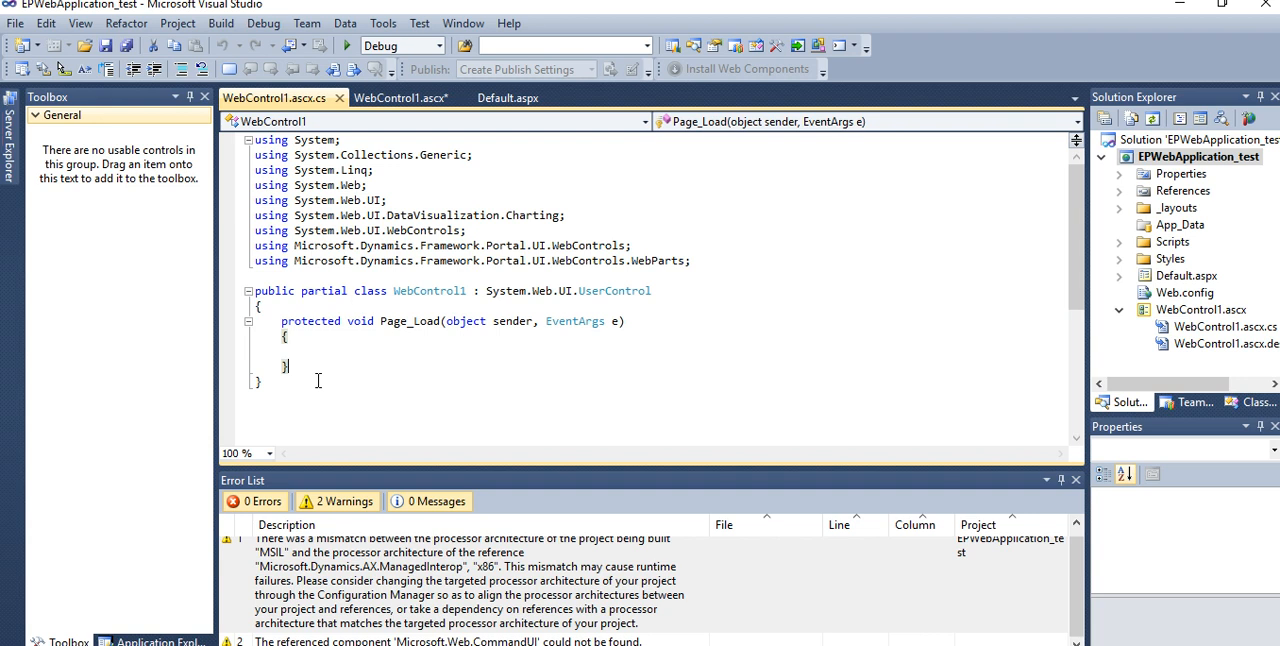
click(400, 97)
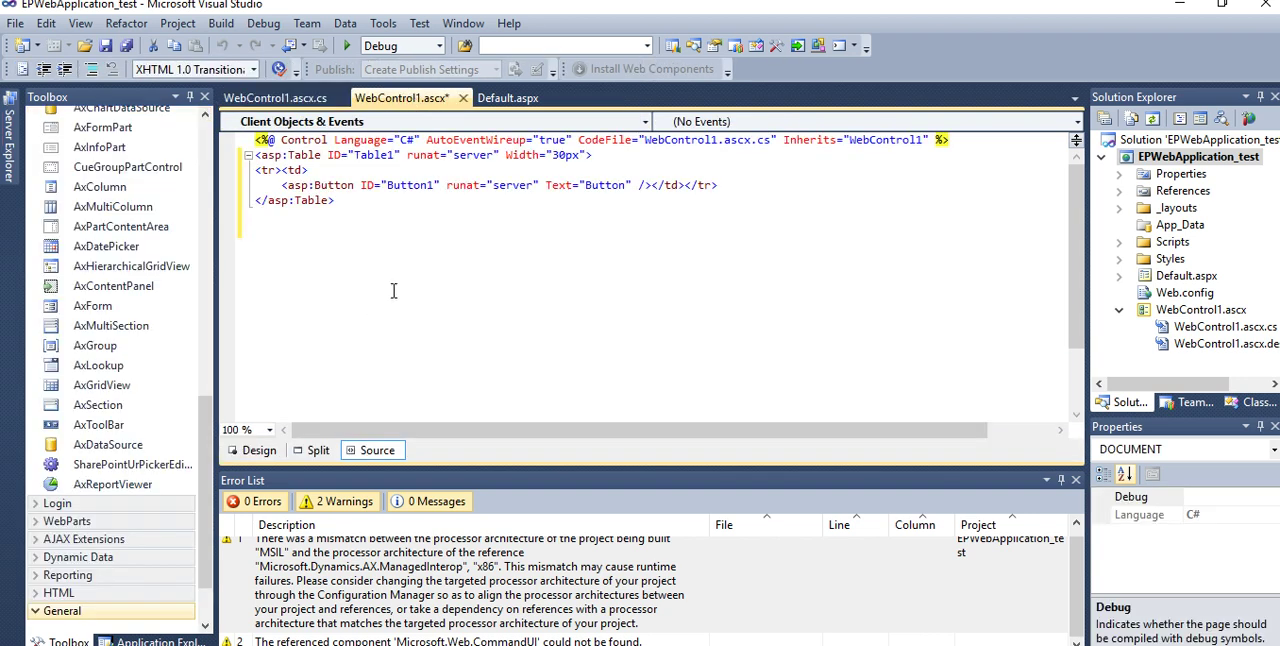
click(259, 449)
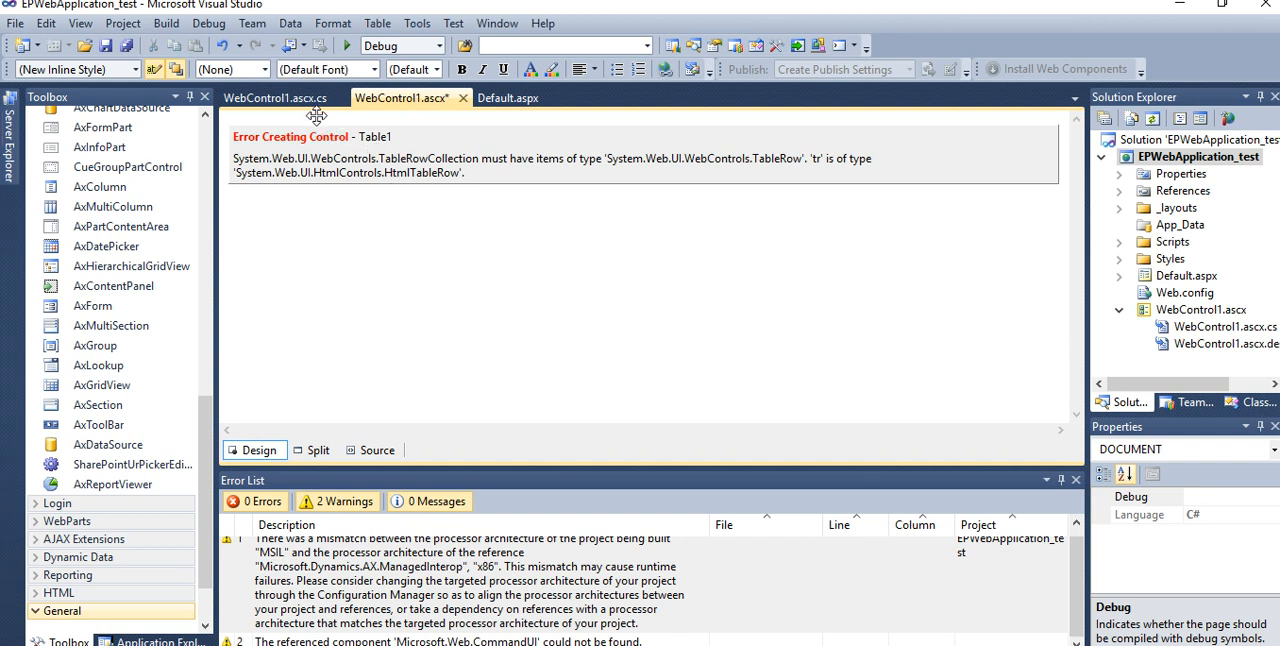
click(274, 97)
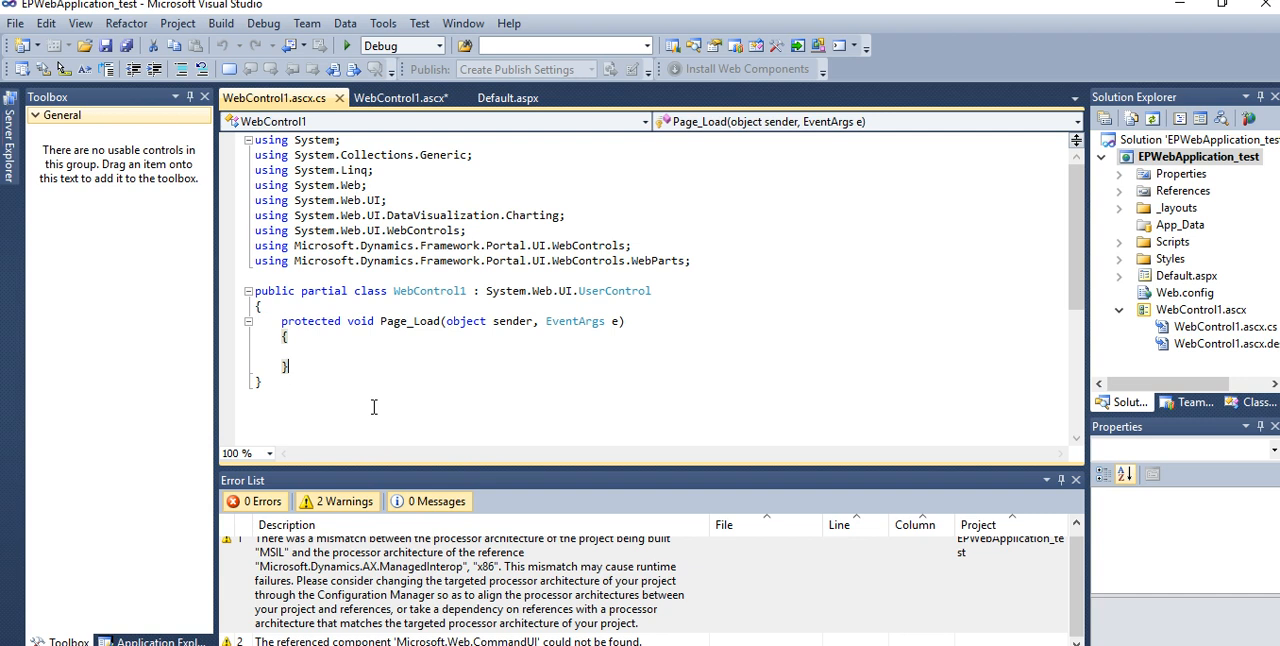
mouse_move(502, 393)
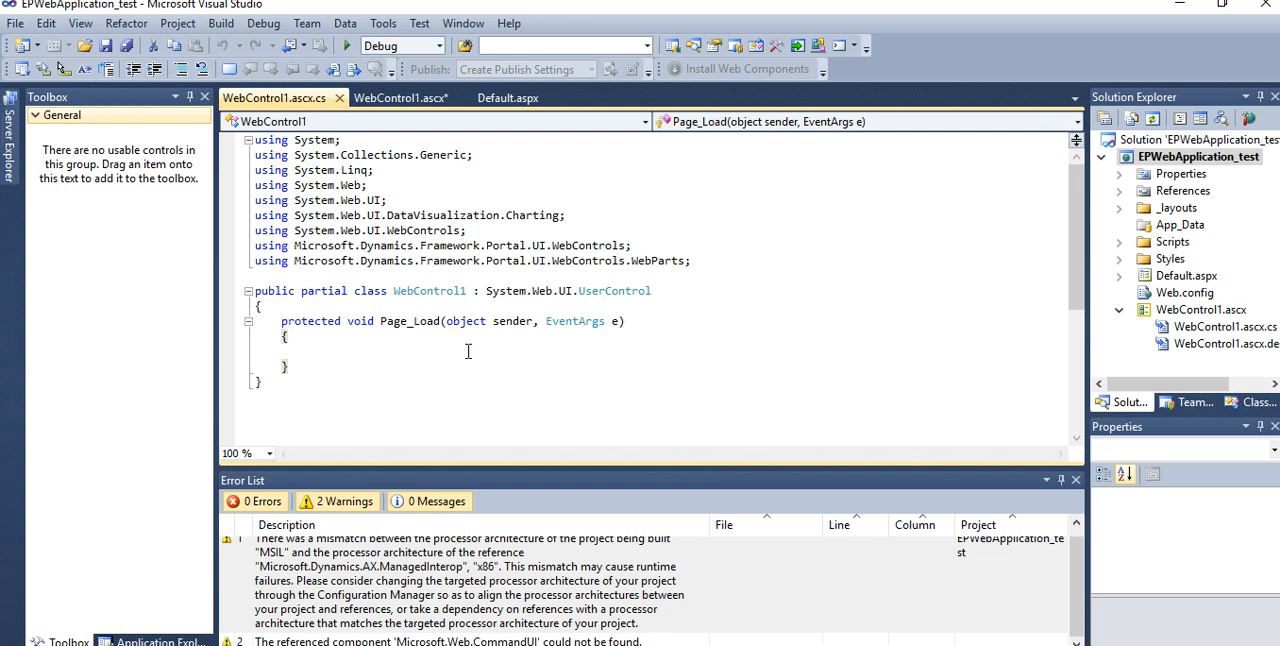
mouse_move(653, 411)
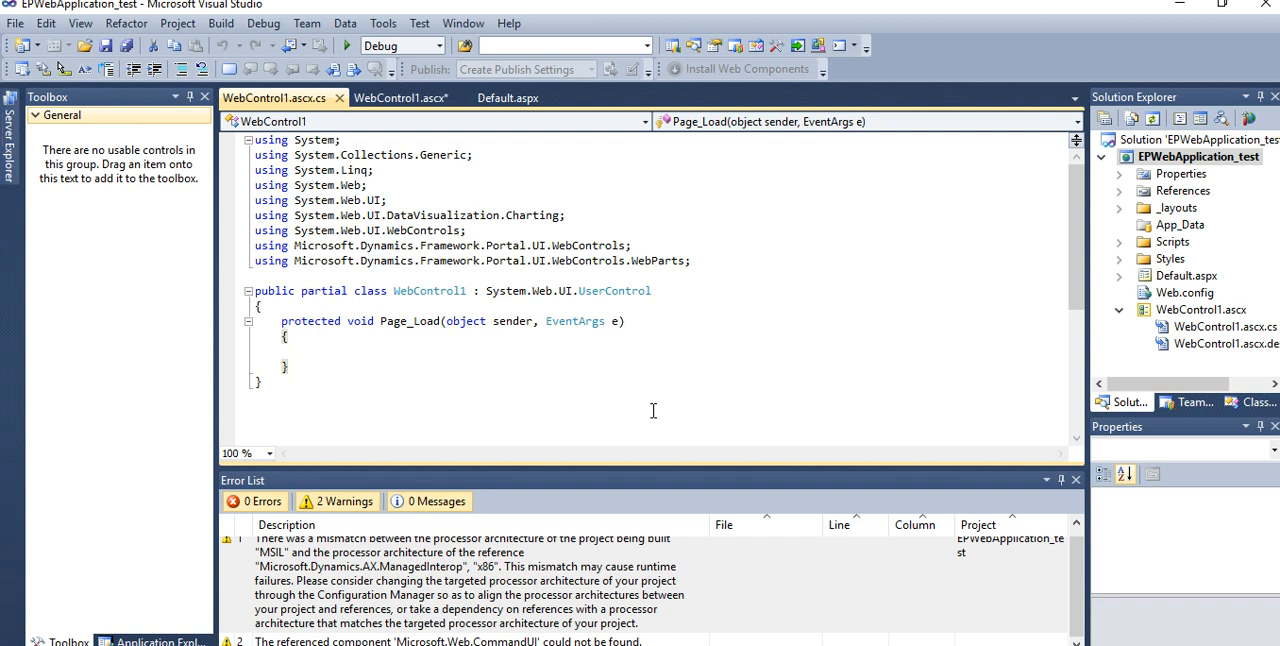
click(289, 366)
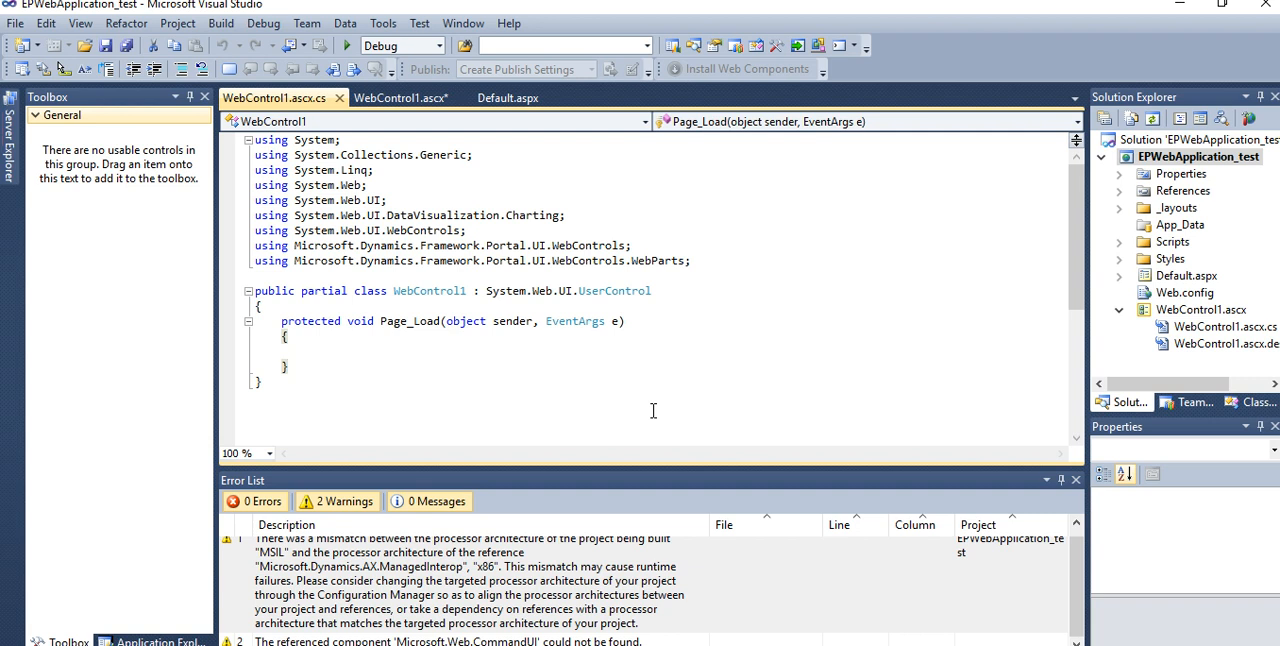
click(290, 366)
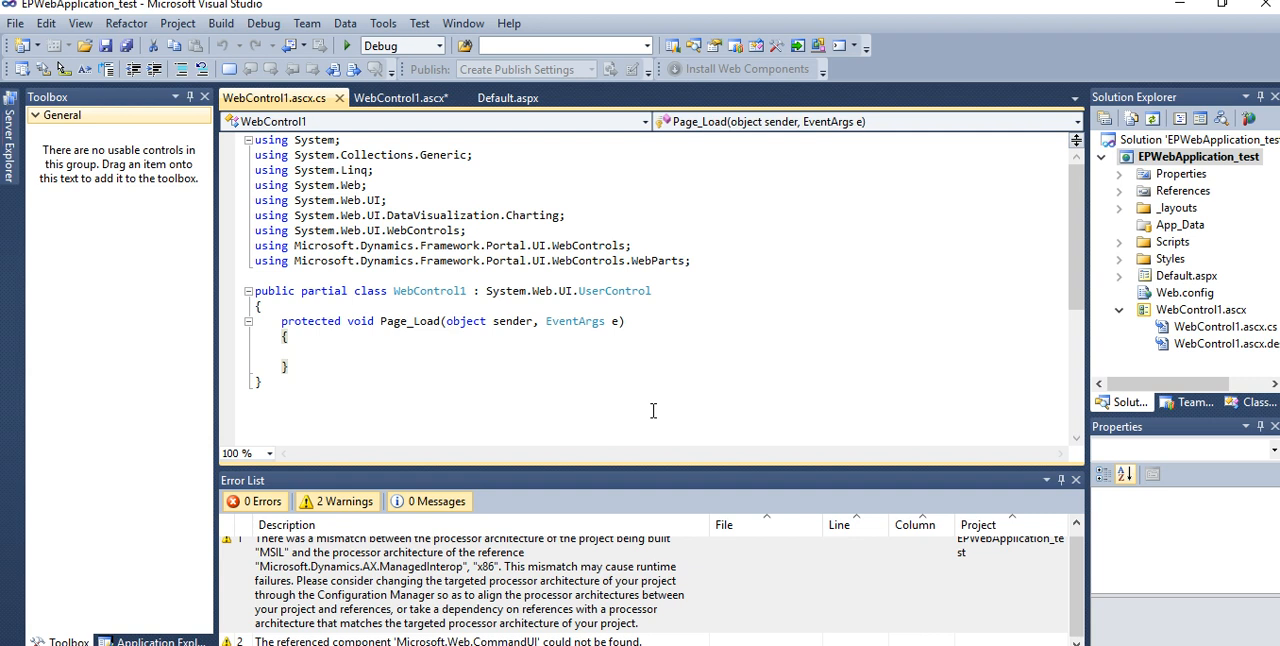
click(285, 366)
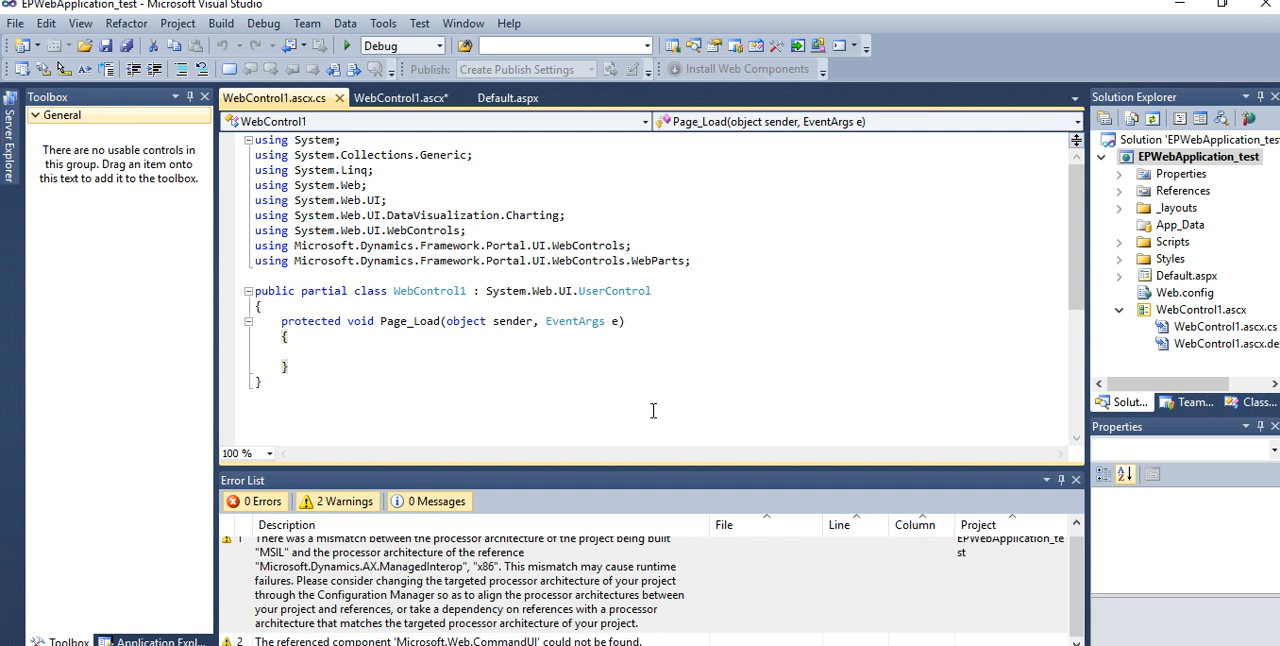
click(290, 366)
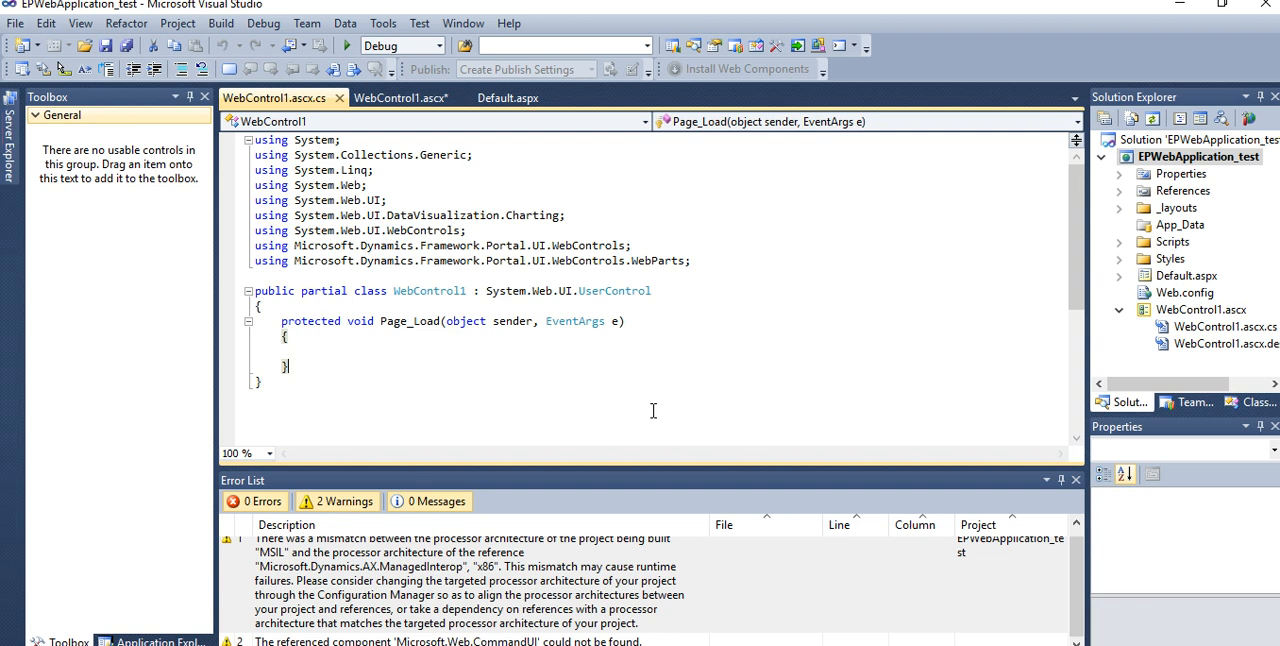